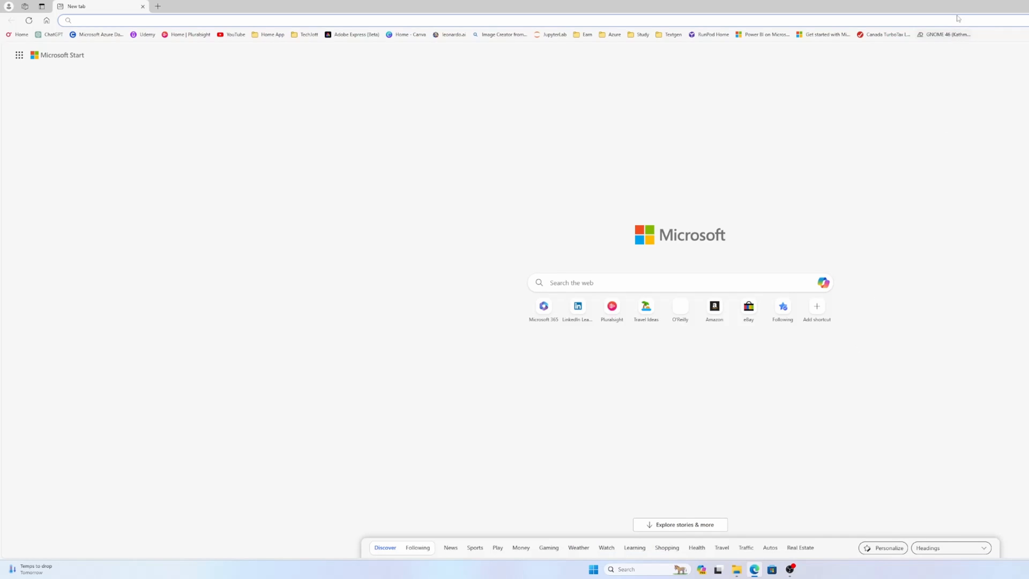
Search Google for 'amd hip sdk' via the 'amd hi' suggestion
{"action": "left_click", "coordinate": [682, 9]}
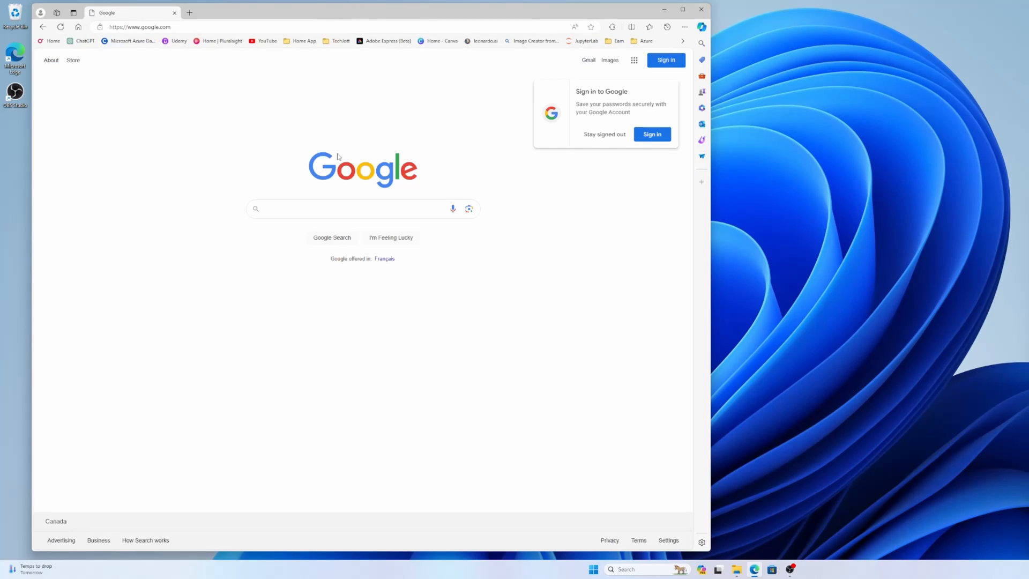
{"action": "left_click", "coordinate": [355, 209]}
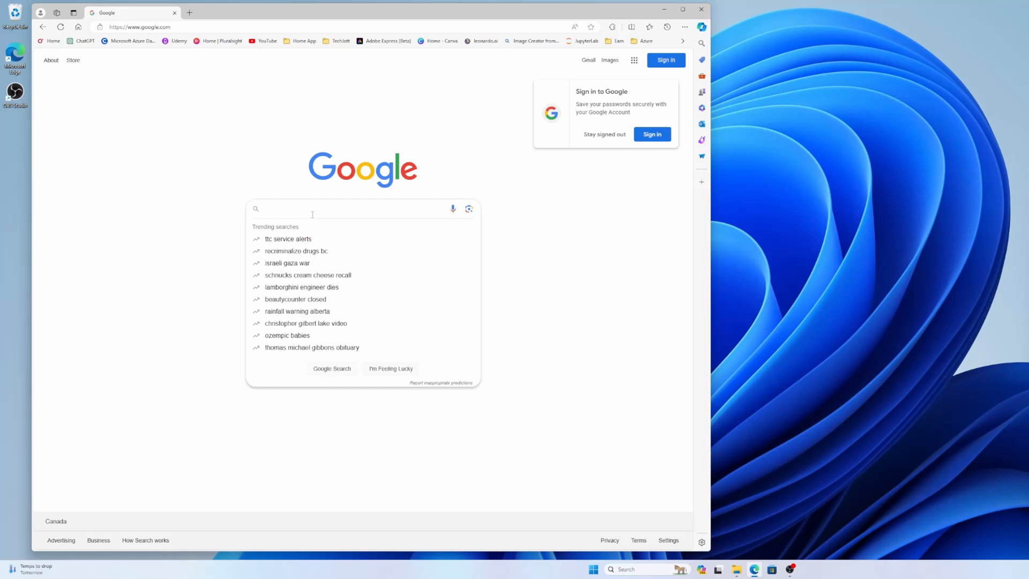
{"action": "type", "text": "amd"}
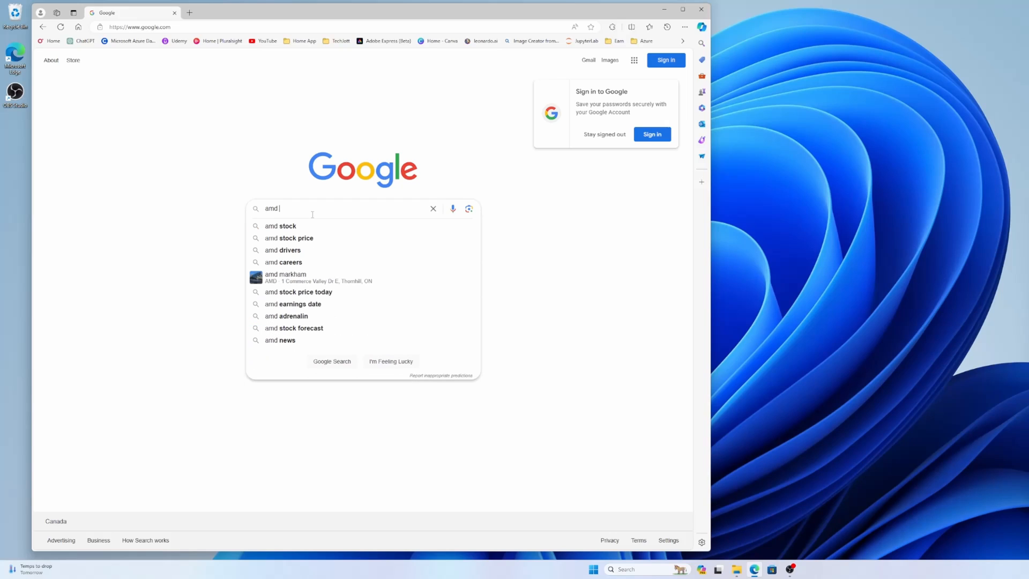
{"action": "type", "text": "hi"}
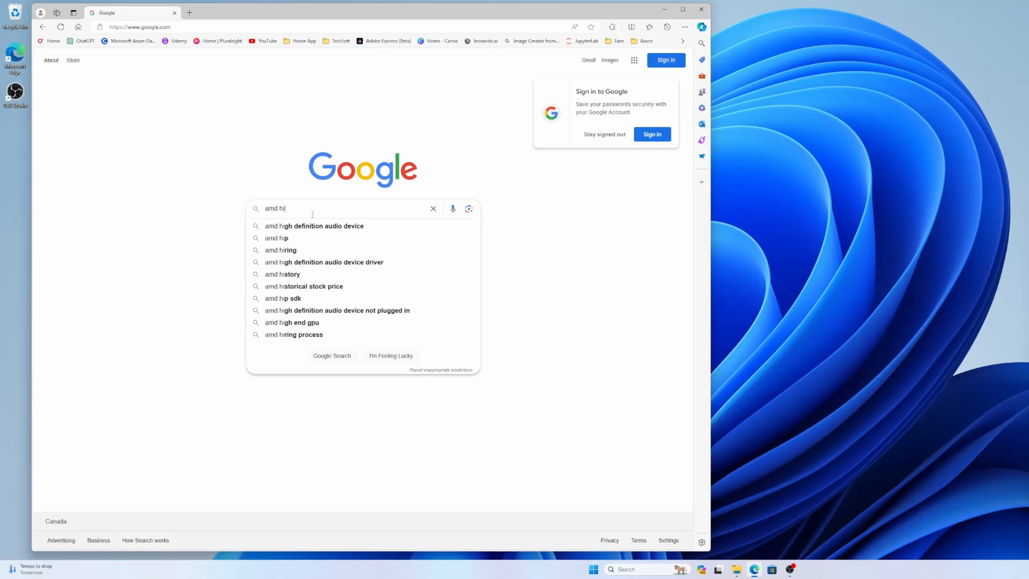
{"action": "left_click", "coordinate": [283, 298]}
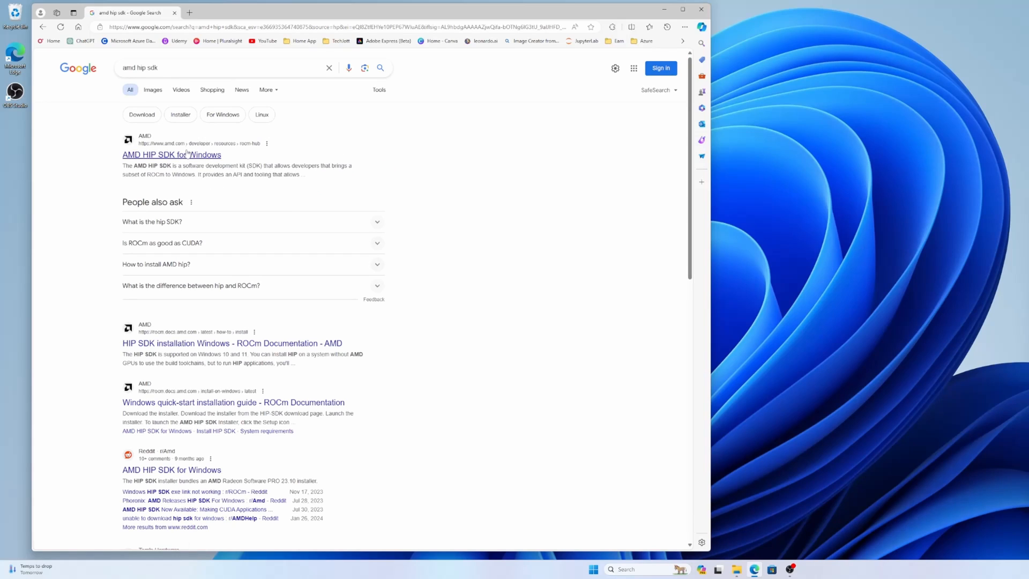
Choose the HIP SDK download for Windows 10 & 11, ROCm 5.7.1 on AMD's HIP SDK page
{"action": "left_click", "coordinate": [170, 154]}
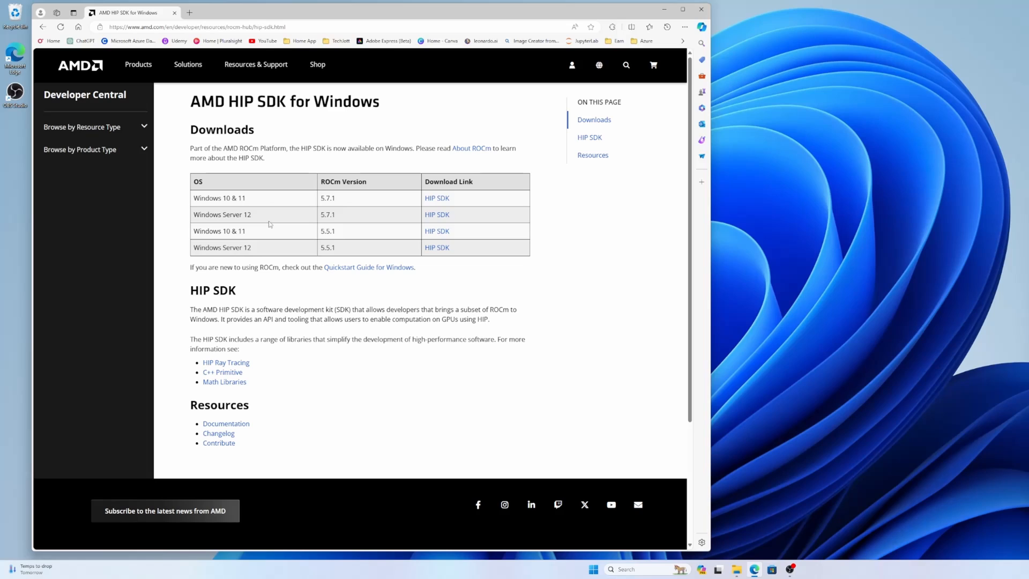
{"action": "mouse_move", "coordinate": [282, 205]}
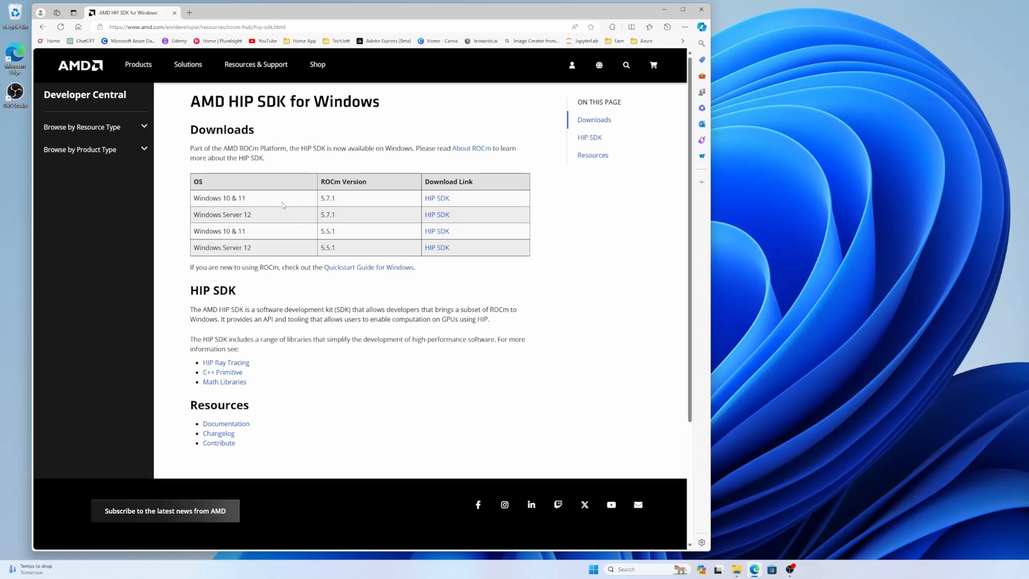
{"action": "mouse_move", "coordinate": [331, 207]}
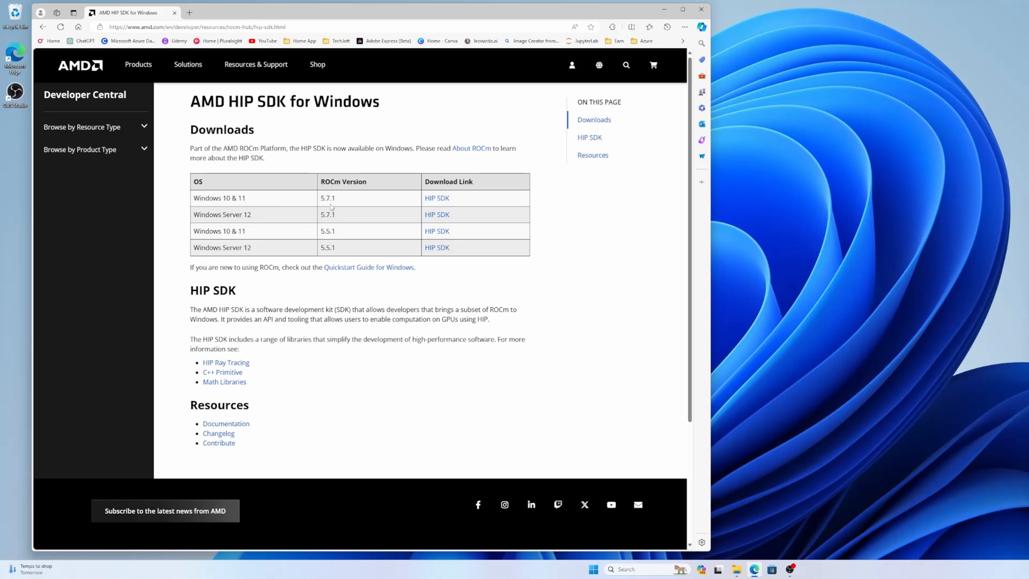
{"action": "mouse_move", "coordinate": [314, 238]}
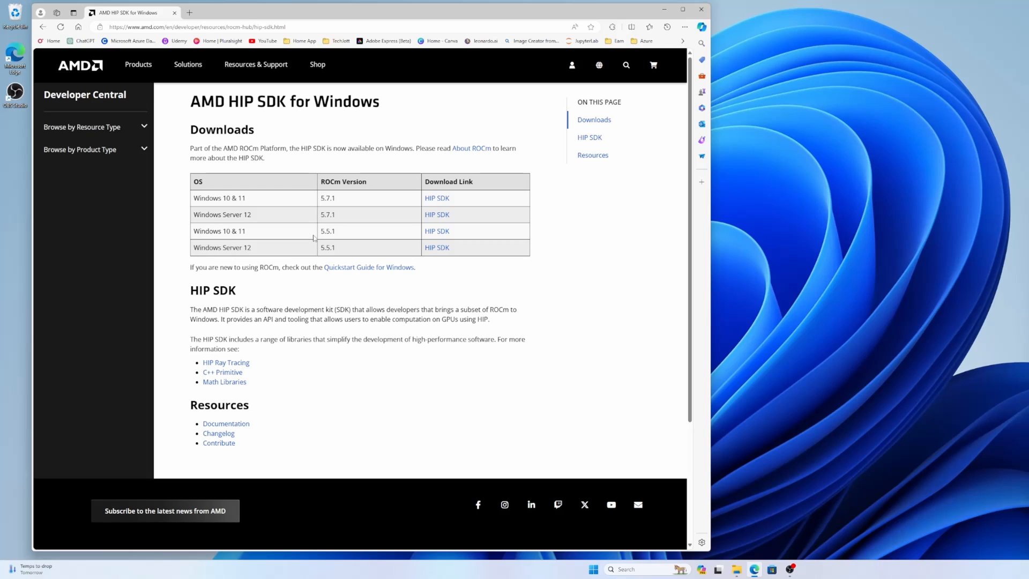
{"action": "mouse_move", "coordinate": [315, 238]}
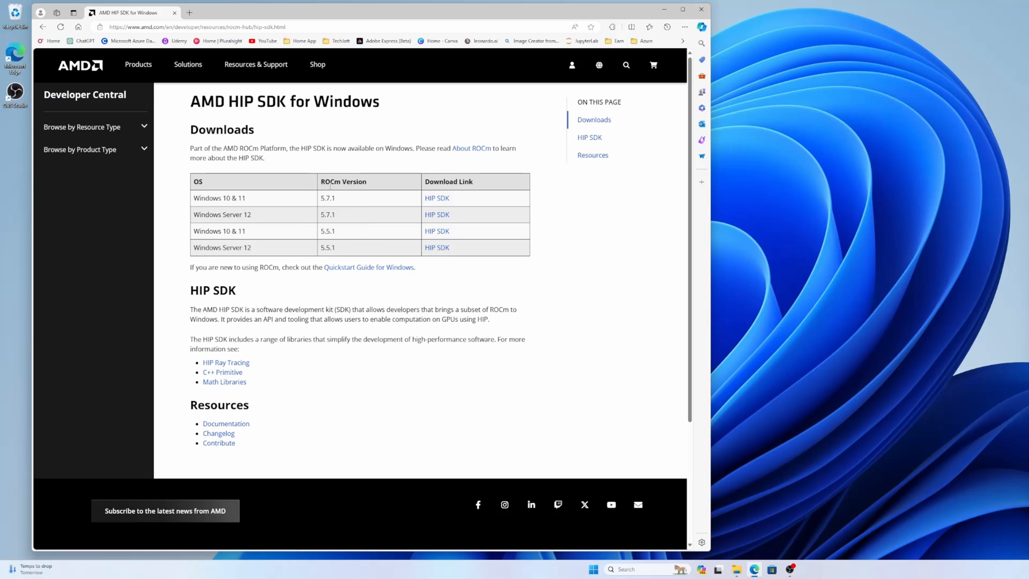
{"action": "mouse_move", "coordinate": [339, 203]}
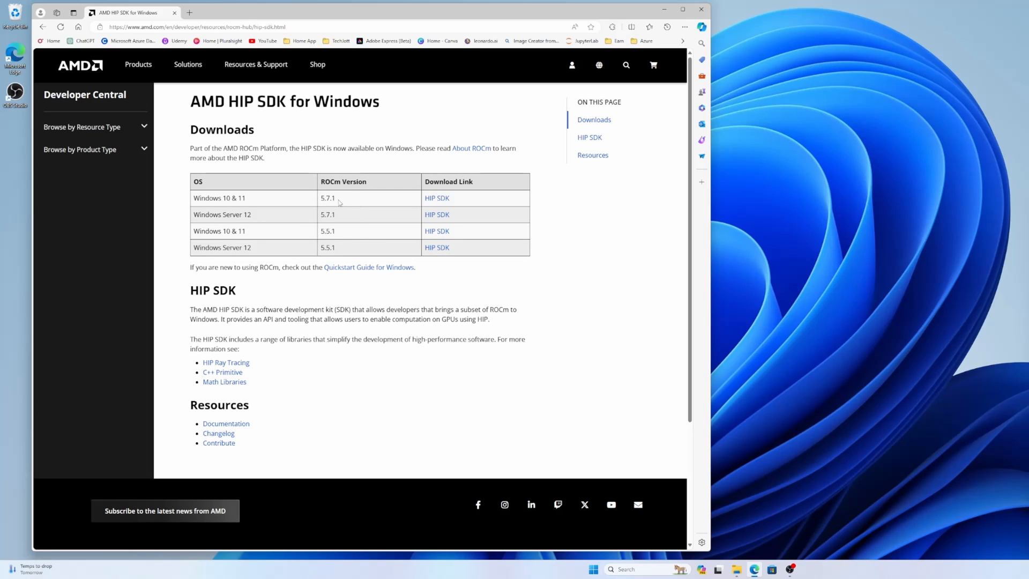
{"action": "left_click", "coordinate": [436, 197]}
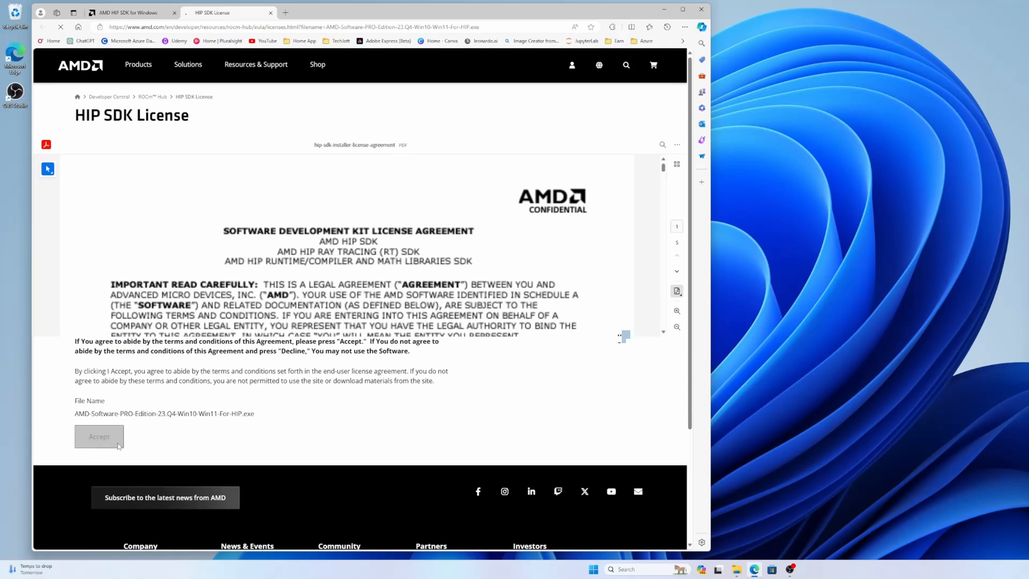
Accept the HIP SDK license so AMD-Software-PRO-Edition-23.Q4 For-HIP.exe downloads
{"action": "left_click", "coordinate": [98, 436]}
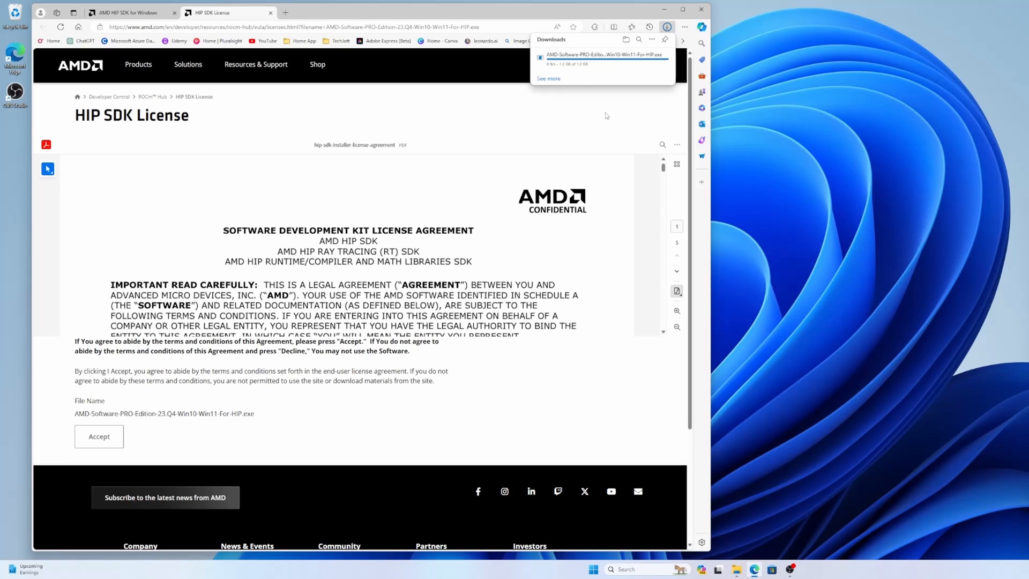
{"action": "mouse_move", "coordinate": [602, 94]}
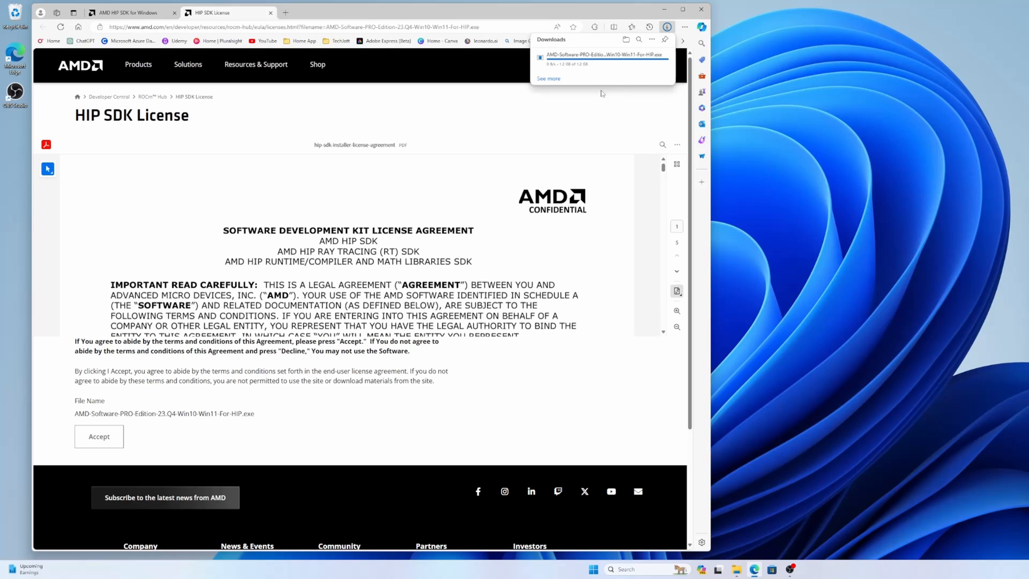
{"action": "mouse_move", "coordinate": [150, 144]}
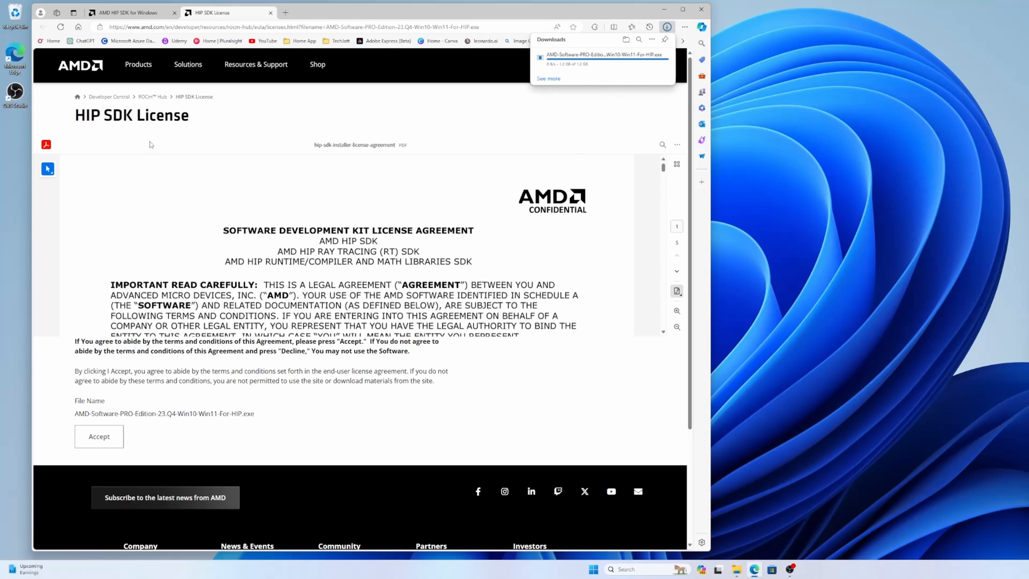
{"action": "mouse_move", "coordinate": [340, 163]}
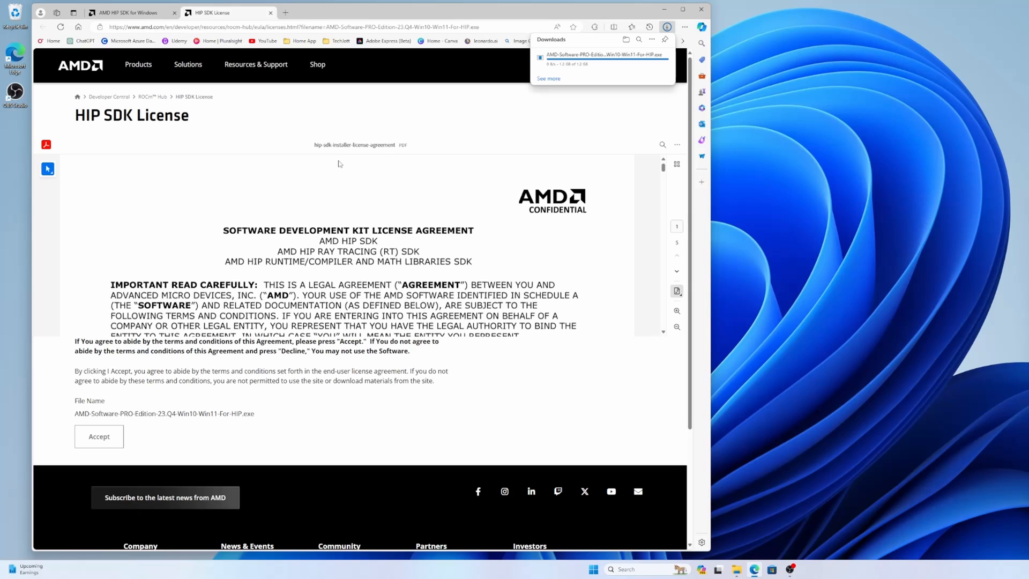
{"action": "mouse_move", "coordinate": [179, 426]}
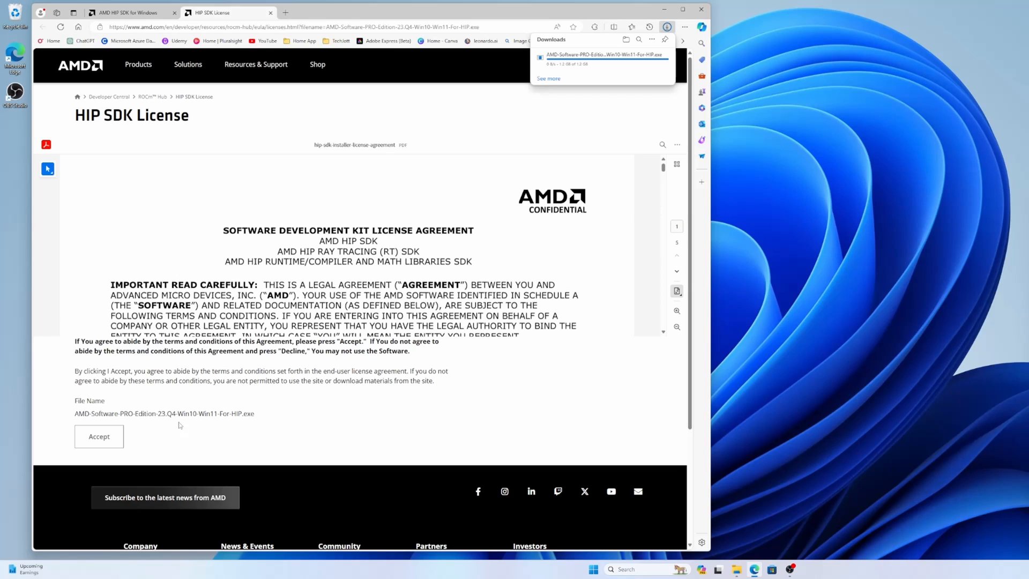
{"action": "mouse_move", "coordinate": [254, 398]}
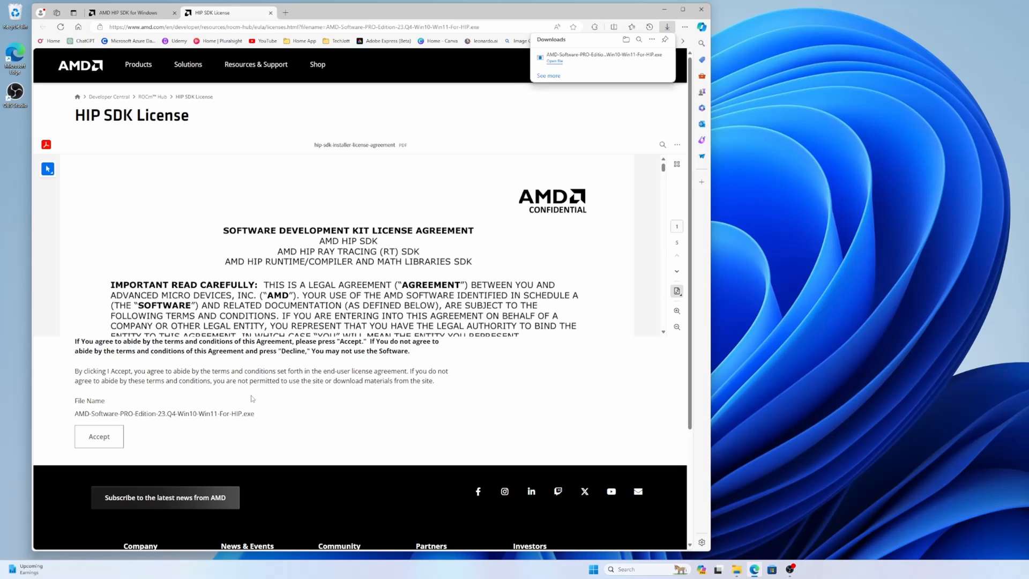
{"action": "mouse_move", "coordinate": [581, 81]}
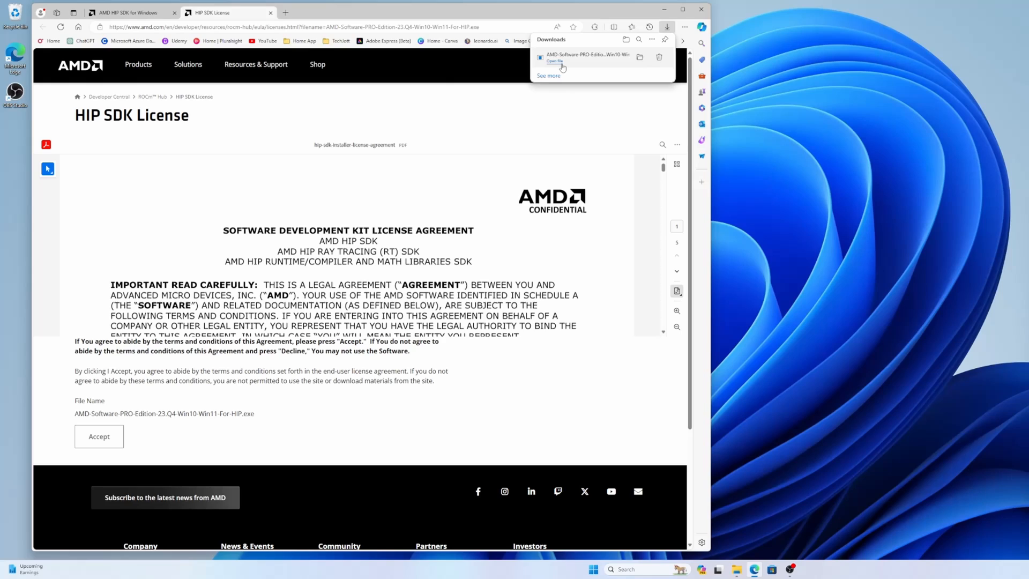
{"action": "mouse_move", "coordinate": [628, 108]}
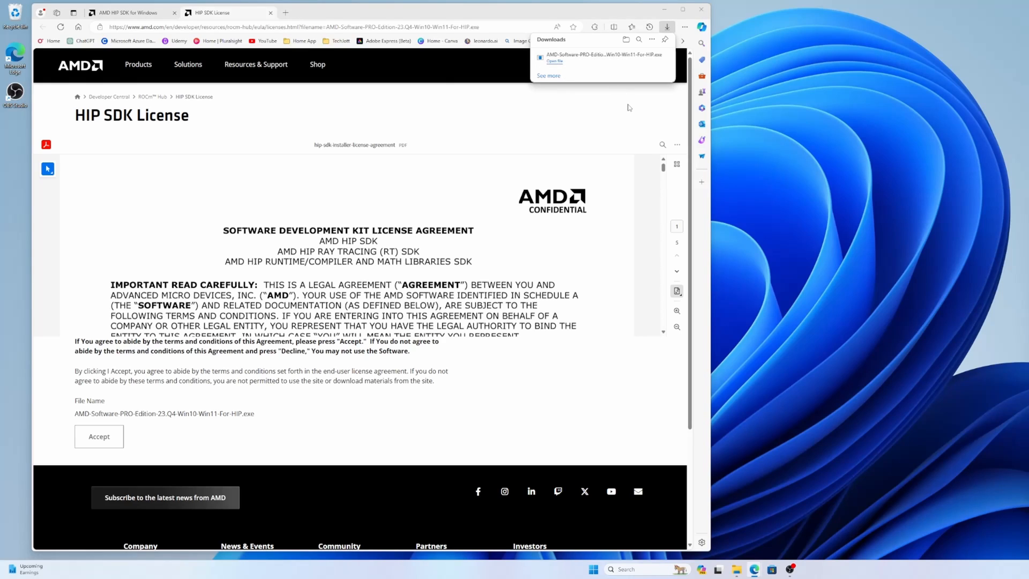
Launch the downloaded HIP installer from Edge's Downloads panel and let it initialize
{"action": "left_click", "coordinate": [553, 60]}
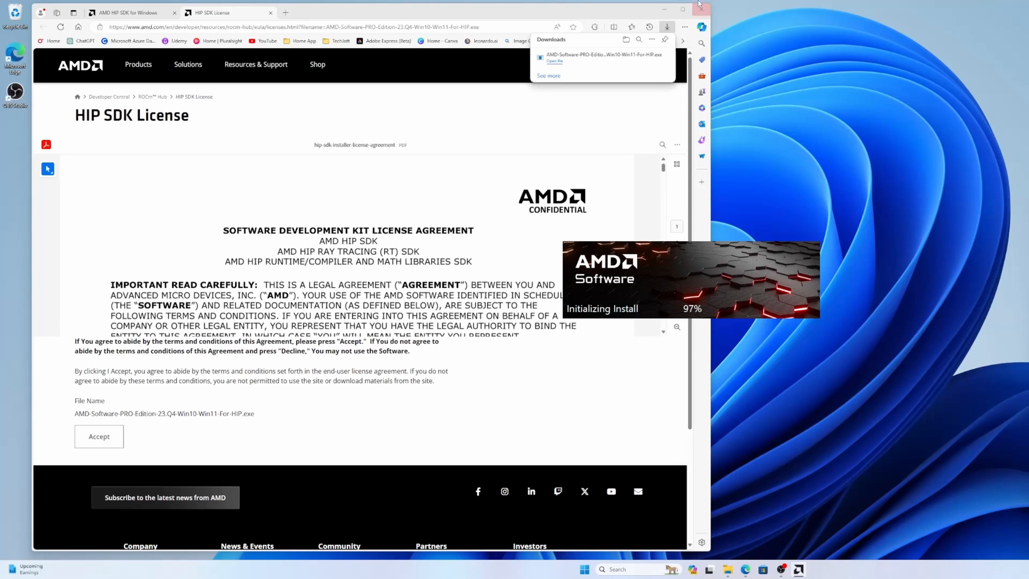
{"action": "mouse_move", "coordinate": [701, 12]}
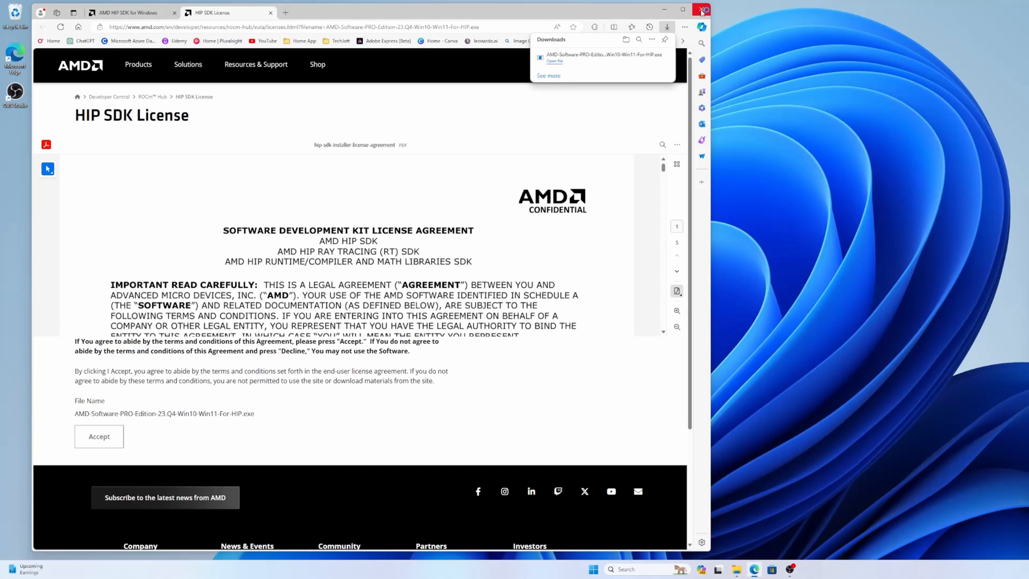
{"action": "left_click", "coordinate": [553, 61]}
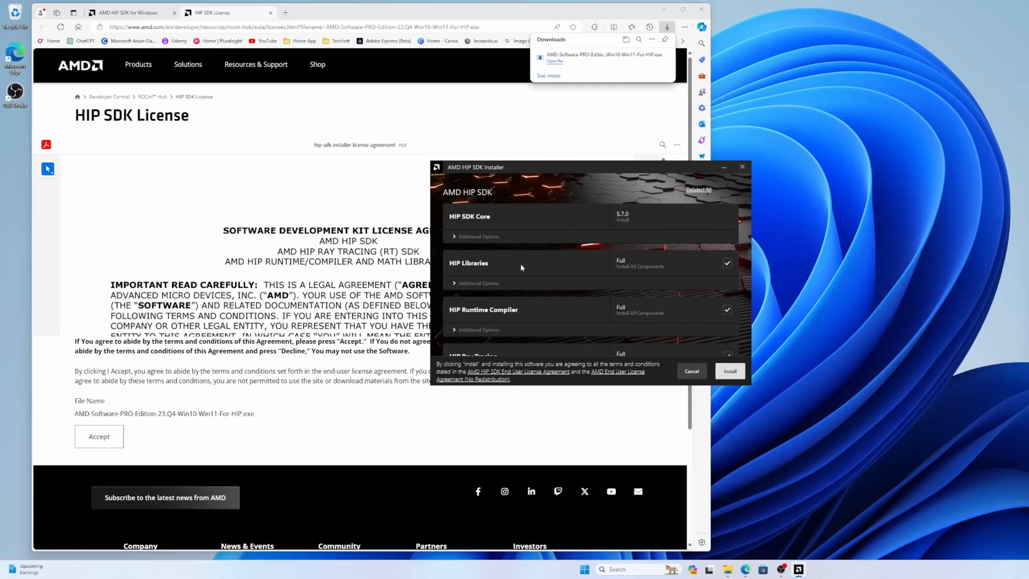
{"action": "mouse_move", "coordinate": [469, 225]}
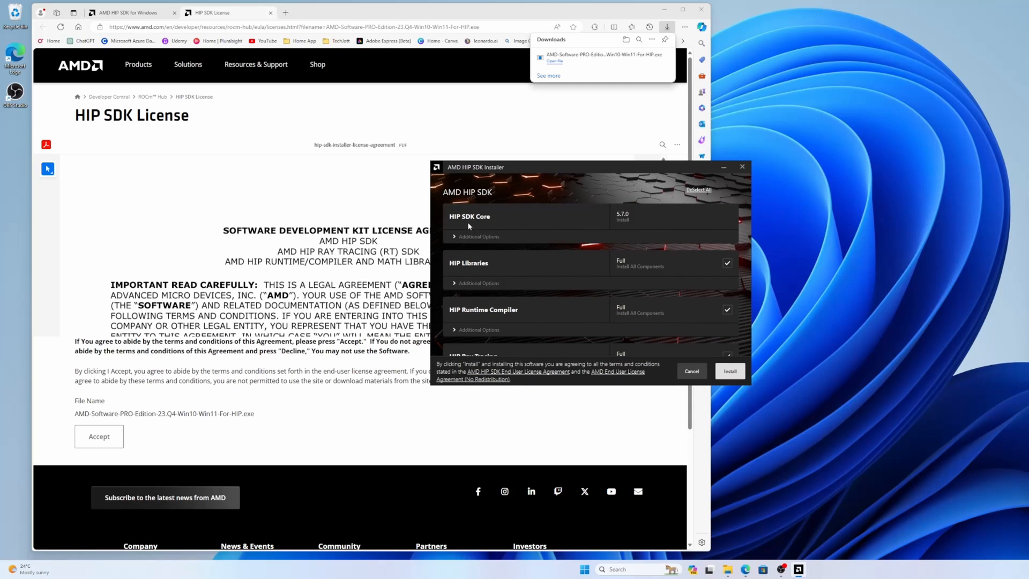
{"action": "mouse_move", "coordinate": [629, 223]}
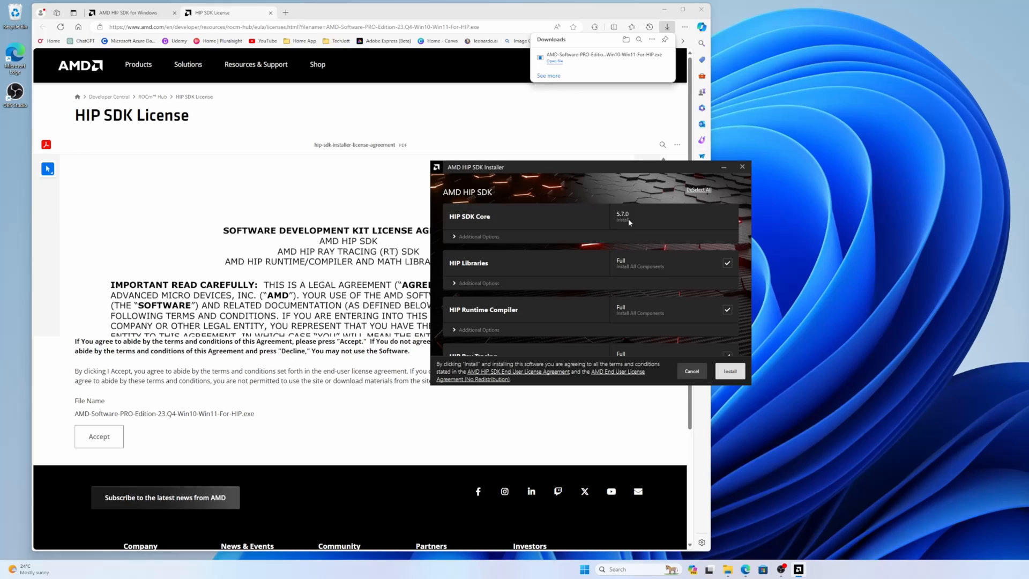
{"action": "mouse_move", "coordinate": [451, 238]}
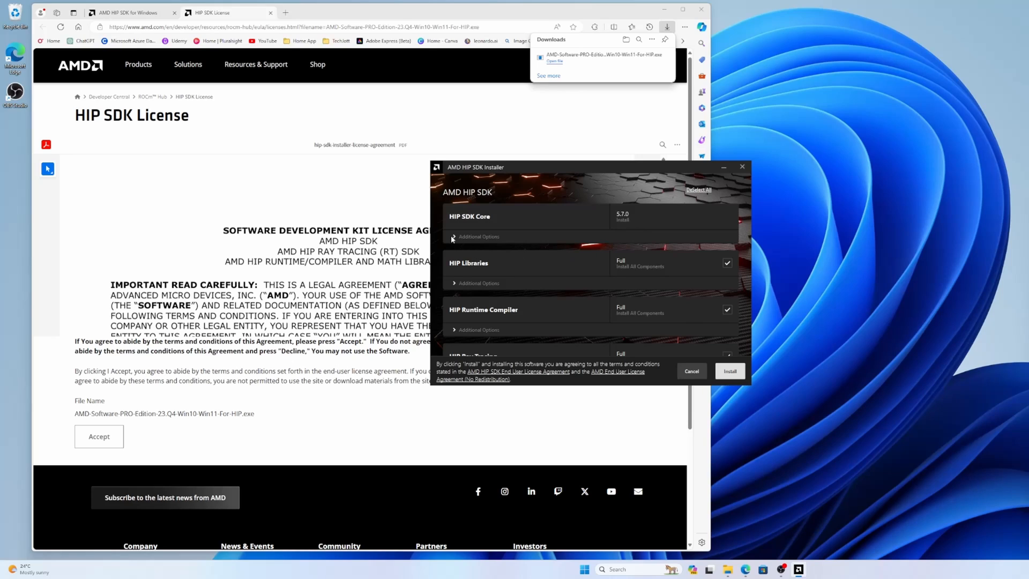
{"action": "mouse_move", "coordinate": [507, 295]}
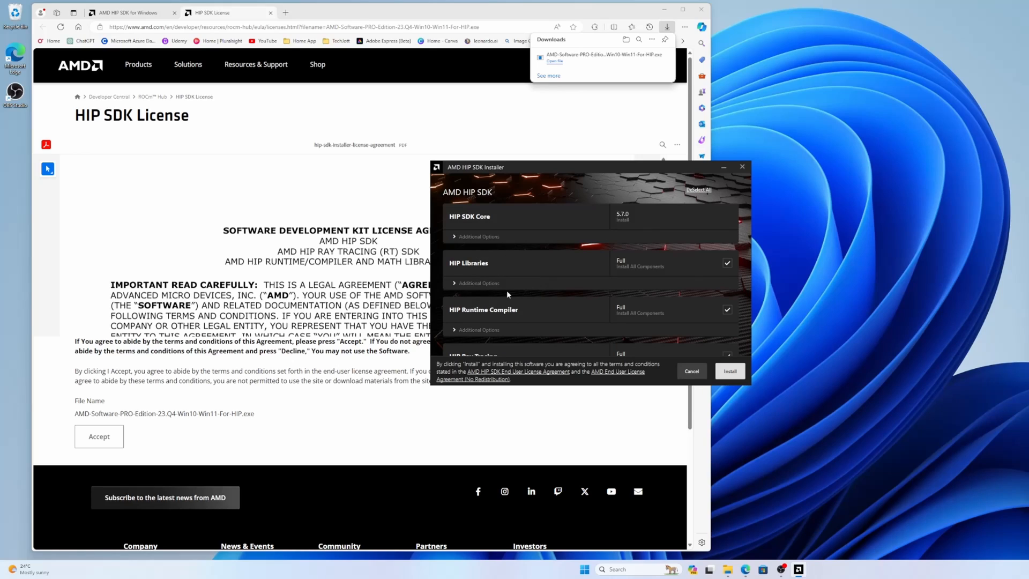
Review the HIP Libraries, Runtime Compiler and Ray Tracing components and install them
{"action": "scroll", "scroll_direction": "down", "scroll_amount": 3}
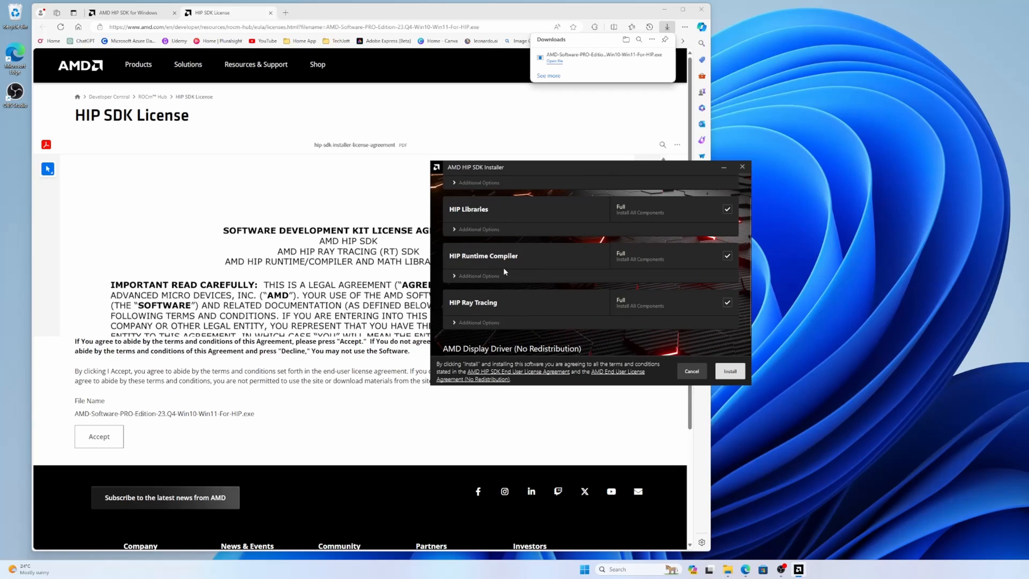
{"action": "scroll", "scroll_direction": "up", "scroll_amount": 3}
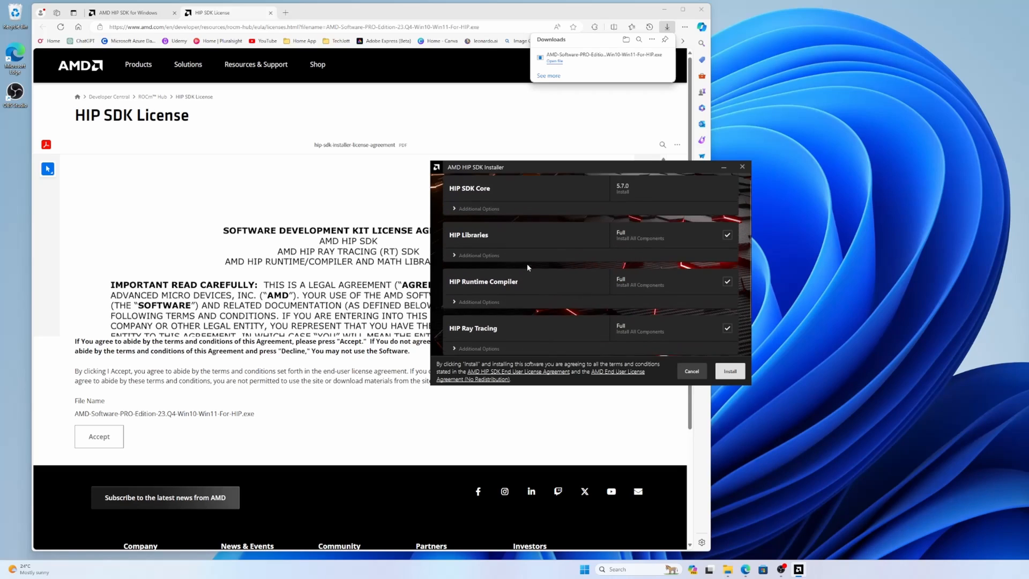
{"action": "scroll", "scroll_direction": "down", "scroll_amount": 3}
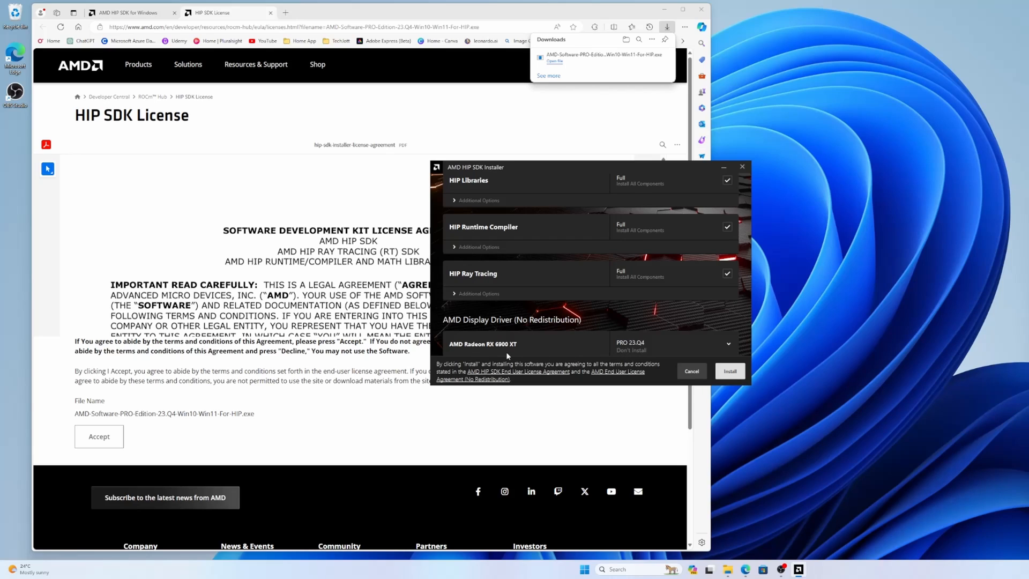
{"action": "mouse_move", "coordinate": [640, 349]}
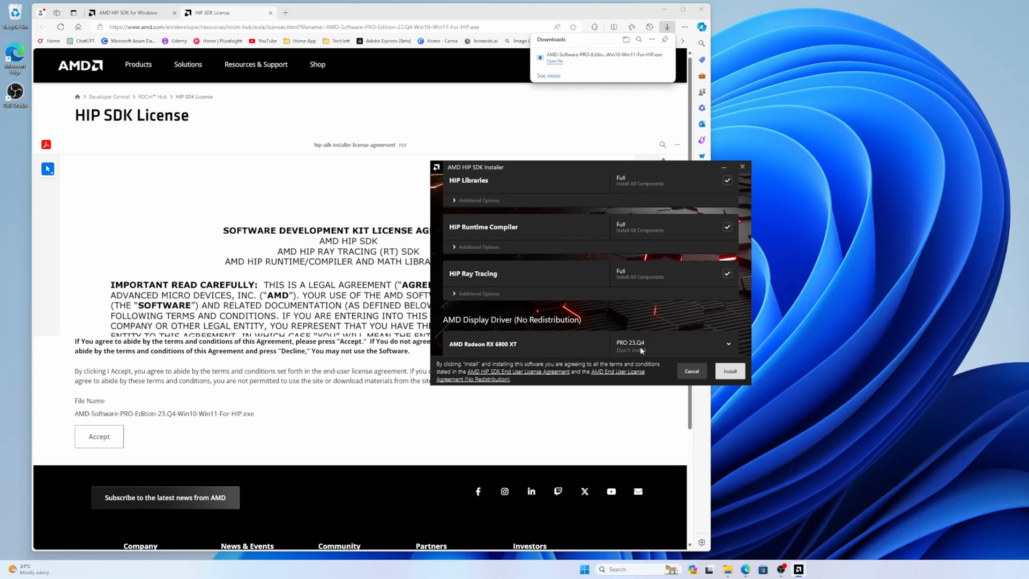
{"action": "mouse_move", "coordinate": [639, 358]}
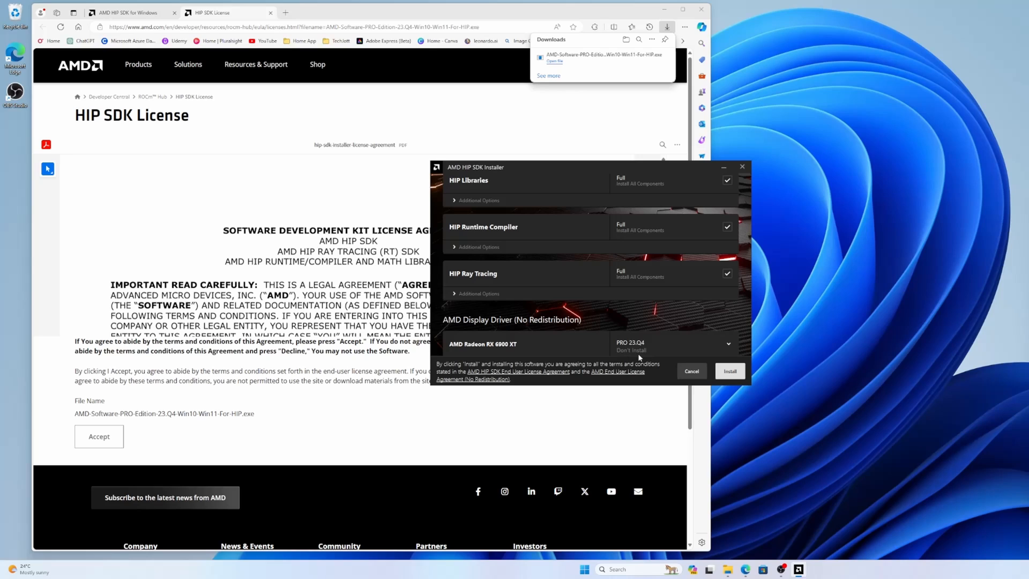
{"action": "mouse_move", "coordinate": [577, 356]}
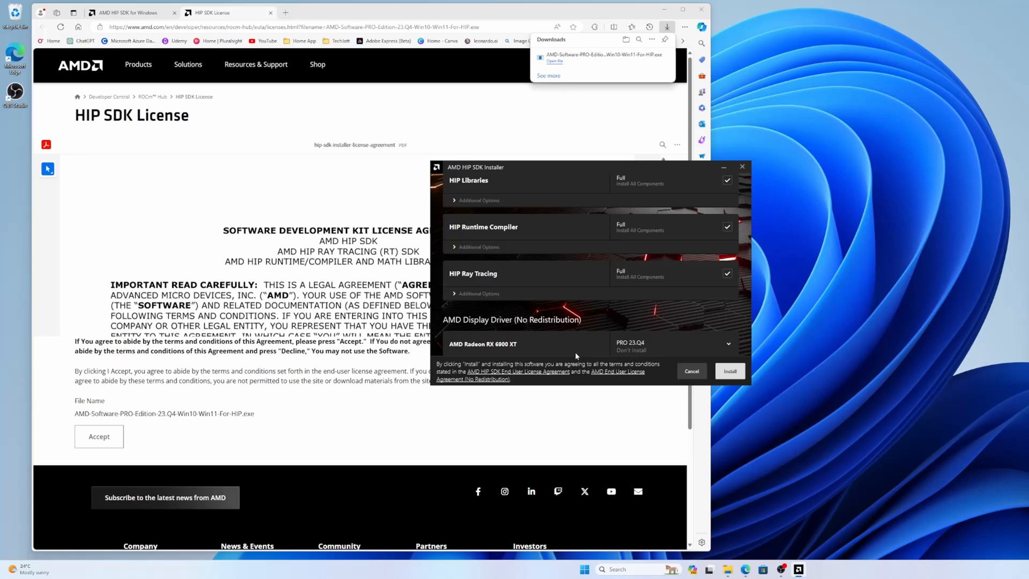
{"action": "mouse_move", "coordinate": [665, 317]}
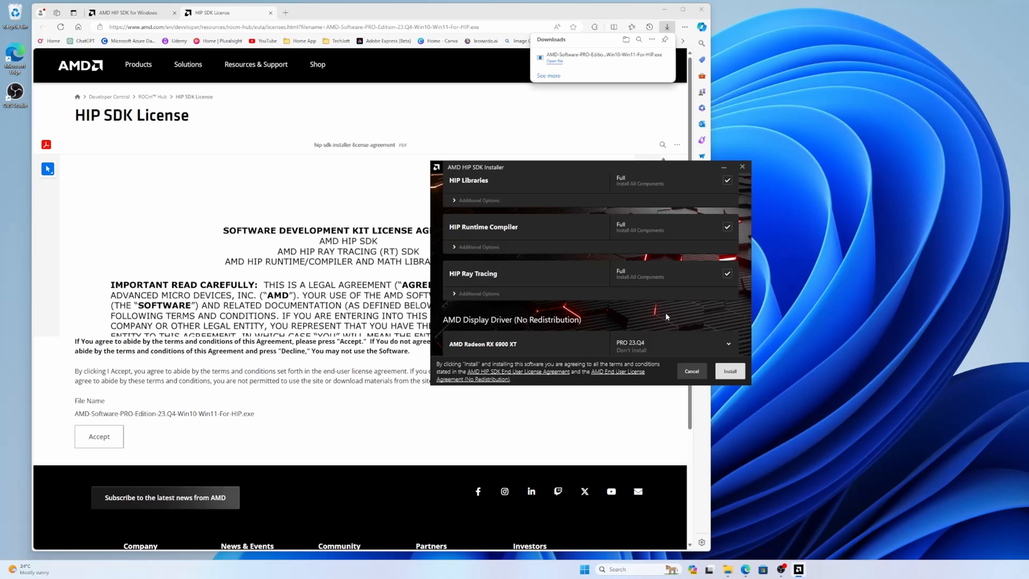
{"action": "scroll", "scroll_direction": "up", "scroll_amount": 3}
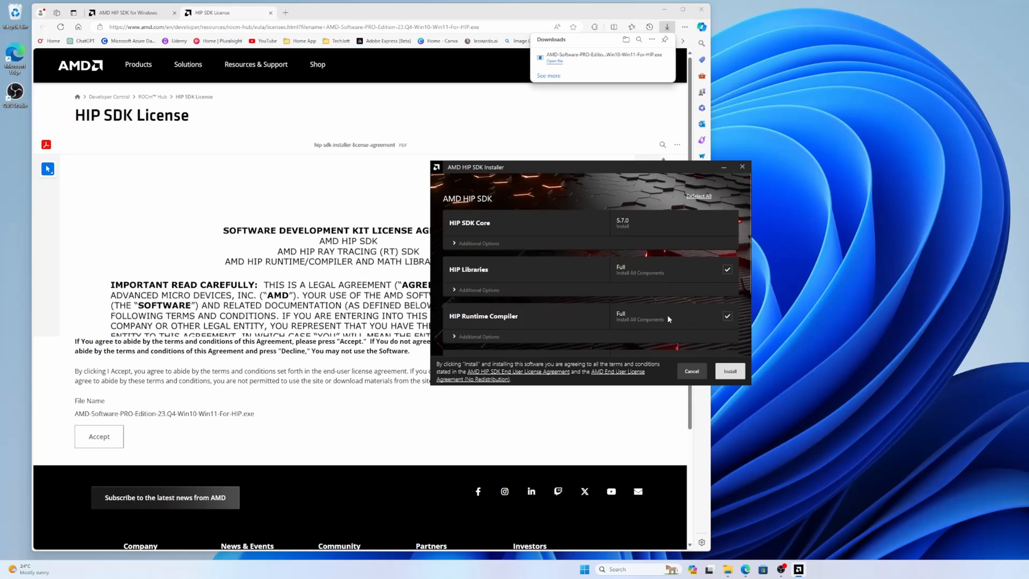
{"action": "left_click", "coordinate": [730, 371]}
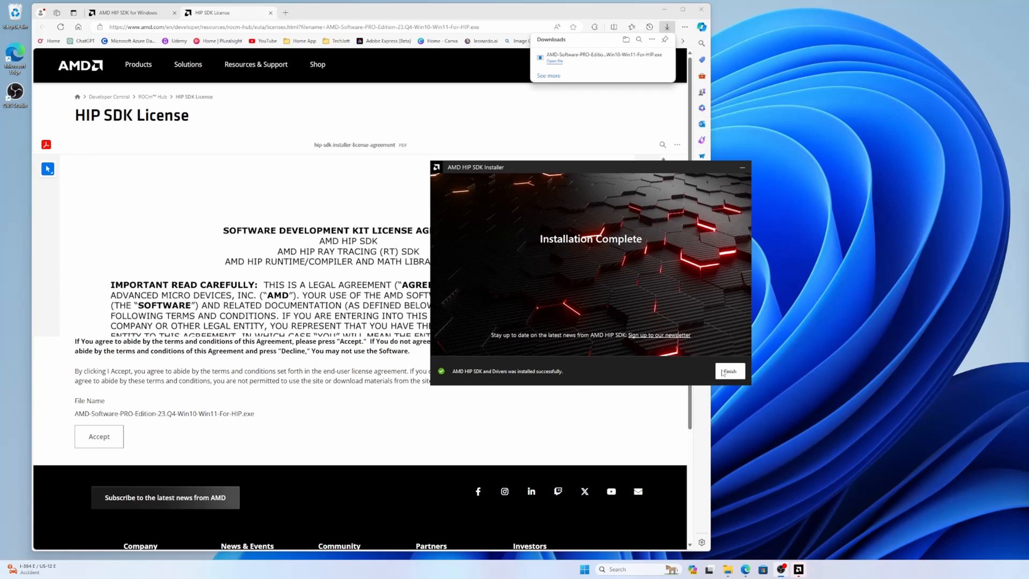
Finish and close the AMD HIP SDK Installer after the successful install
{"action": "left_click", "coordinate": [729, 371]}
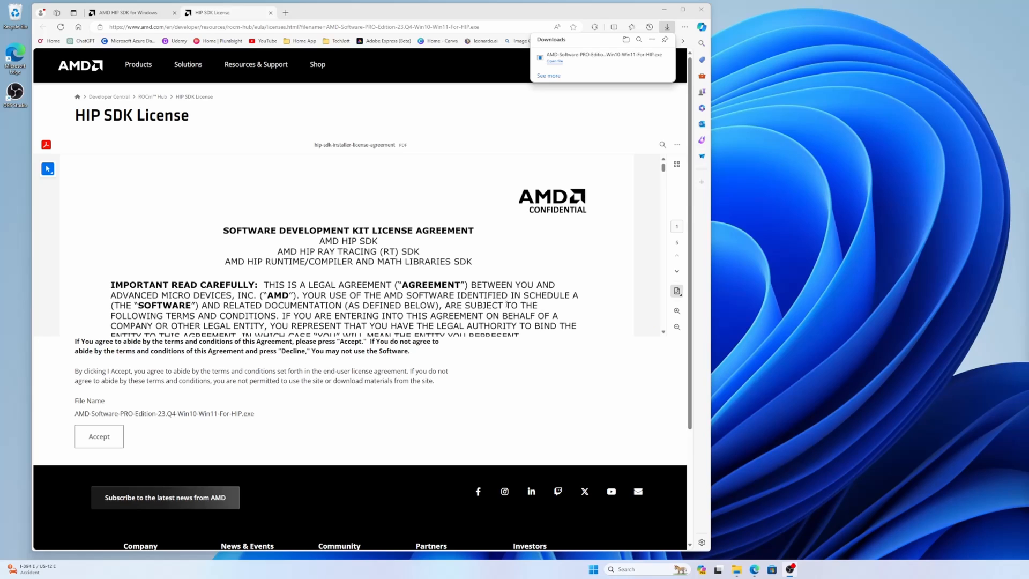
{"action": "mouse_move", "coordinate": [704, 284]}
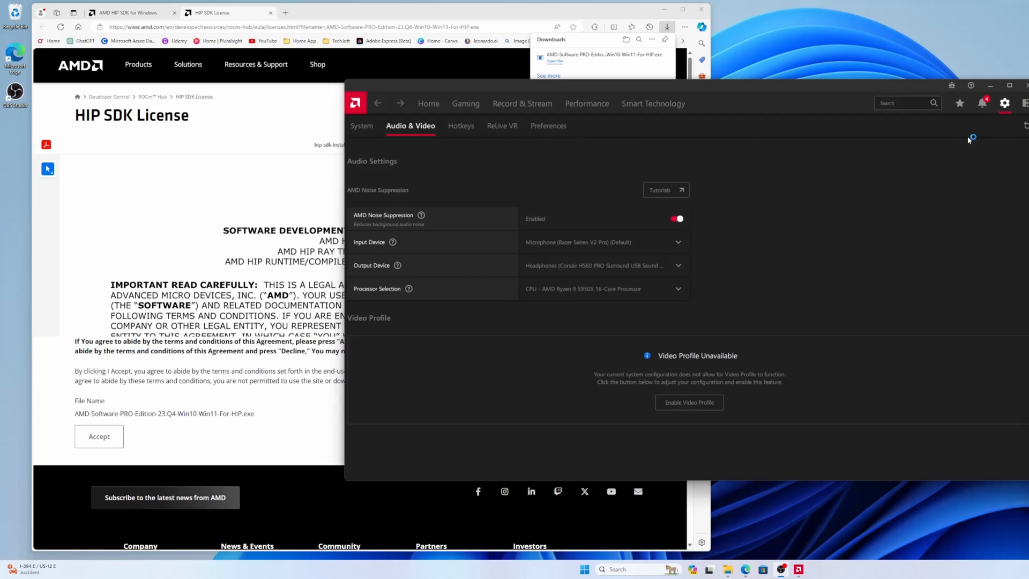
{"action": "mouse_move", "coordinate": [970, 139]}
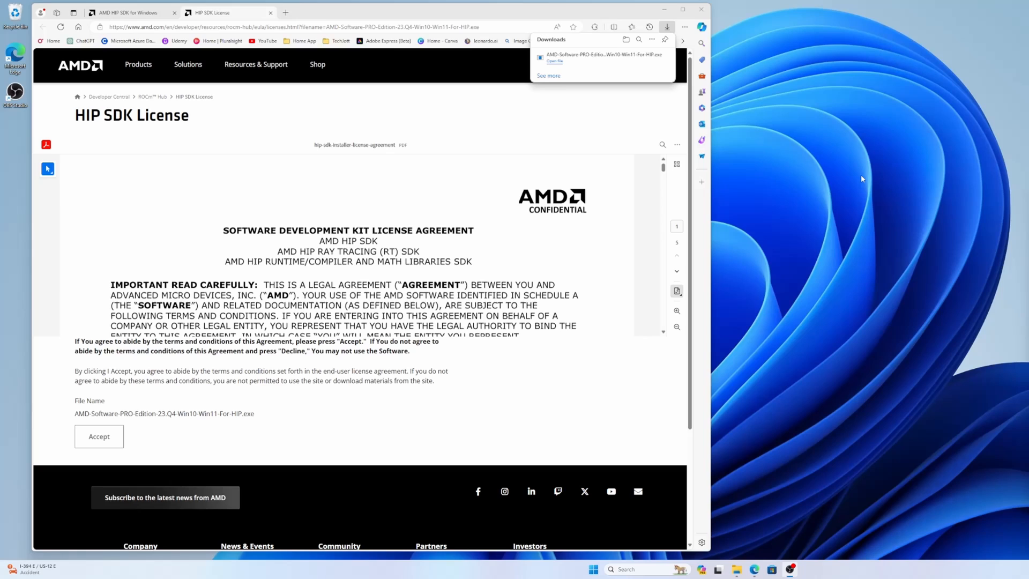
{"action": "mouse_move", "coordinate": [955, 219]}
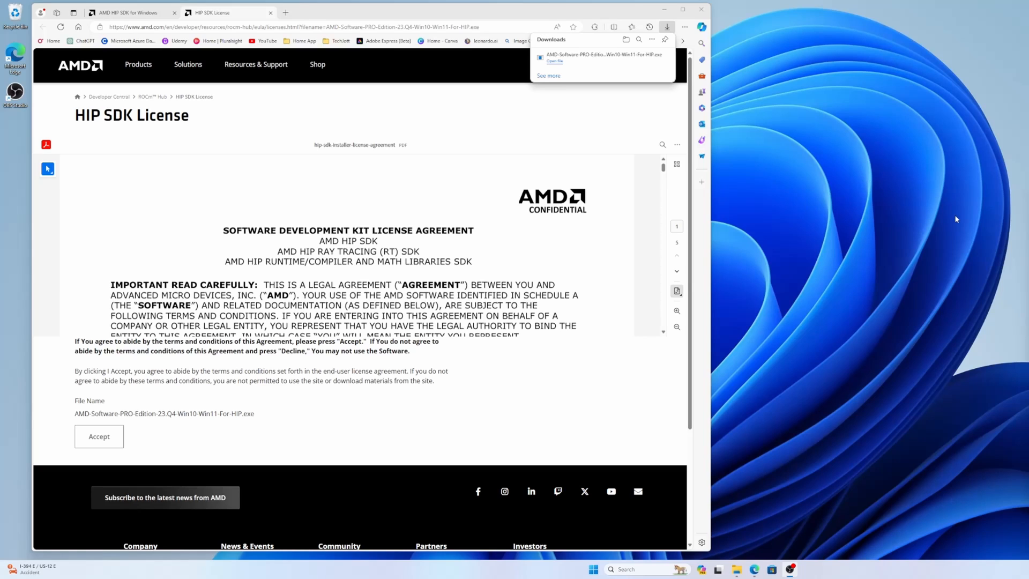
{"action": "mouse_move", "coordinate": [959, 231]}
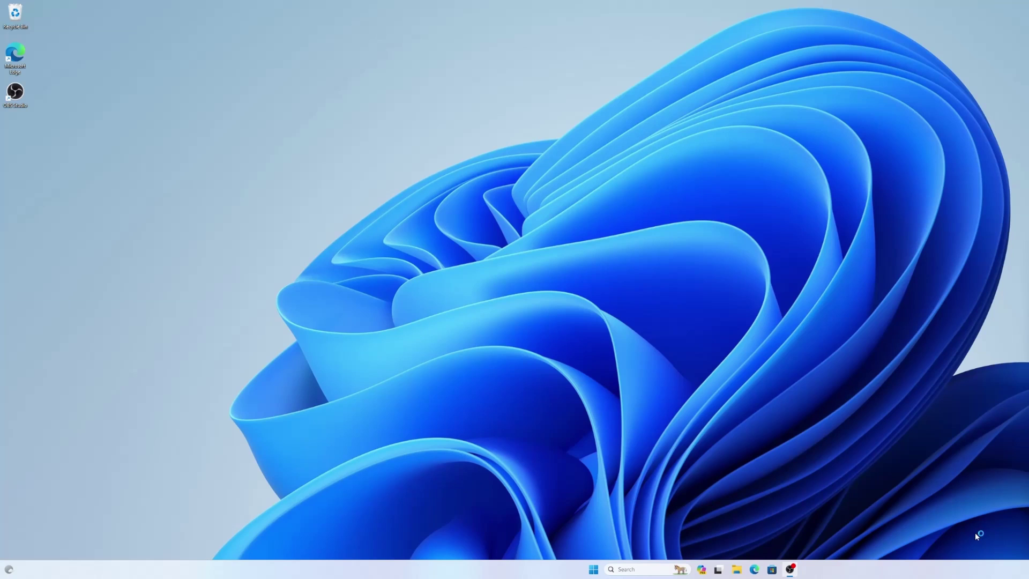
{"action": "mouse_move", "coordinate": [898, 516]}
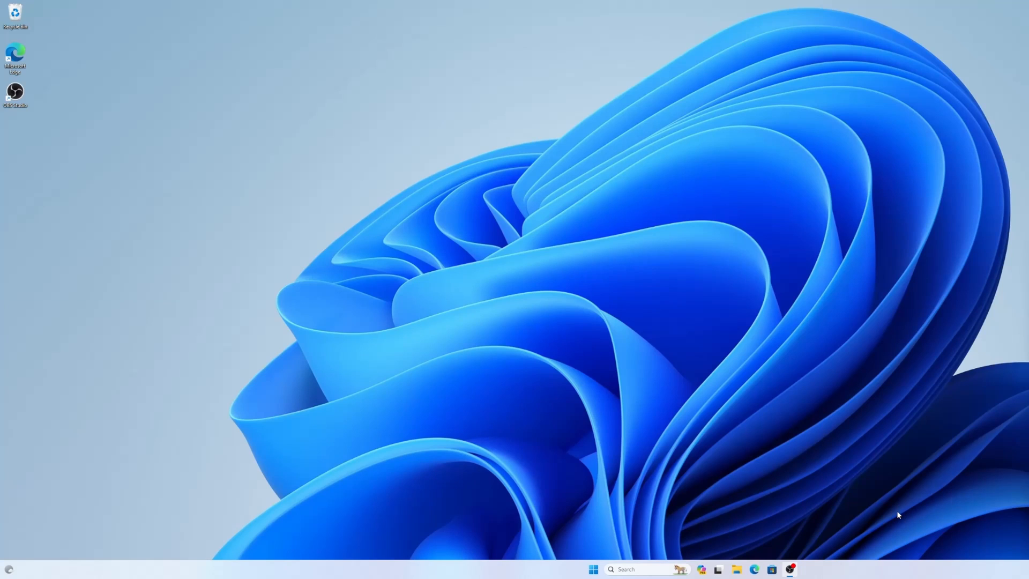
{"action": "mouse_move", "coordinate": [805, 504]}
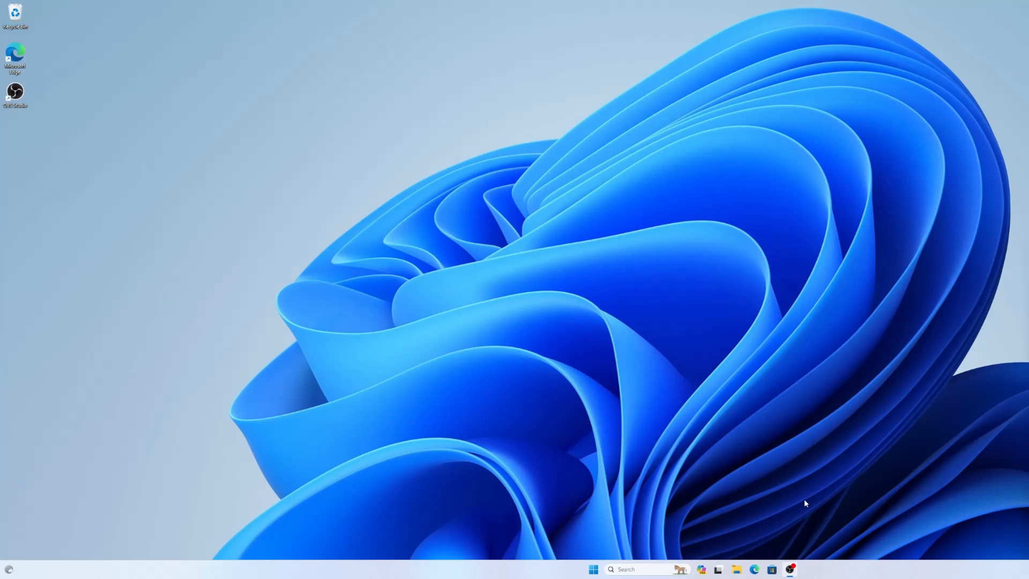
{"action": "mouse_move", "coordinate": [846, 414]}
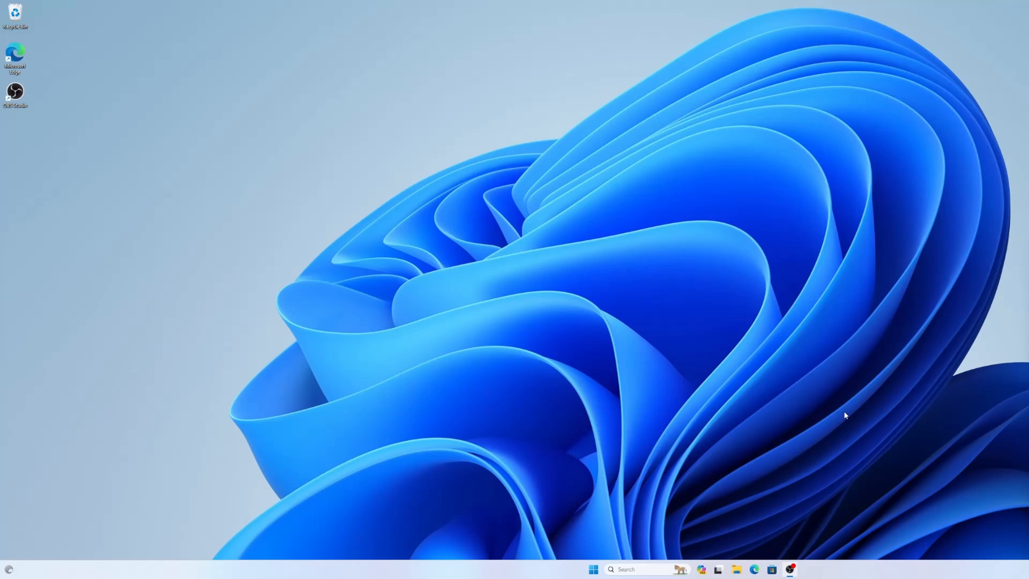
{"action": "mouse_move", "coordinate": [715, 407]}
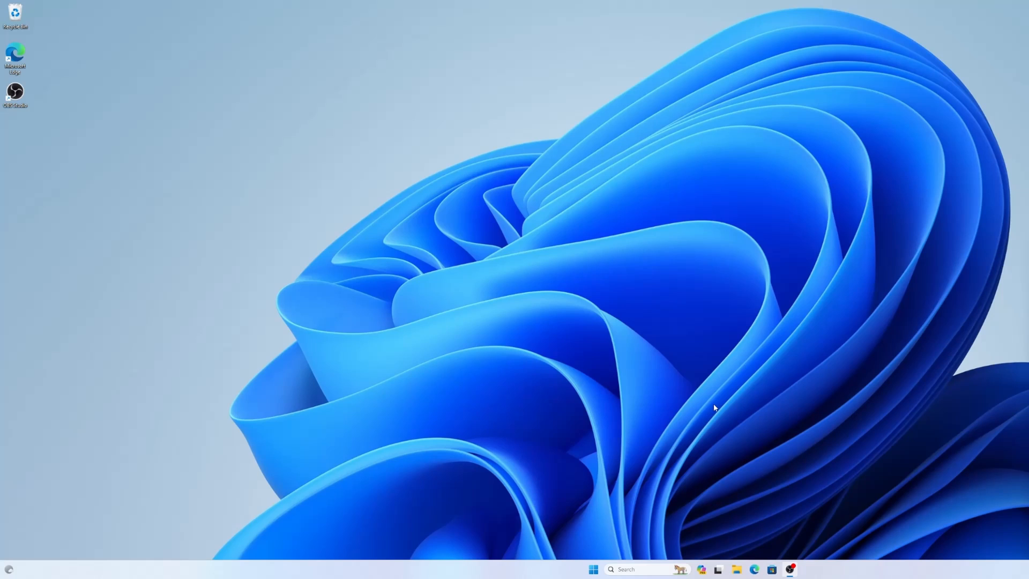
{"action": "mouse_move", "coordinate": [773, 499]}
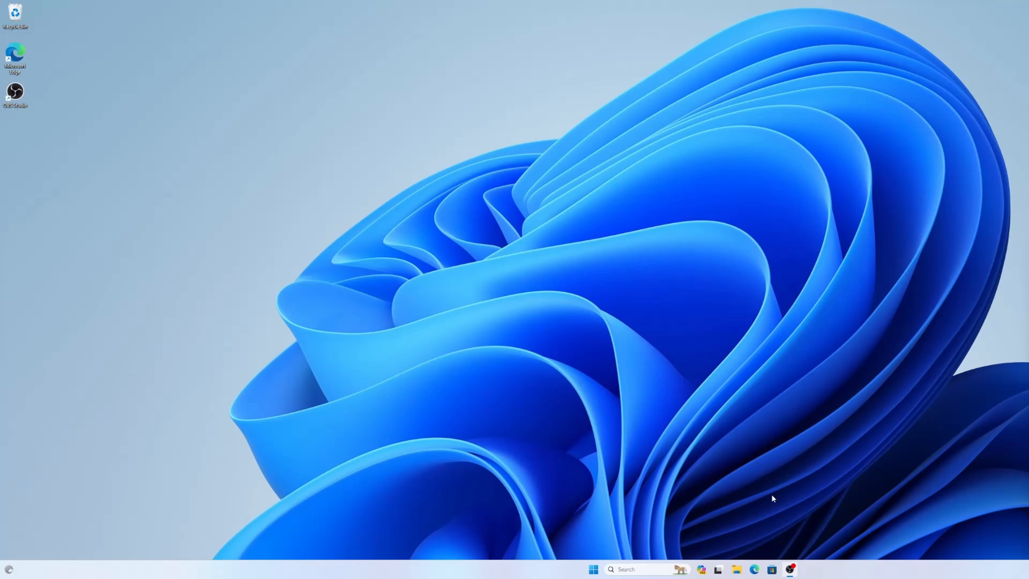
Launch Microsoft Edge from the taskbar to a fresh Google homepage
{"action": "left_click", "coordinate": [755, 569]}
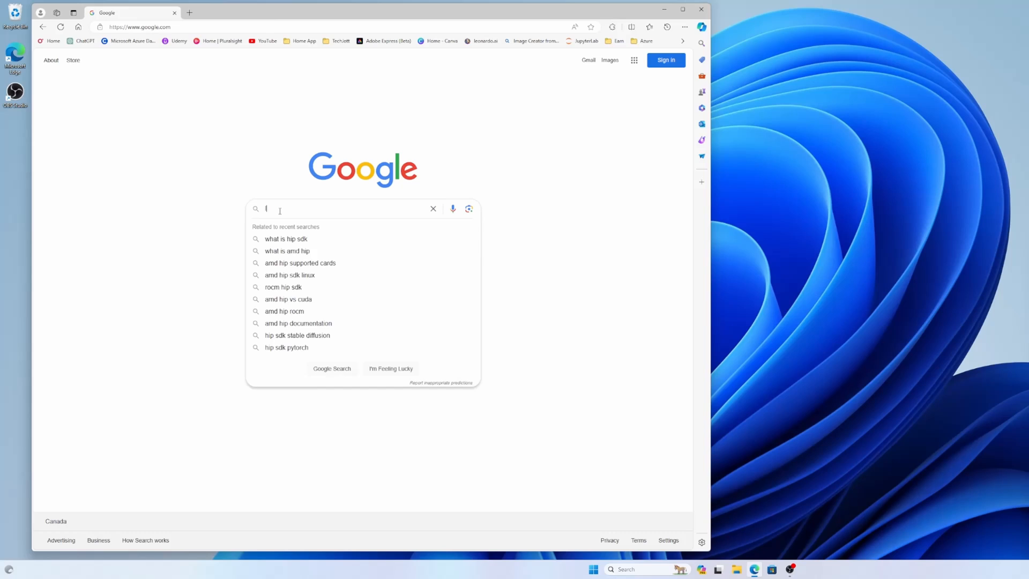
Search Google for 'lm studio' and browse the lmstudio.ai homepage
{"action": "type", "text": "lm studio"}
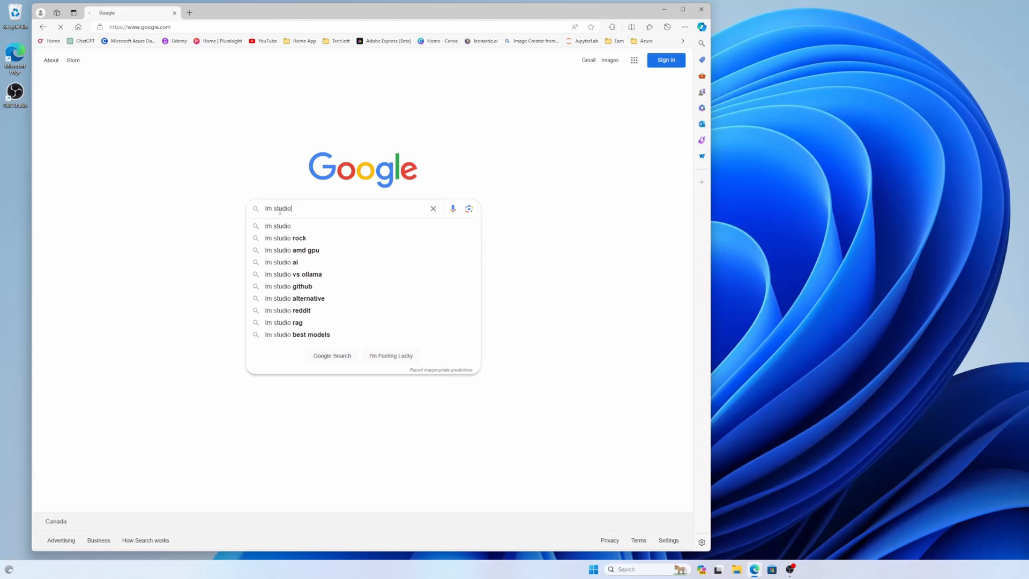
{"action": "key", "text": "Return"}
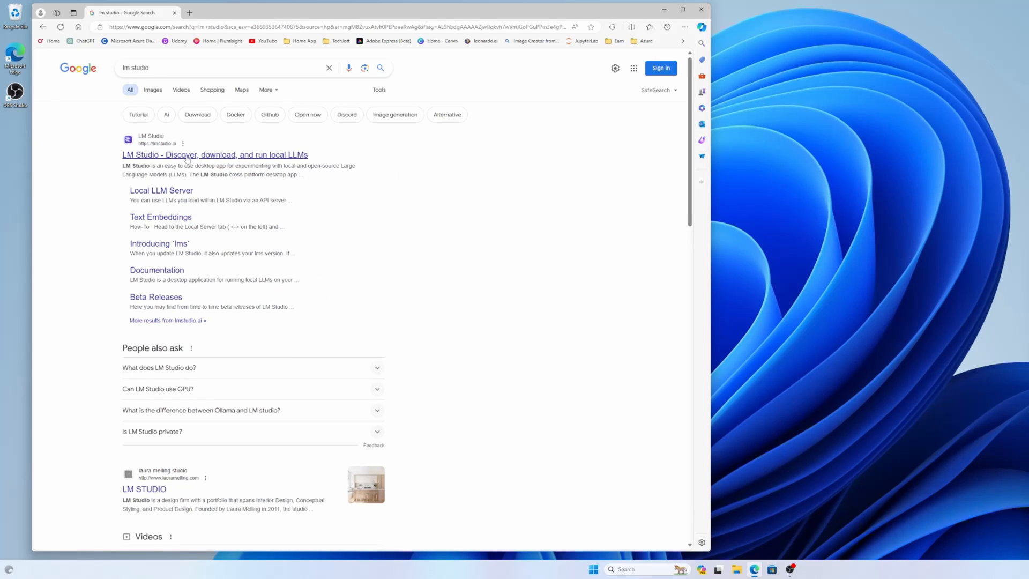
{"action": "left_click", "coordinate": [214, 154]}
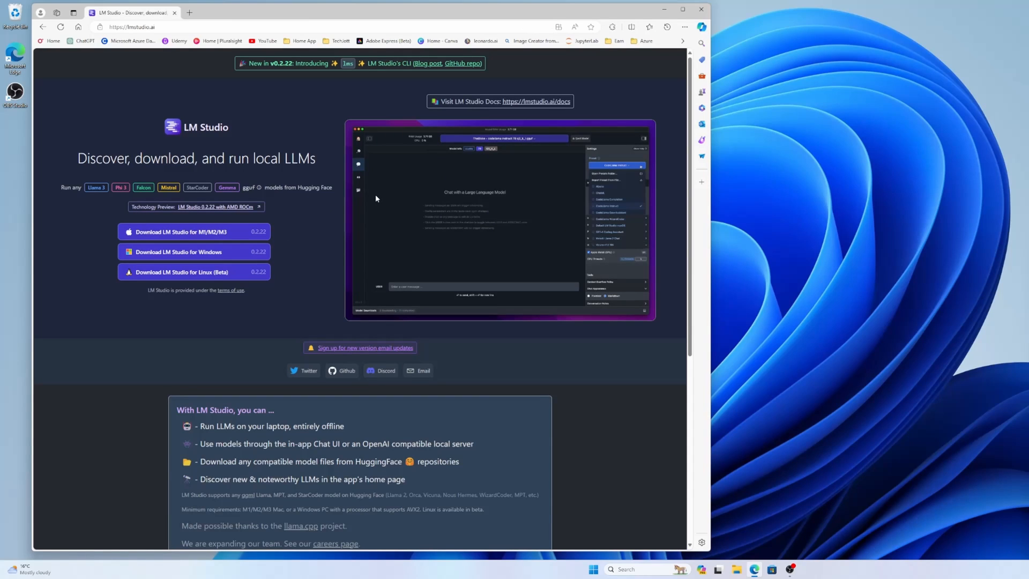
{"action": "scroll", "scroll_direction": "down", "scroll_amount": 3}
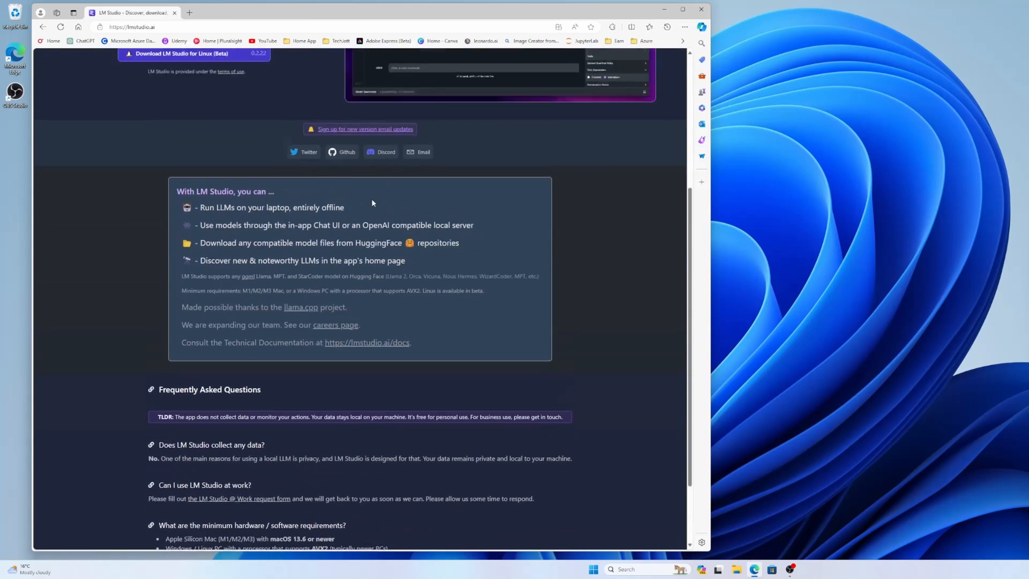
{"action": "scroll", "scroll_direction": "up", "scroll_amount": 3}
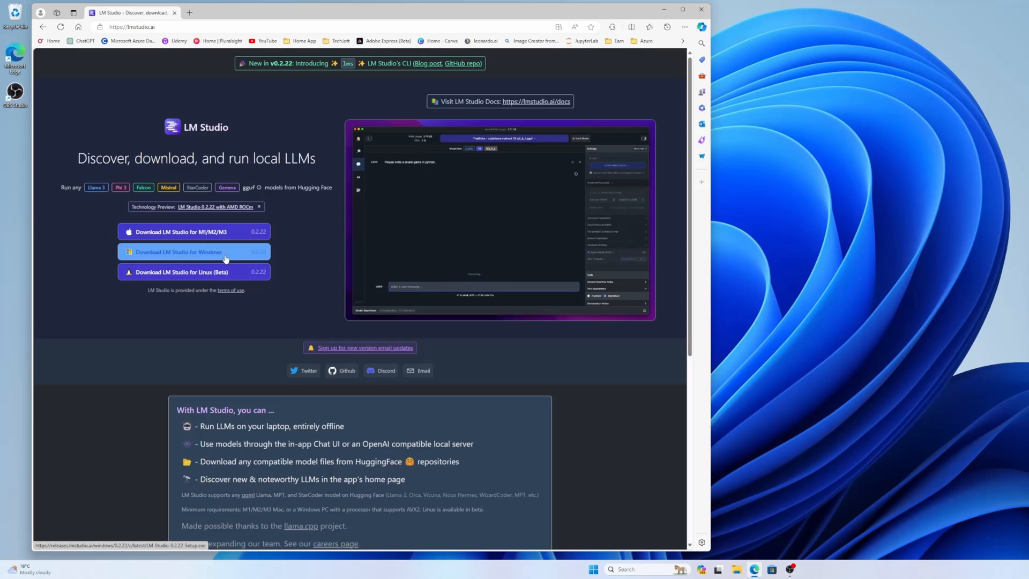
{"action": "mouse_move", "coordinate": [267, 295]}
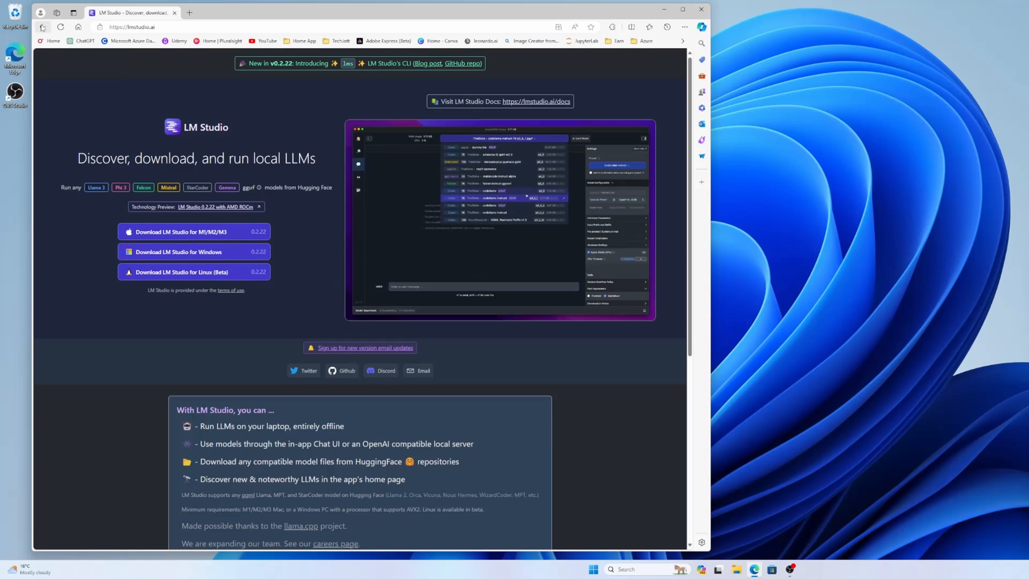
Refine the search to 'lm studio rocm' and reopen the LM Studio site from its results
{"action": "left_click", "coordinate": [42, 26]}
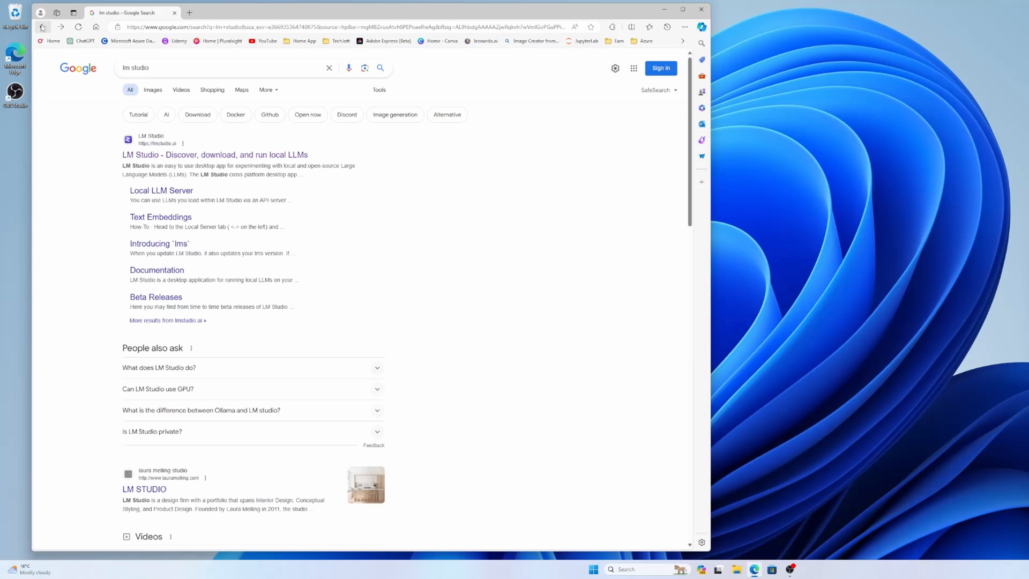
{"action": "mouse_move", "coordinate": [433, 141]}
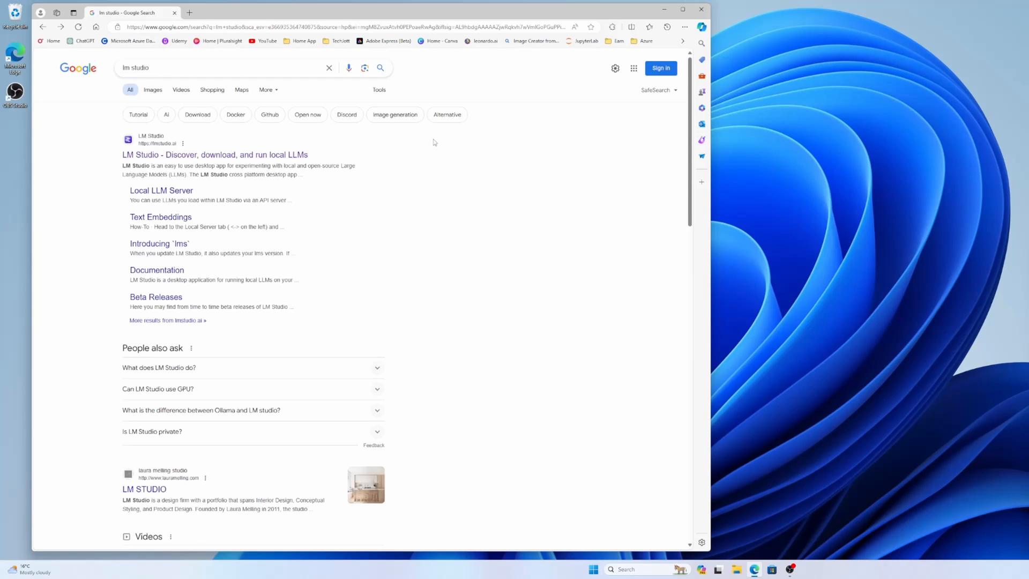
{"action": "scroll", "scroll_direction": "down", "scroll_amount": 3}
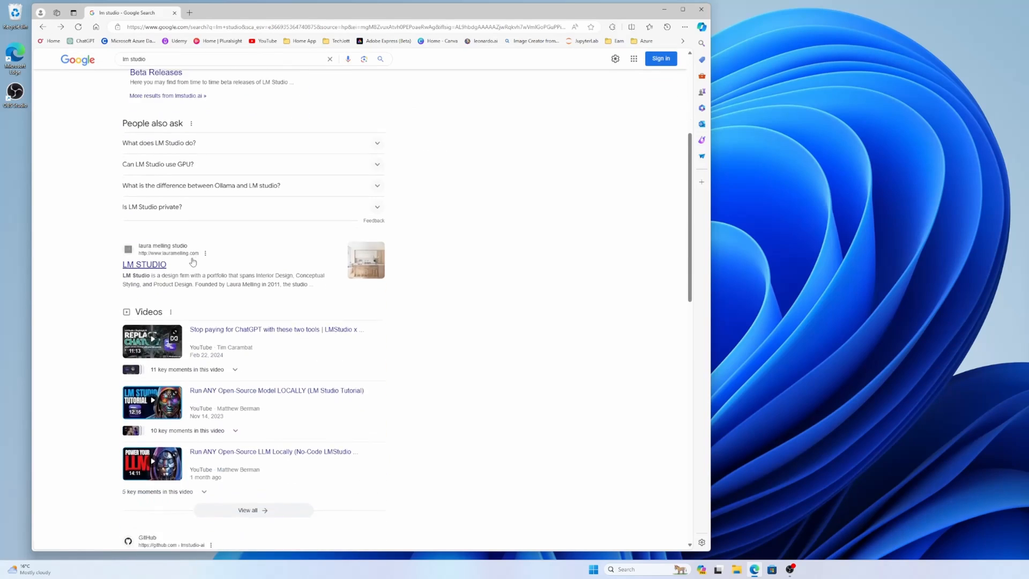
{"action": "left_click", "coordinate": [217, 66]}
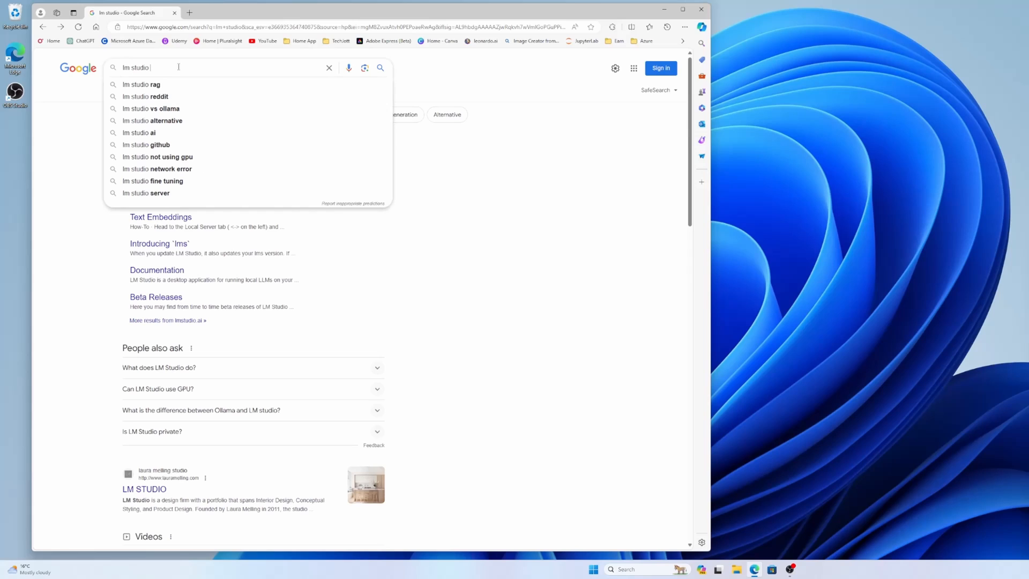
{"action": "type", "text": "rocm"}
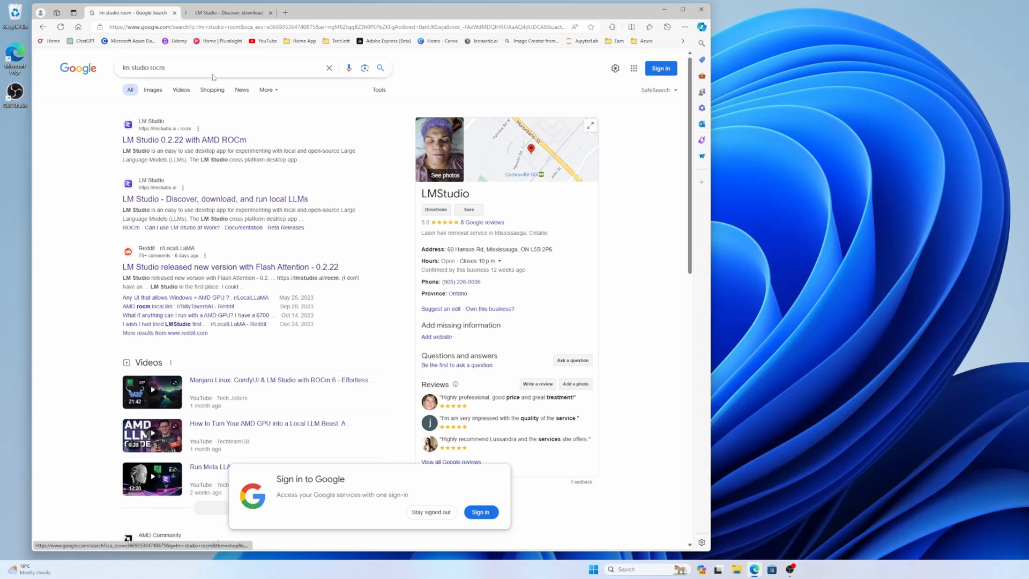
{"action": "mouse_move", "coordinate": [214, 200]}
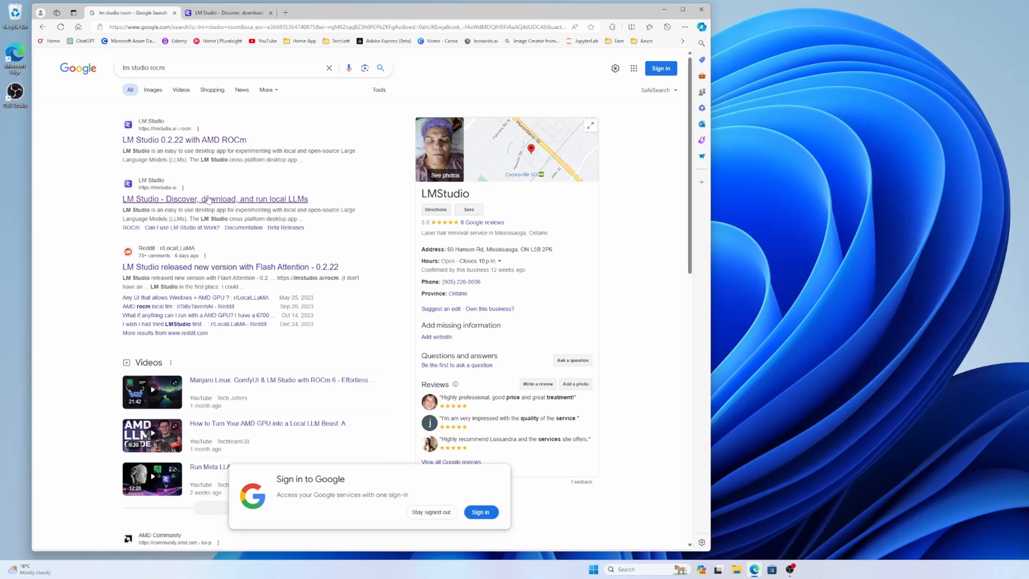
{"action": "left_click", "coordinate": [214, 198]}
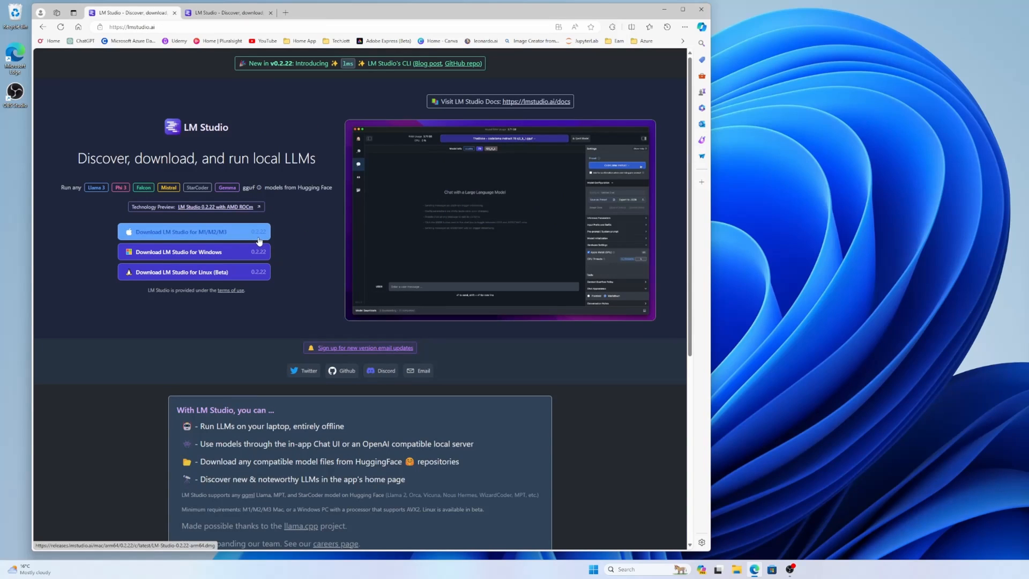
Go to the LM Studio 0.2.22 with AMD ROCm preview page listing supported GPUs
{"action": "left_click", "coordinate": [214, 206]}
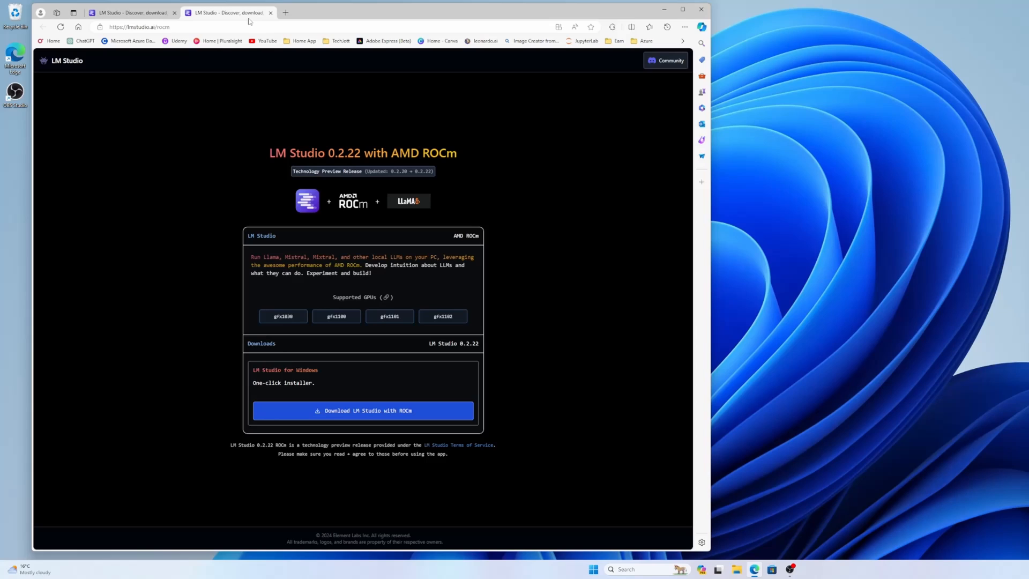
{"action": "mouse_move", "coordinate": [229, 136]}
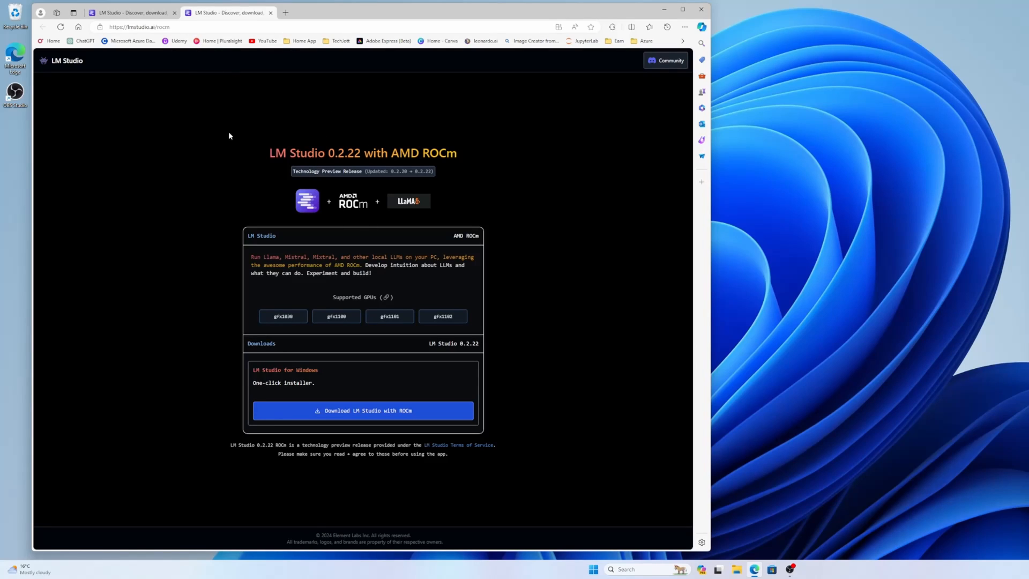
{"action": "mouse_move", "coordinate": [407, 207]}
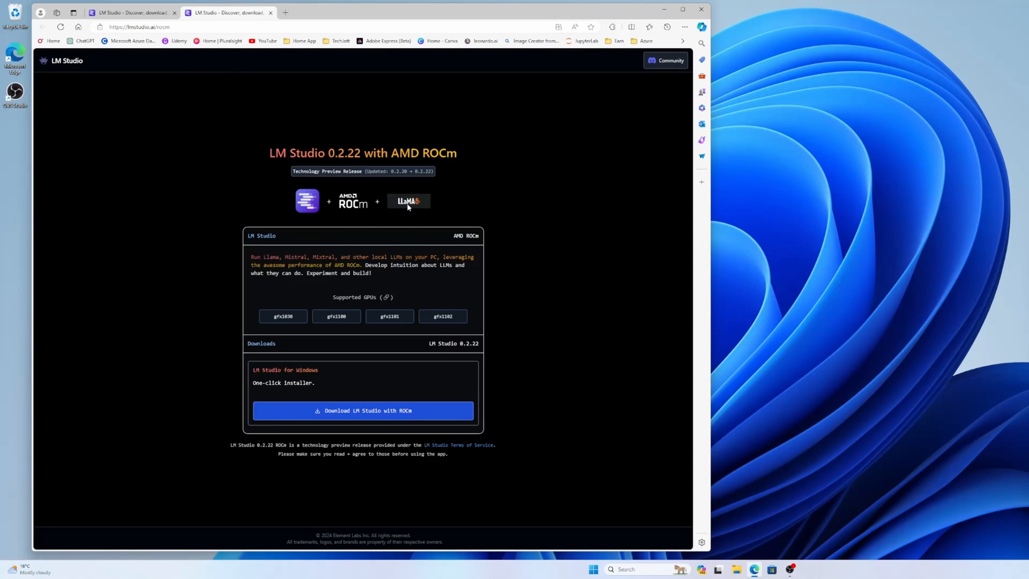
{"action": "mouse_move", "coordinate": [416, 182]}
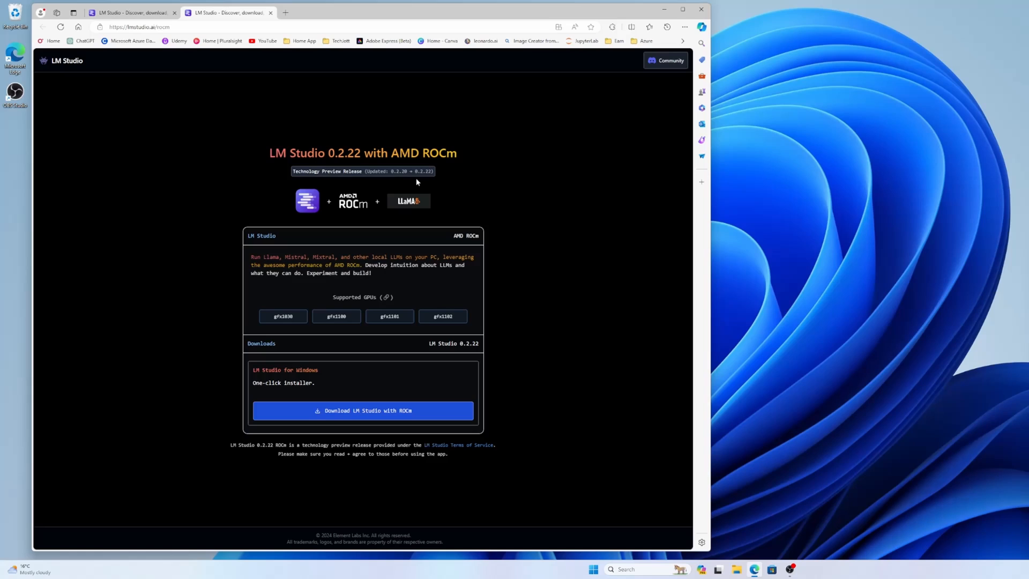
{"action": "mouse_move", "coordinate": [416, 315]}
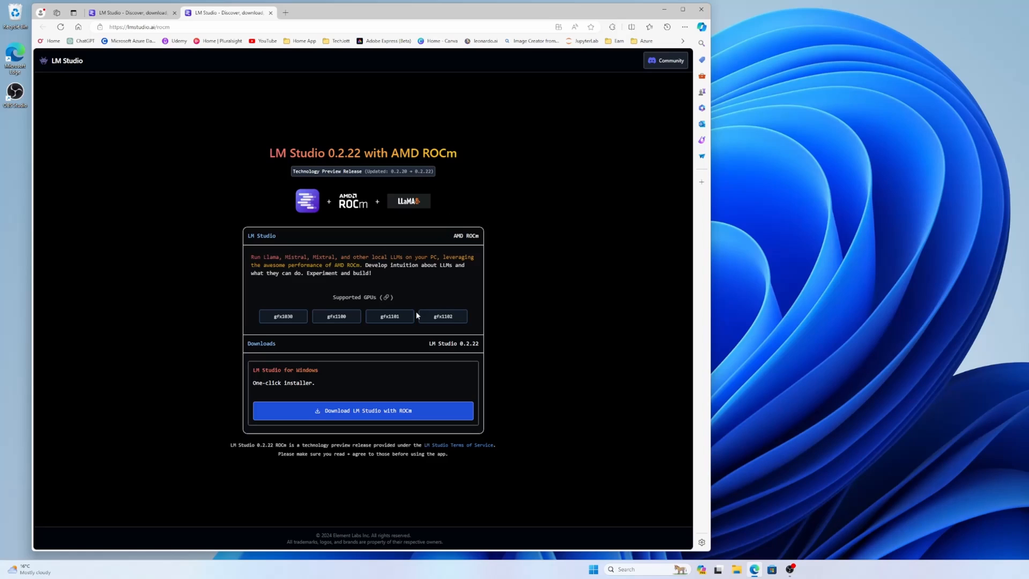
{"action": "mouse_move", "coordinate": [295, 296]}
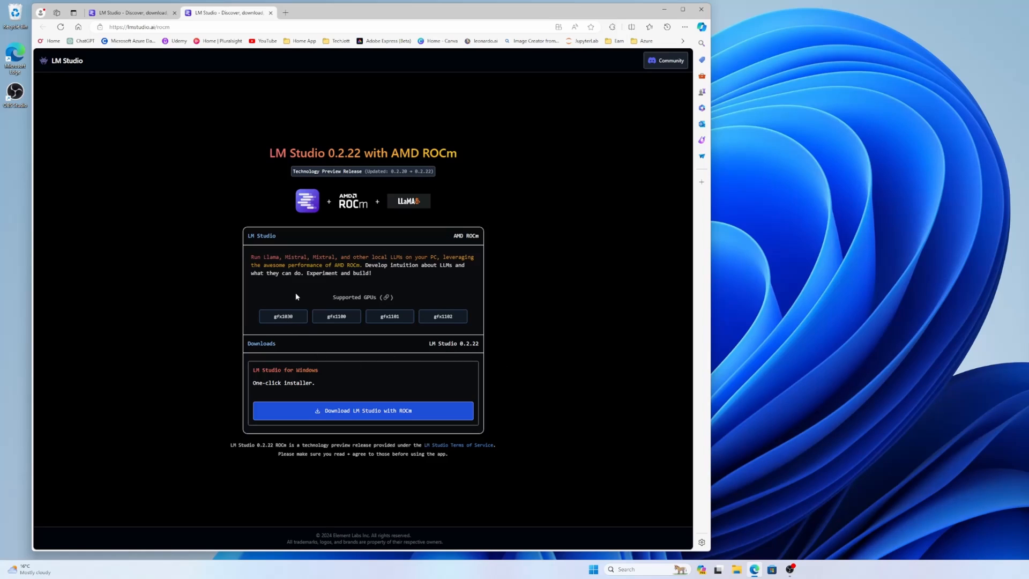
{"action": "mouse_move", "coordinate": [286, 334]}
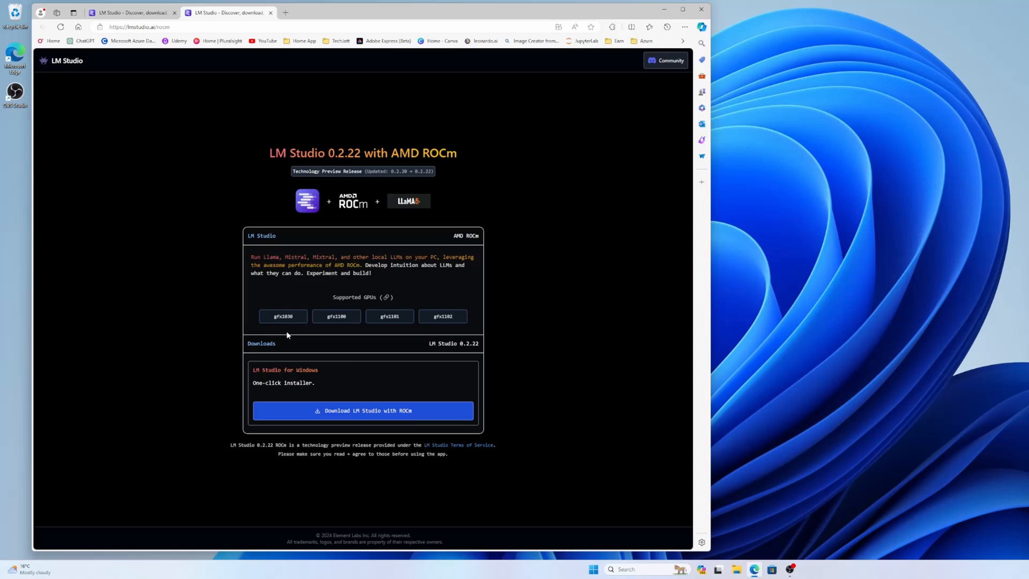
{"action": "mouse_move", "coordinate": [288, 323]}
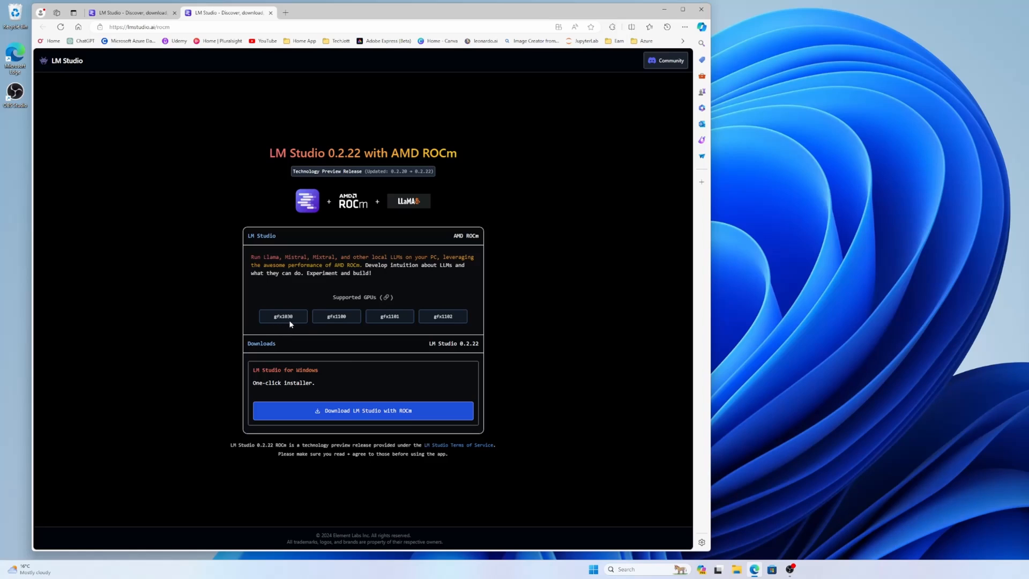
{"action": "mouse_move", "coordinate": [343, 324]}
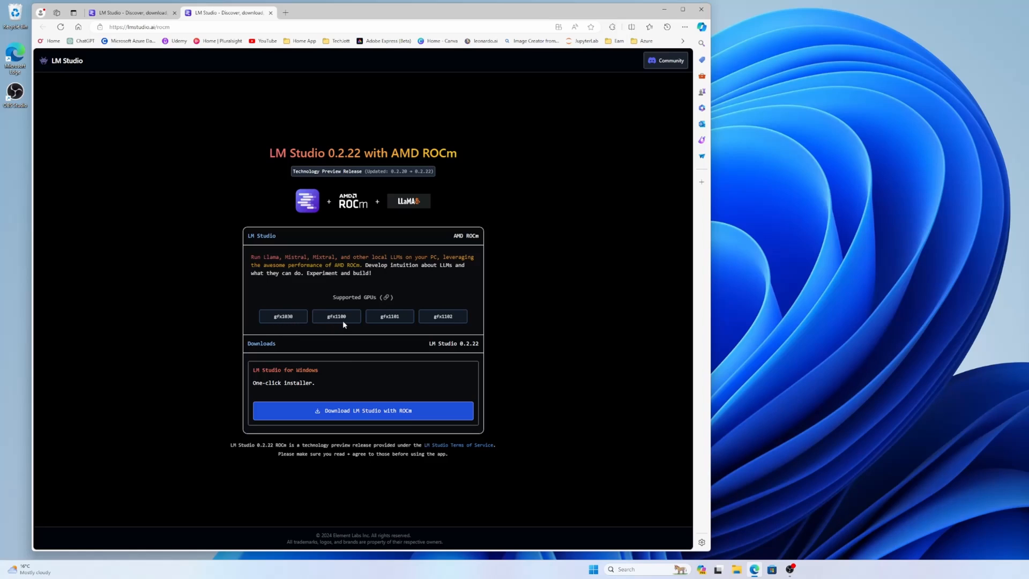
{"action": "mouse_move", "coordinate": [402, 338]}
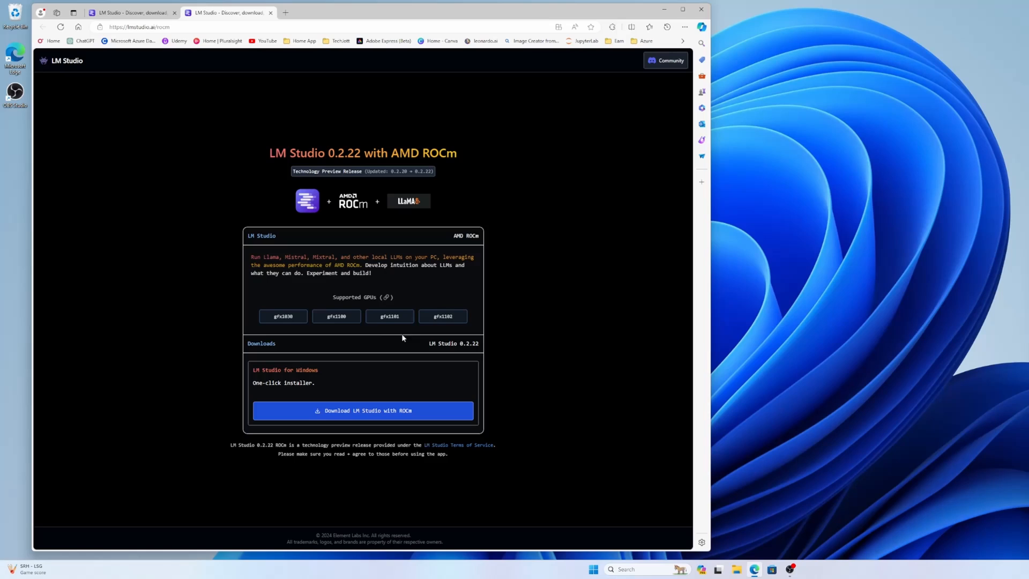
{"action": "mouse_move", "coordinate": [280, 325]}
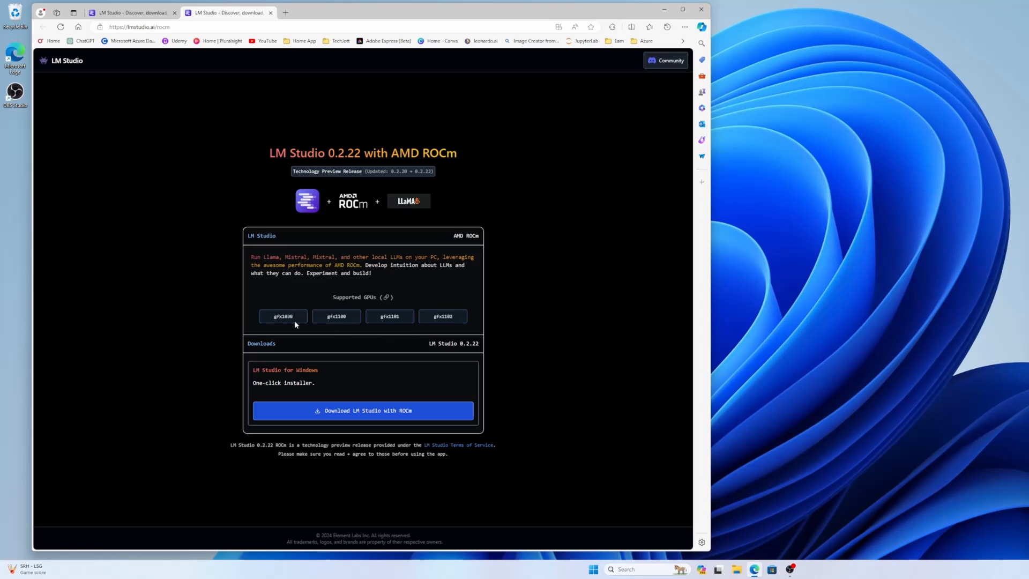
{"action": "mouse_move", "coordinate": [311, 340]}
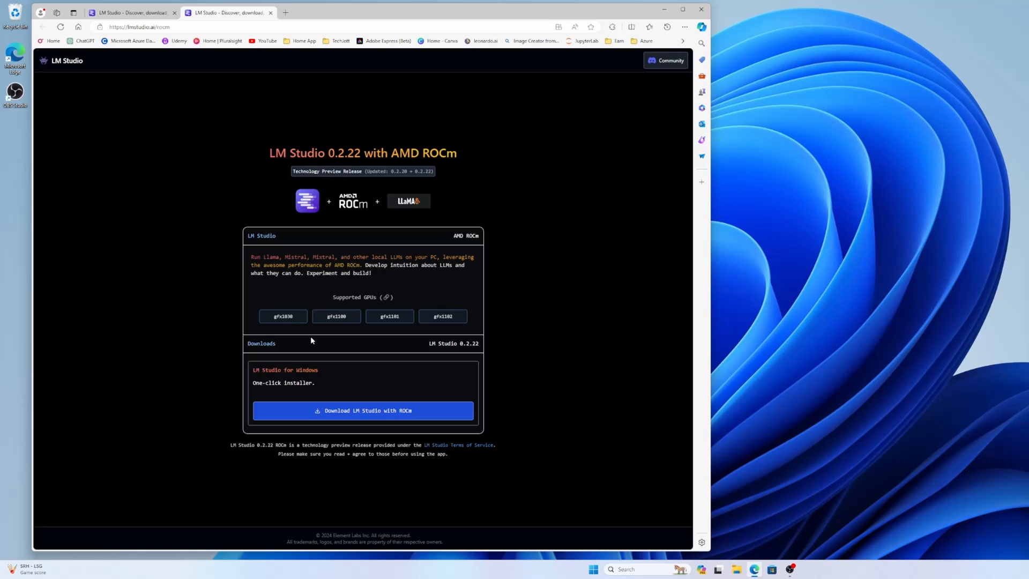
{"action": "mouse_move", "coordinate": [297, 321]}
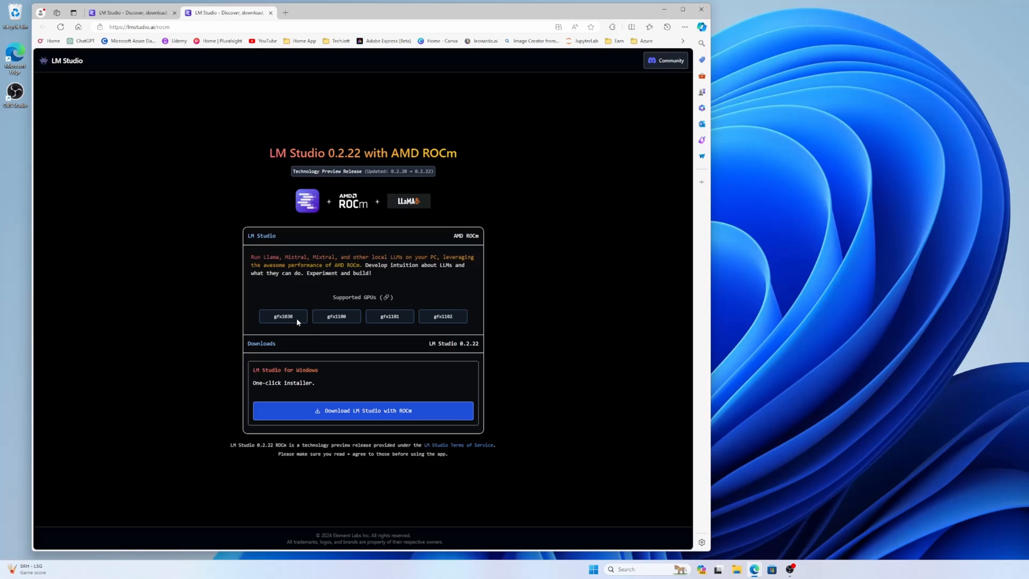
{"action": "mouse_move", "coordinate": [340, 324]}
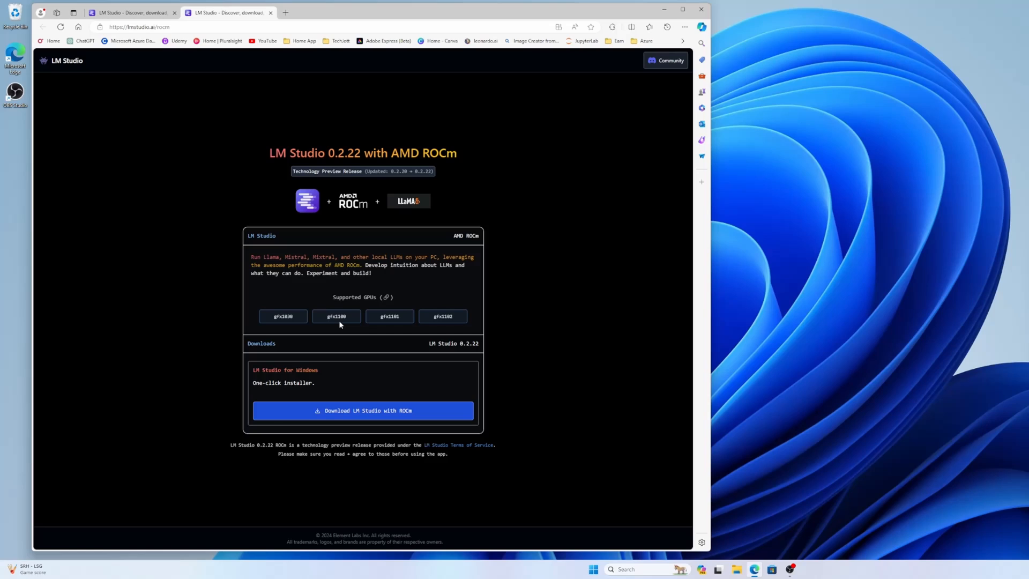
{"action": "mouse_move", "coordinate": [352, 317]}
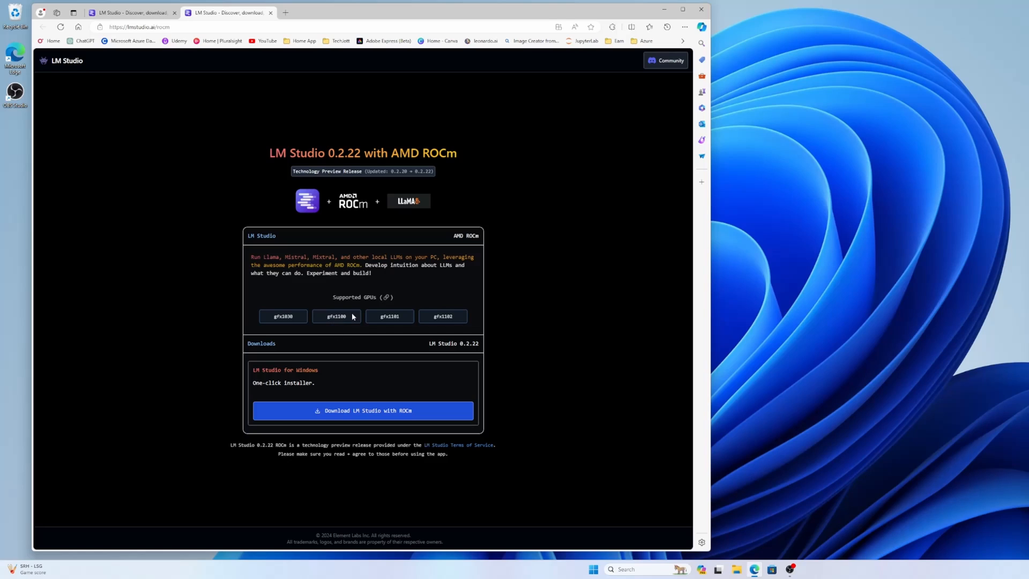
{"action": "mouse_move", "coordinate": [321, 339]}
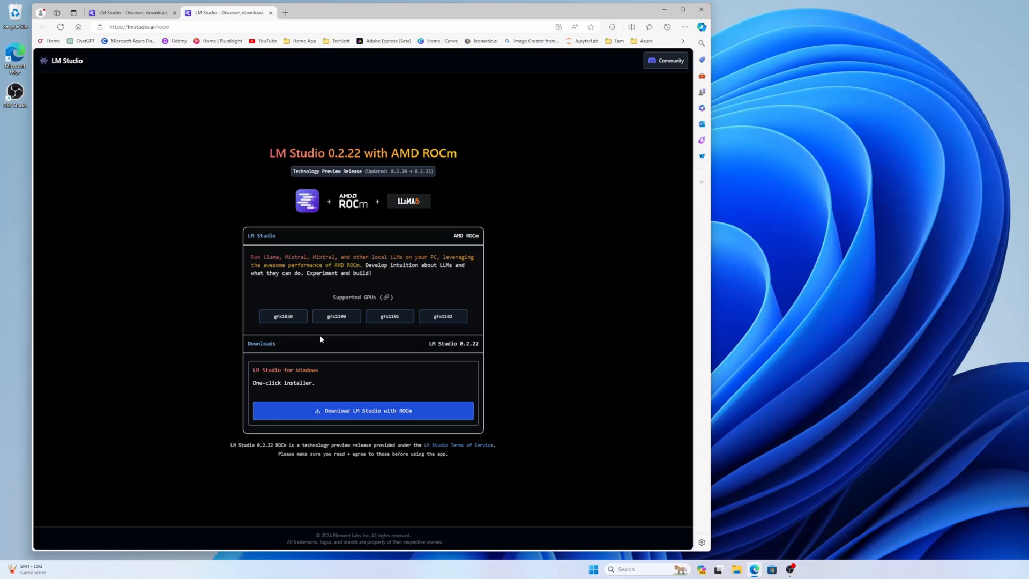
{"action": "mouse_move", "coordinate": [287, 323]}
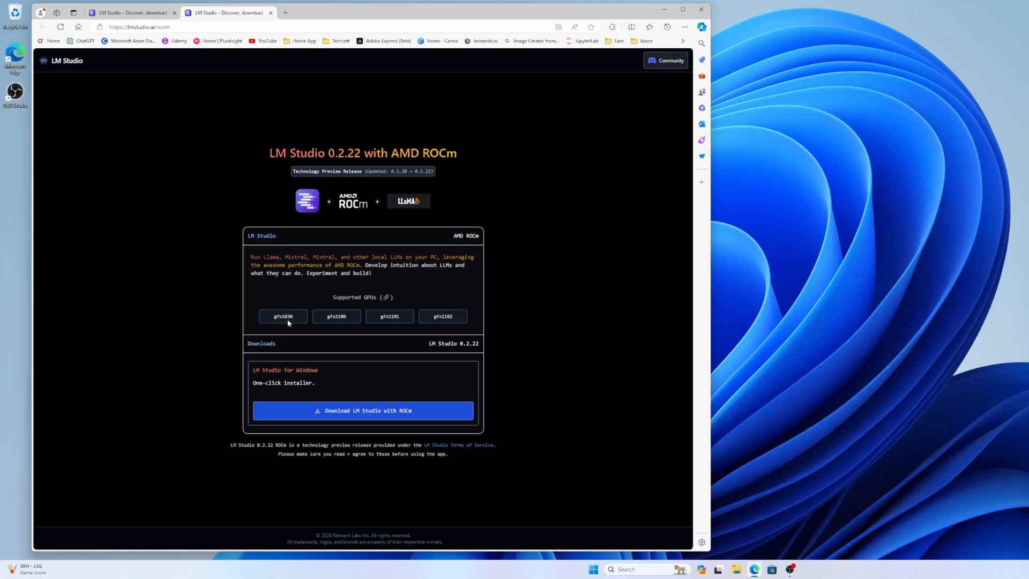
{"action": "mouse_move", "coordinate": [358, 410]}
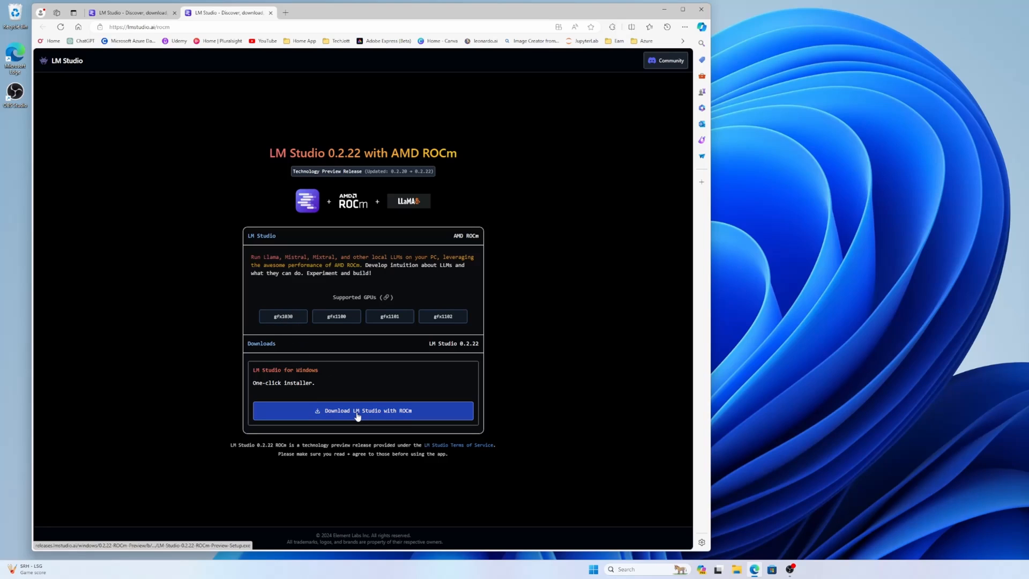
Download the LM Studio 0.2.22 ROCm Preview setup installer for Windows
{"action": "left_click", "coordinate": [362, 410]}
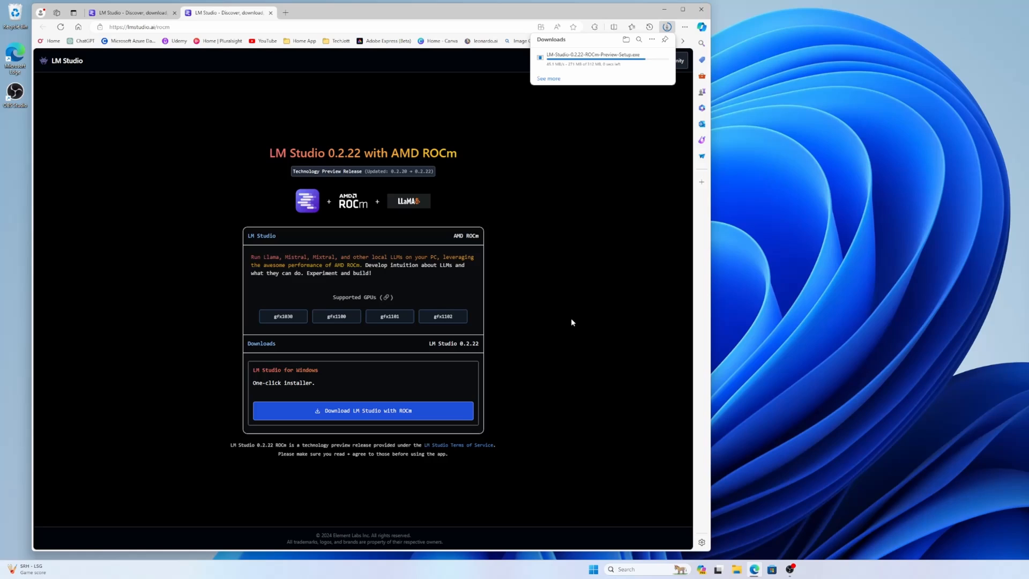
{"action": "mouse_move", "coordinate": [517, 224]}
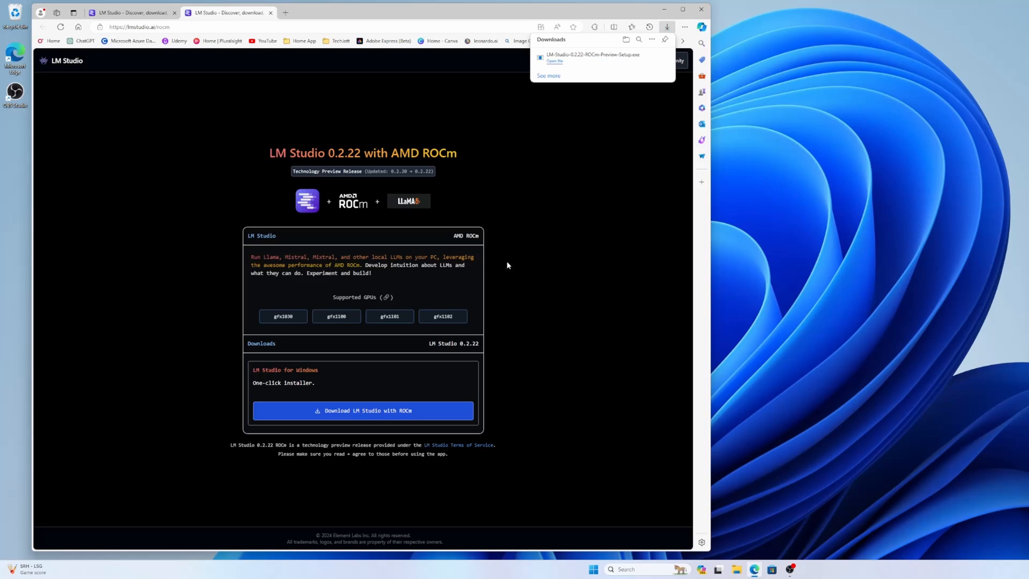
{"action": "mouse_move", "coordinate": [621, 111]}
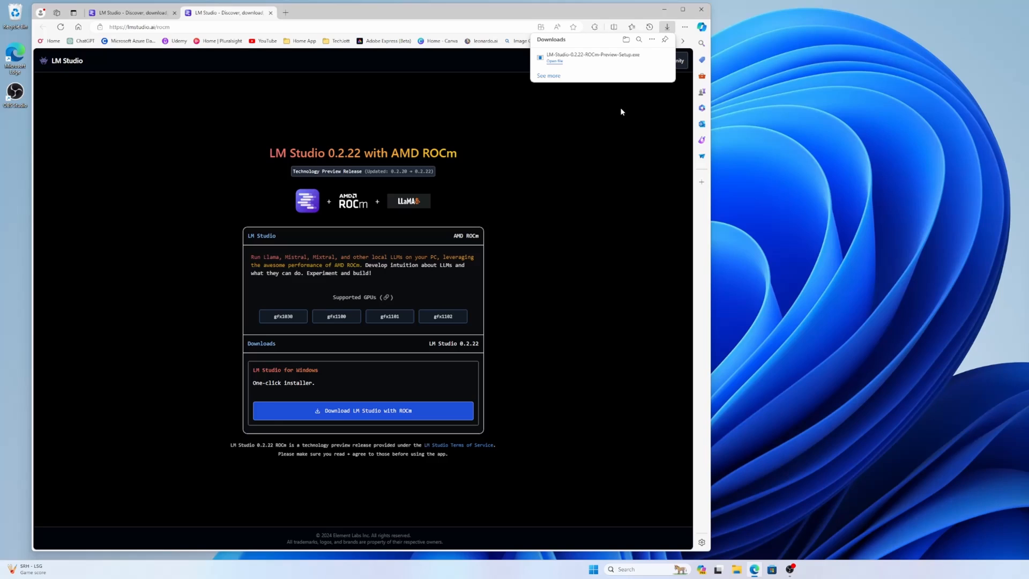
{"action": "mouse_move", "coordinate": [569, 228]}
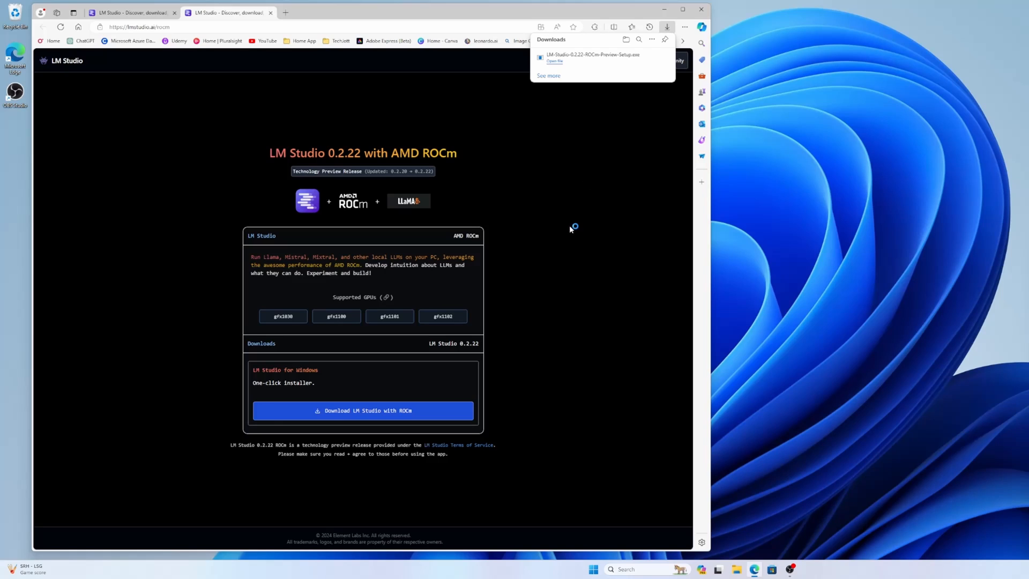
{"action": "mouse_move", "coordinate": [636, 250]}
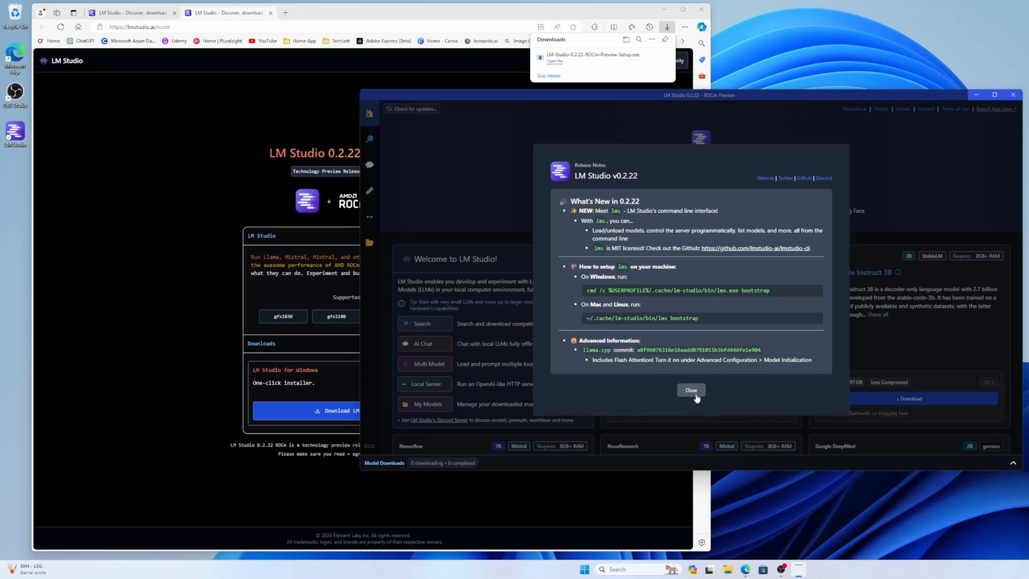
Dismiss the Release Notes dialog to reach the LM Studio home screen
{"action": "left_click", "coordinate": [691, 390]}
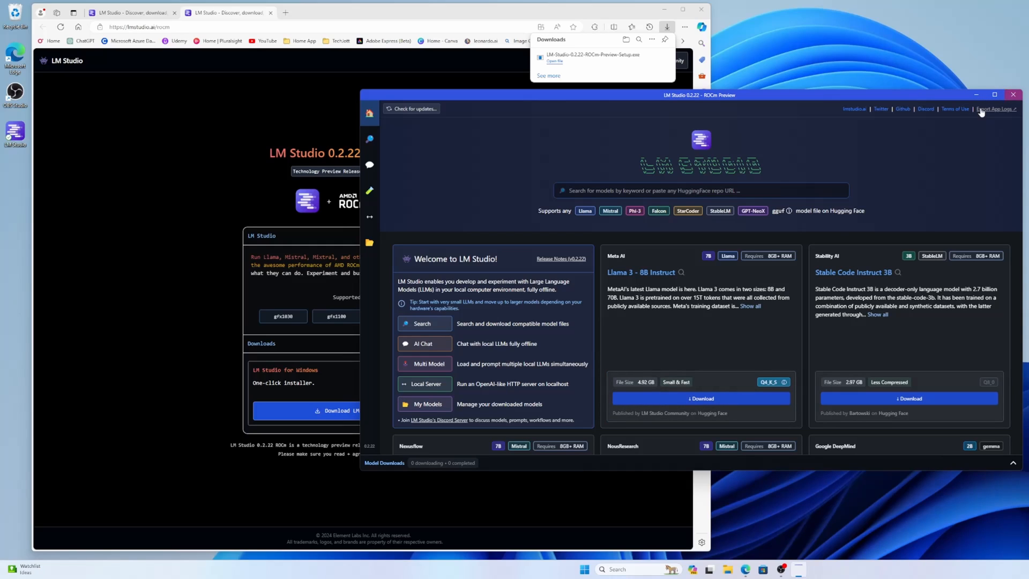
{"action": "mouse_move", "coordinate": [794, 268]}
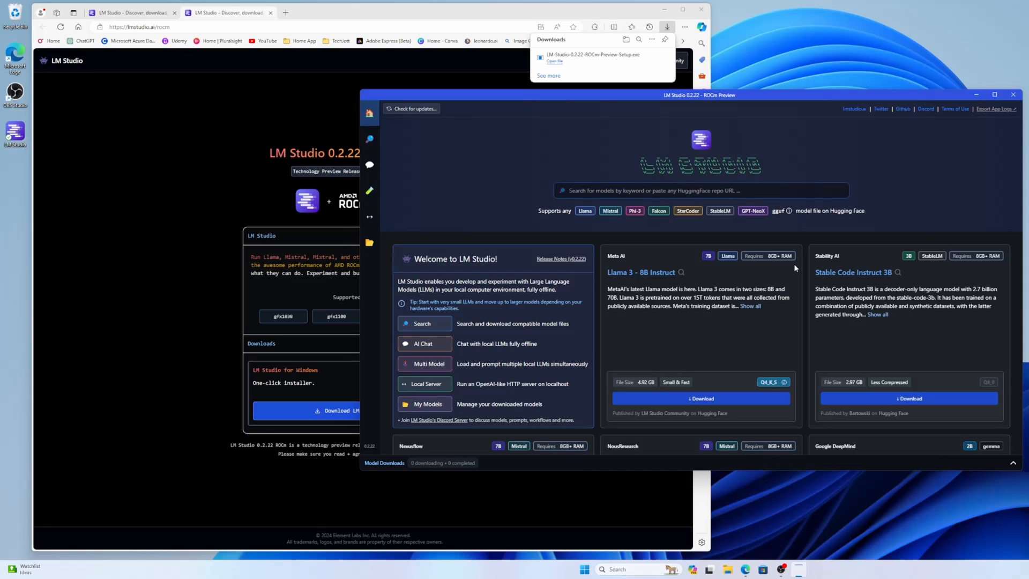
{"action": "mouse_move", "coordinate": [792, 229]}
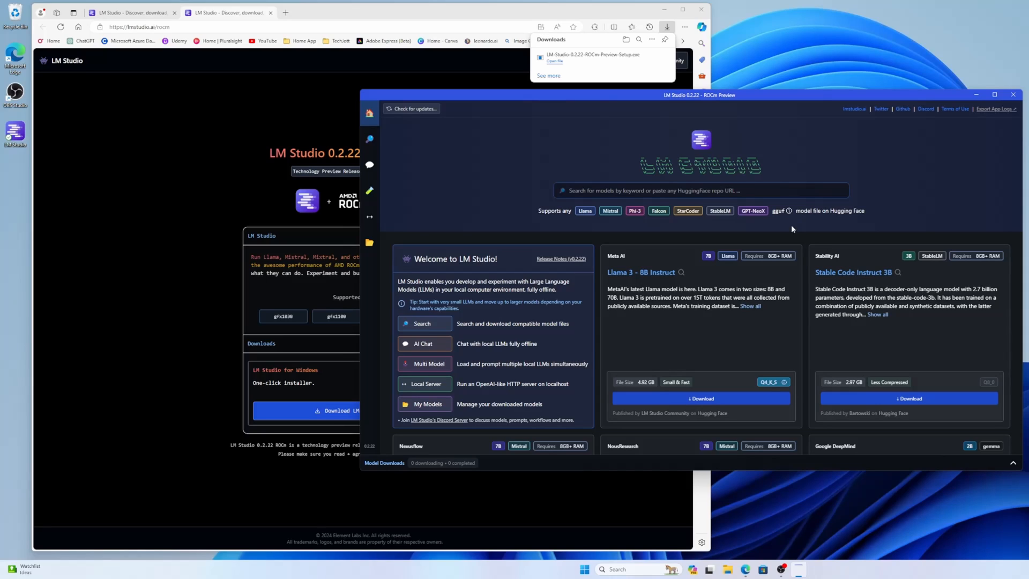
{"action": "mouse_move", "coordinate": [369, 139]}
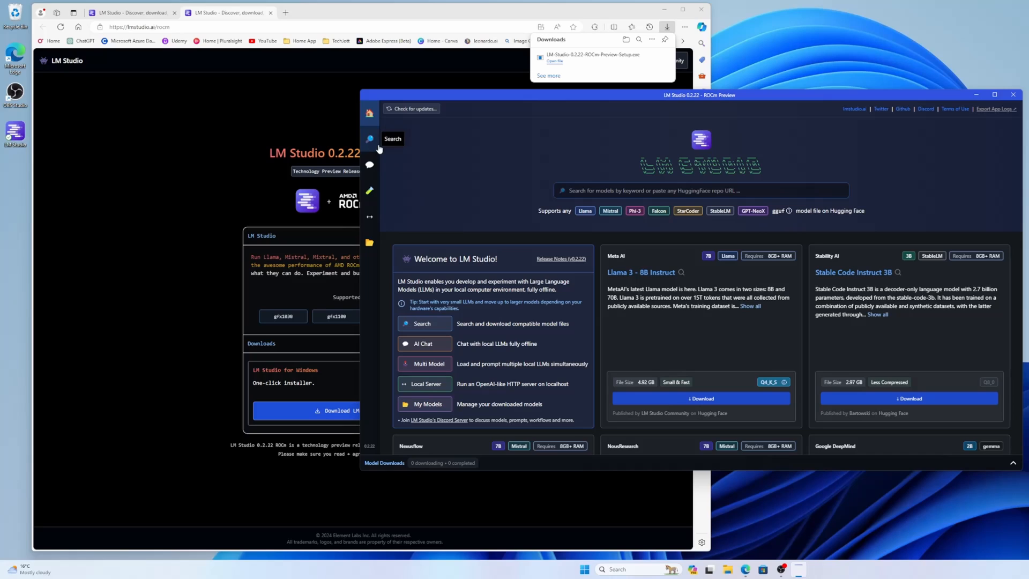
Search Hugging Face Hub for 'llama-3' models from the model search page
{"action": "left_click", "coordinate": [370, 138]}
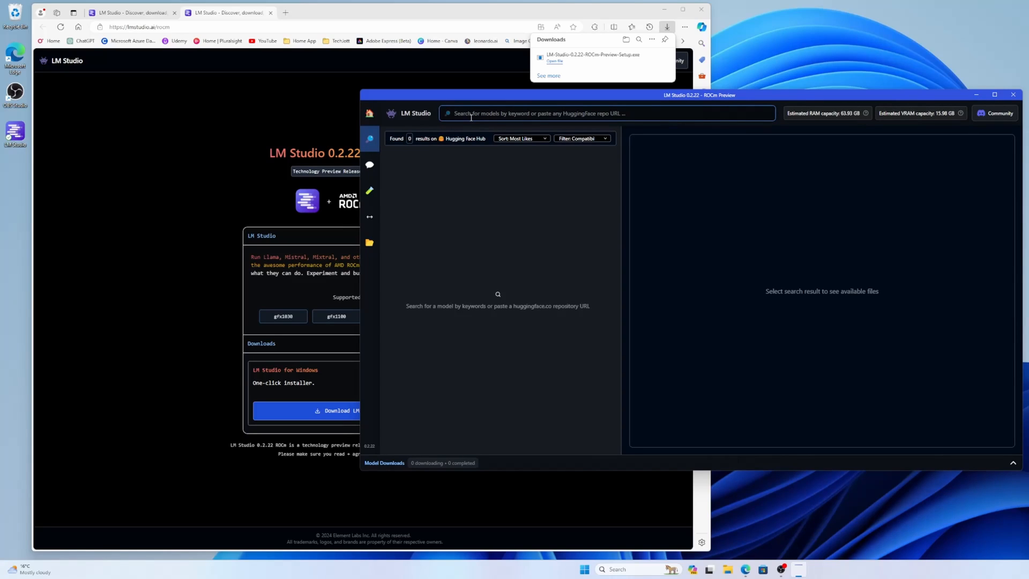
{"action": "type", "text": "llama"}
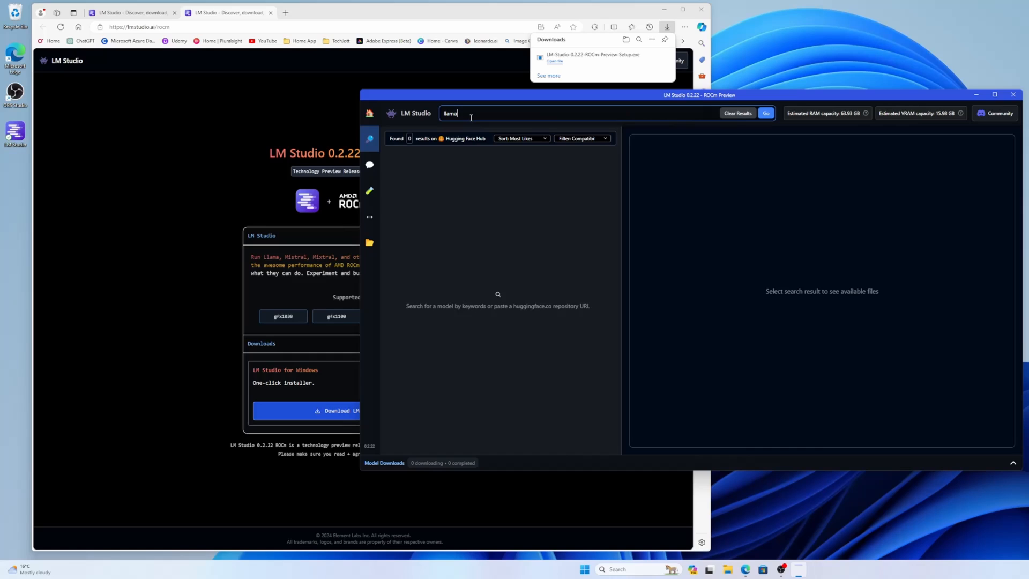
{"action": "type", "text": "-3"}
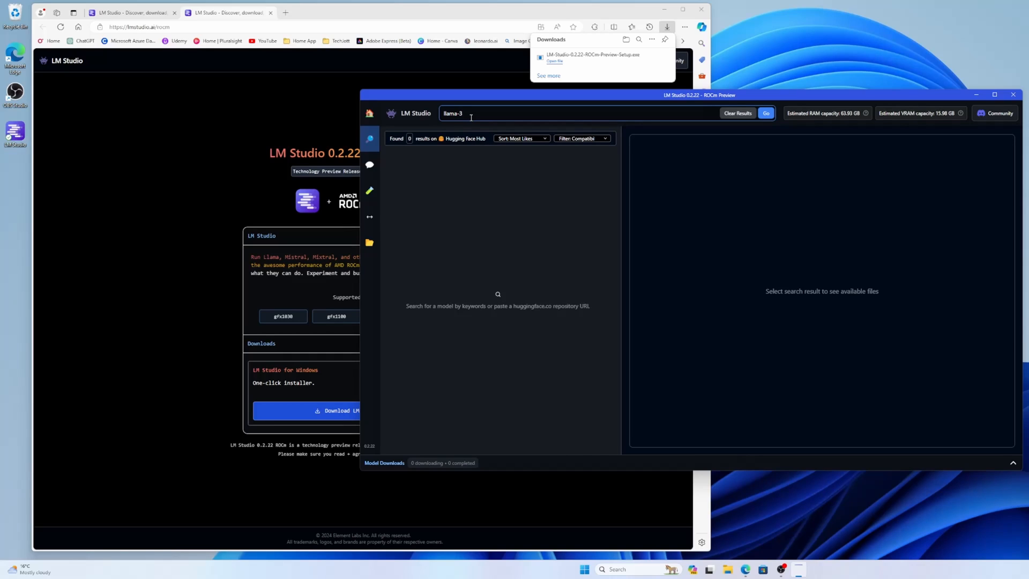
{"action": "left_click", "coordinate": [766, 113]}
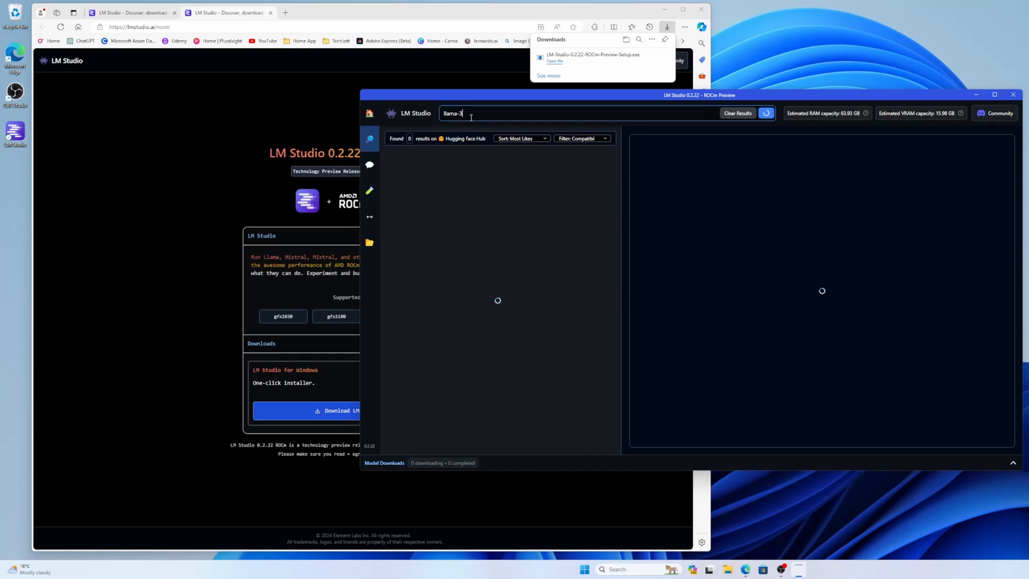
{"action": "left_click", "coordinate": [765, 113]}
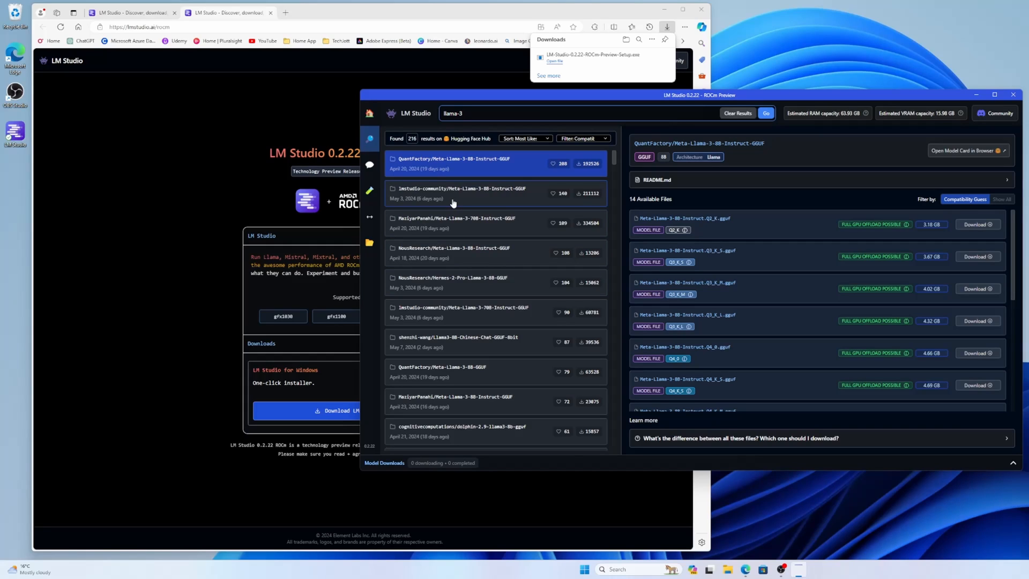
{"action": "mouse_move", "coordinate": [458, 195]}
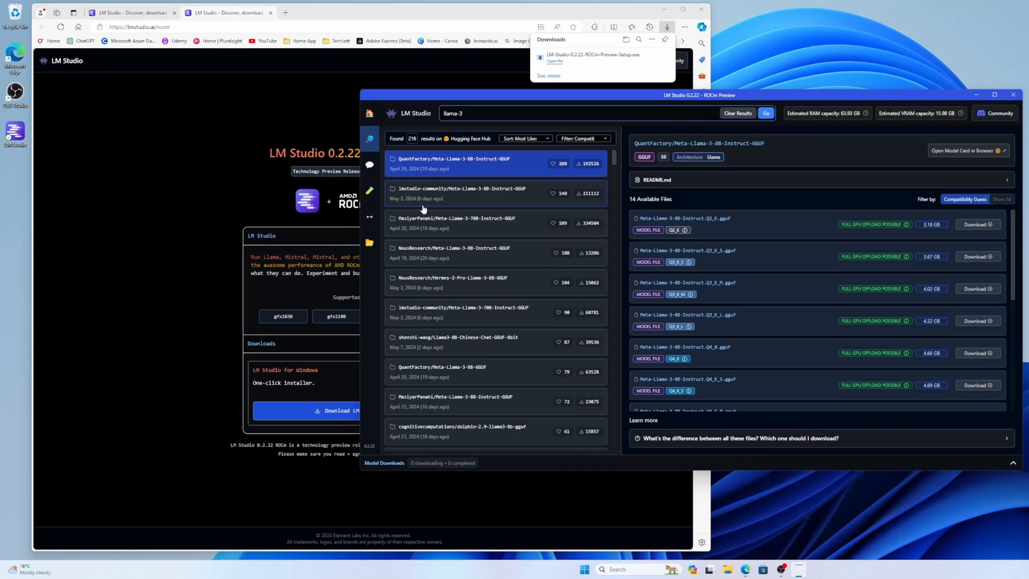
{"action": "mouse_move", "coordinate": [470, 197]}
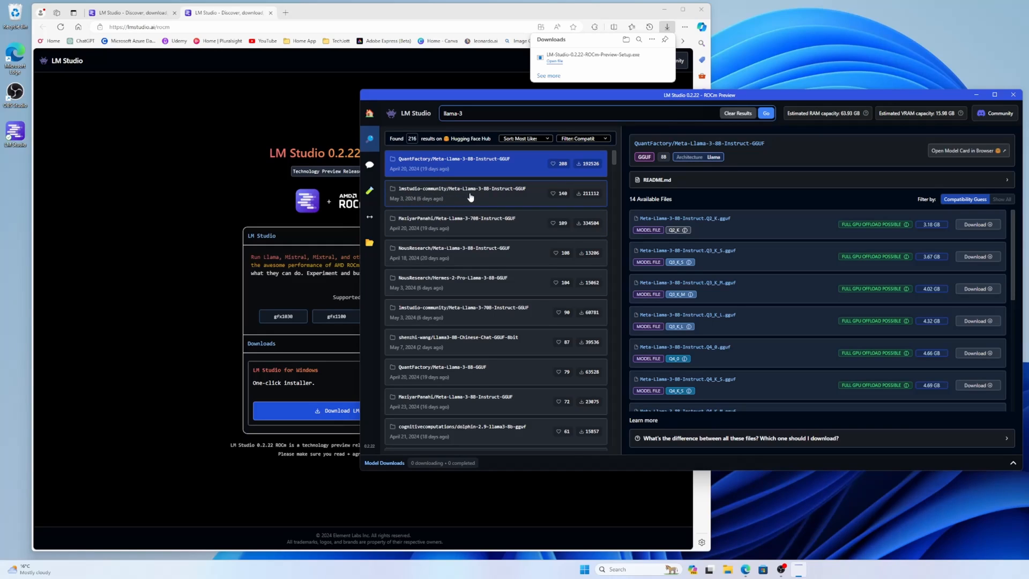
{"action": "mouse_move", "coordinate": [487, 199]}
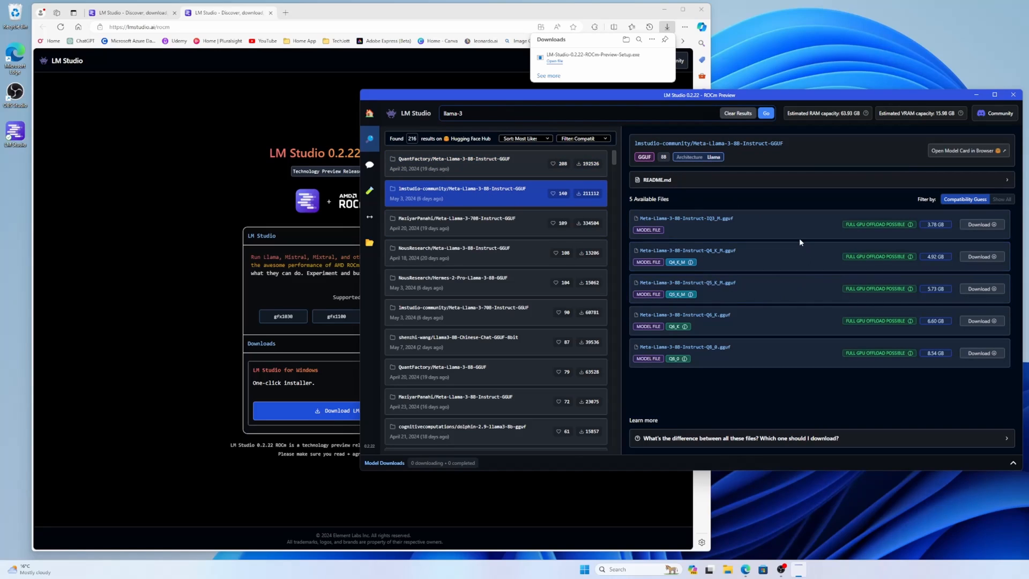
{"action": "mouse_move", "coordinate": [765, 344]}
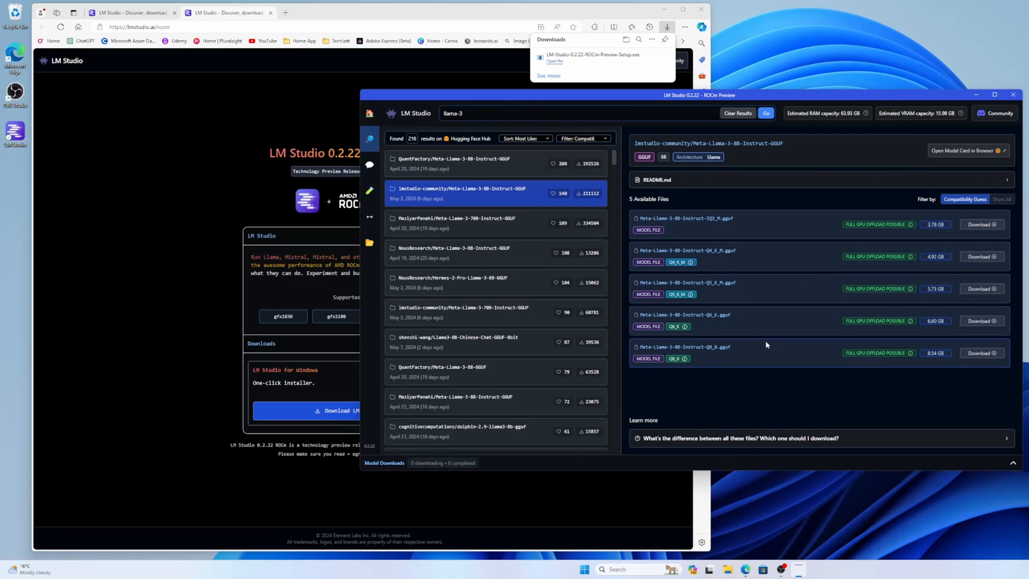
{"action": "mouse_move", "coordinate": [821, 253]}
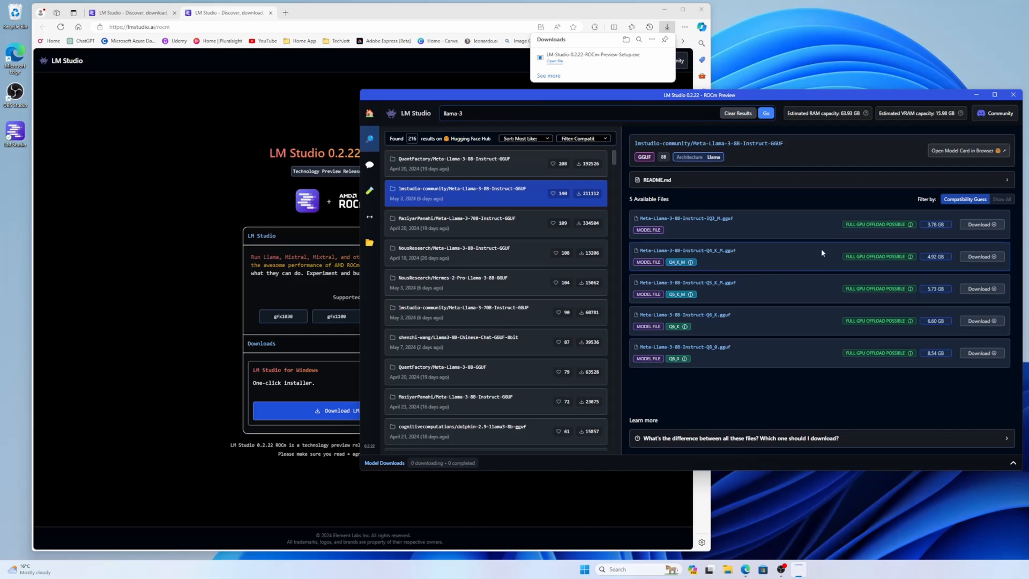
{"action": "mouse_move", "coordinate": [910, 224]}
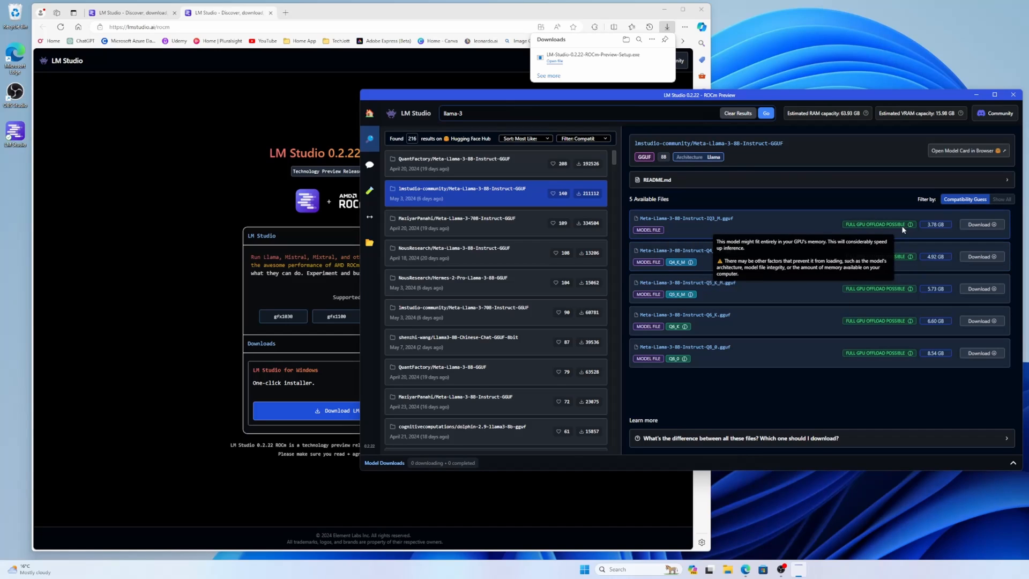
{"action": "mouse_move", "coordinate": [864, 236]}
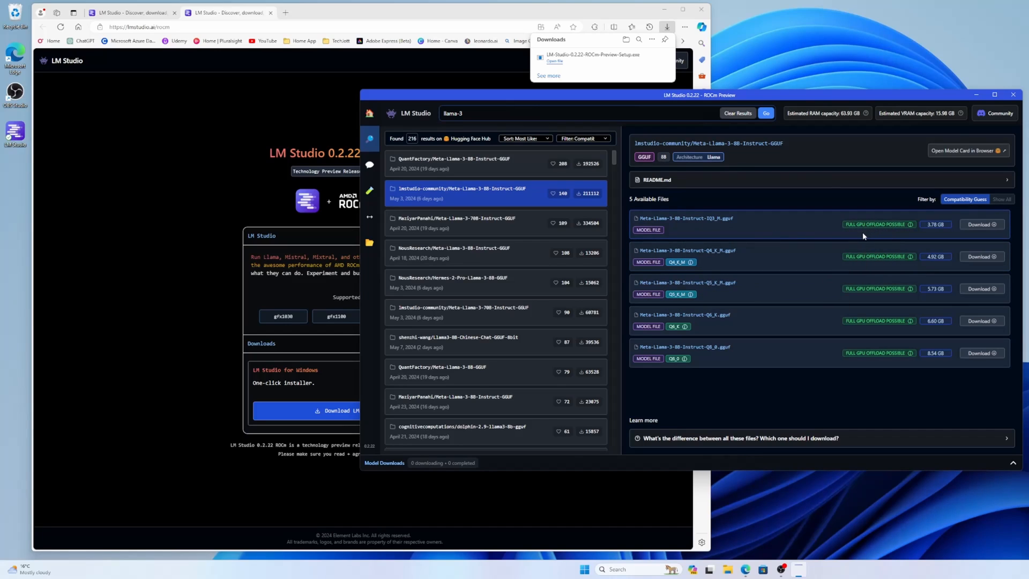
{"action": "mouse_move", "coordinate": [871, 236]}
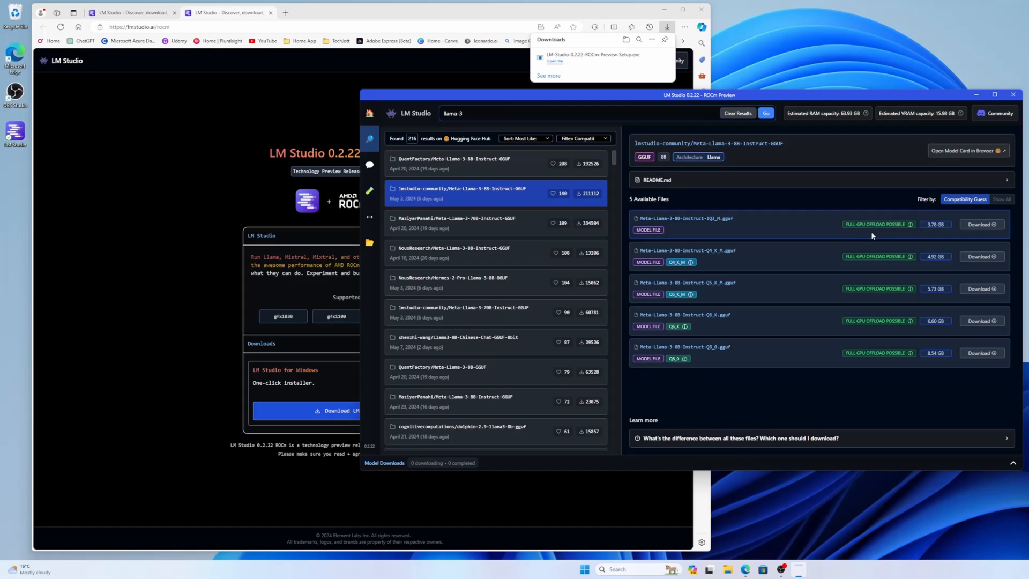
{"action": "mouse_move", "coordinate": [857, 215]}
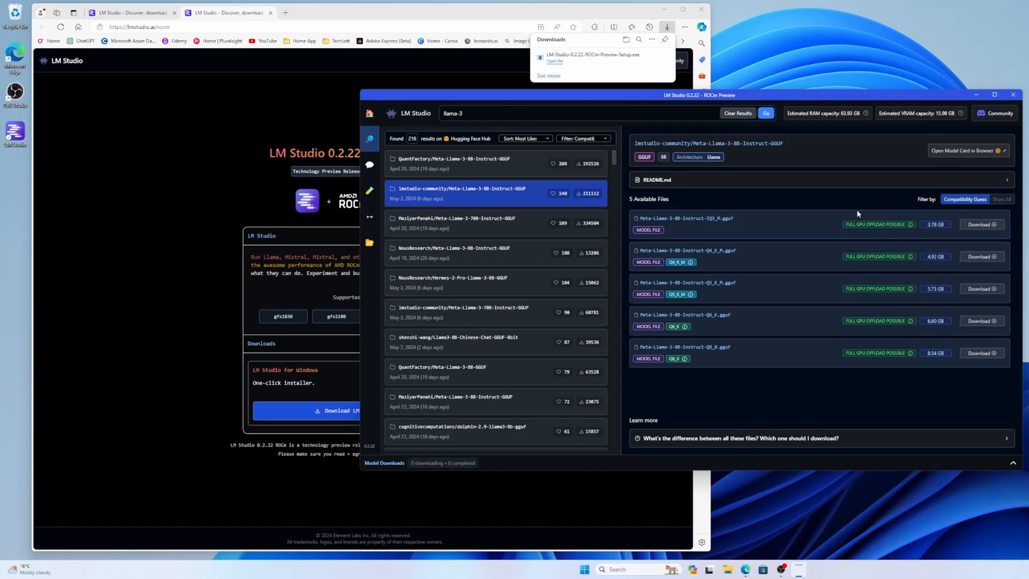
{"action": "mouse_move", "coordinate": [947, 217]}
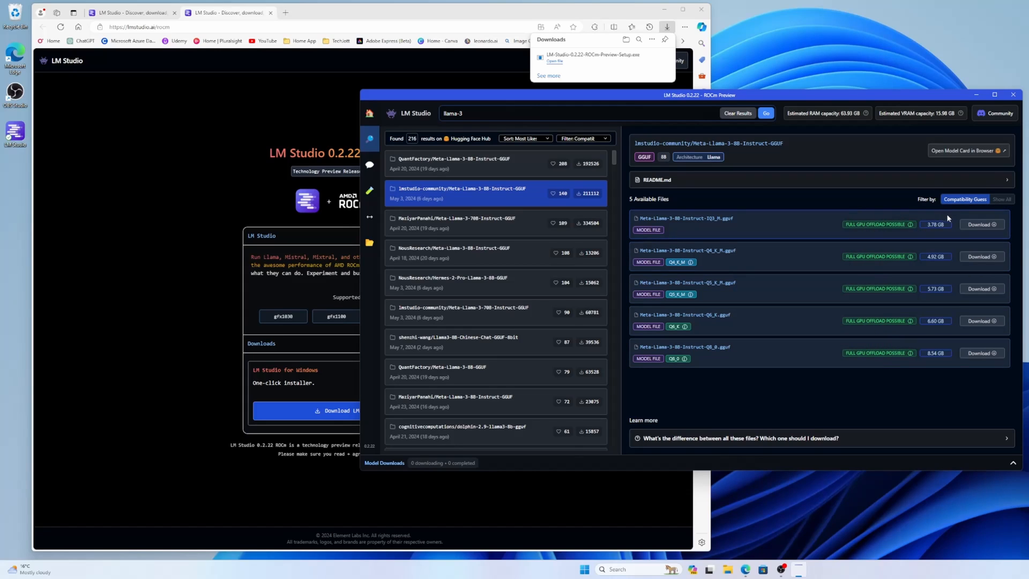
{"action": "mouse_move", "coordinate": [800, 293]}
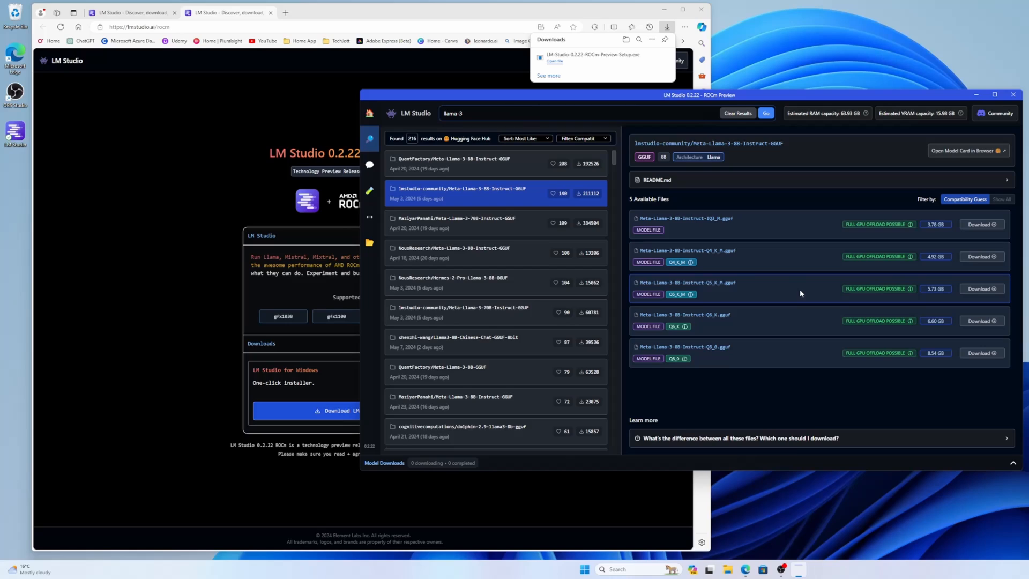
{"action": "mouse_move", "coordinate": [664, 389]}
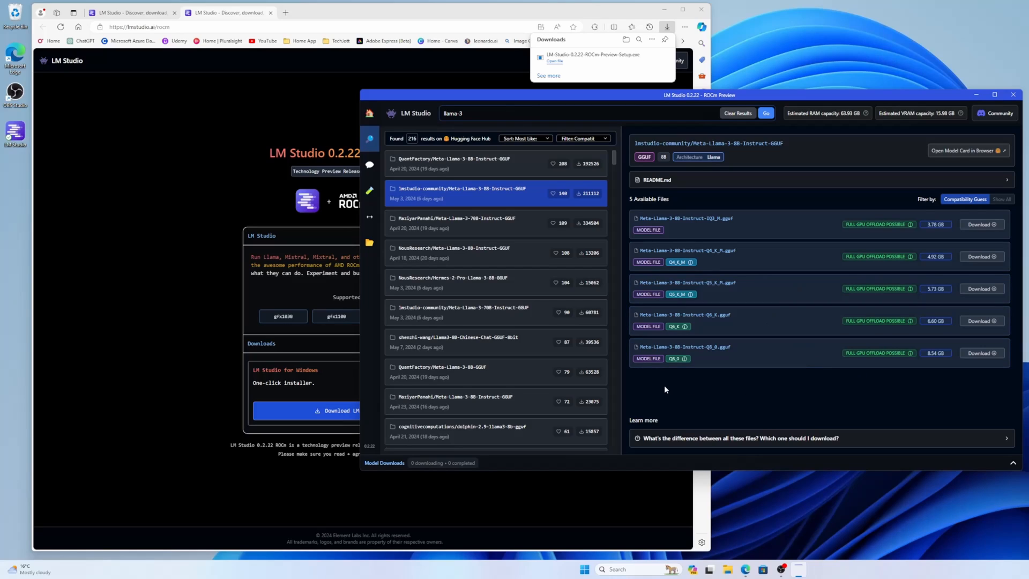
{"action": "mouse_move", "coordinate": [686, 358]}
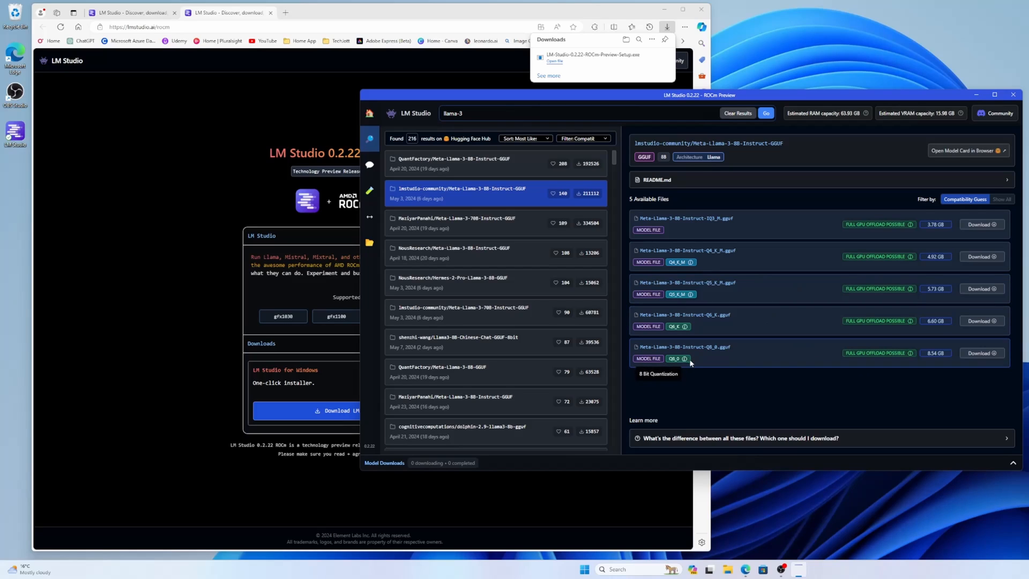
{"action": "mouse_move", "coordinate": [923, 364]}
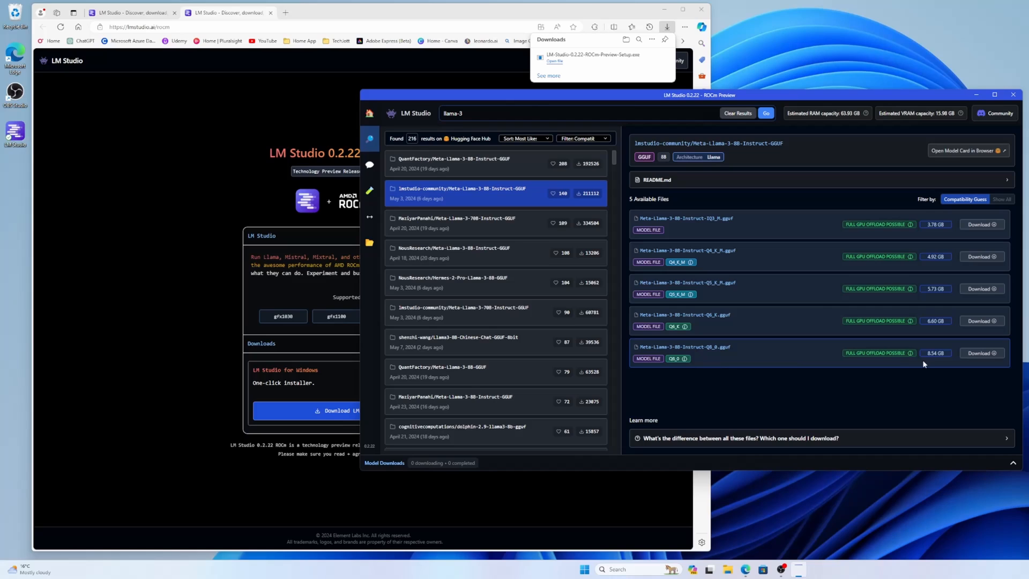
{"action": "mouse_move", "coordinate": [911, 361]}
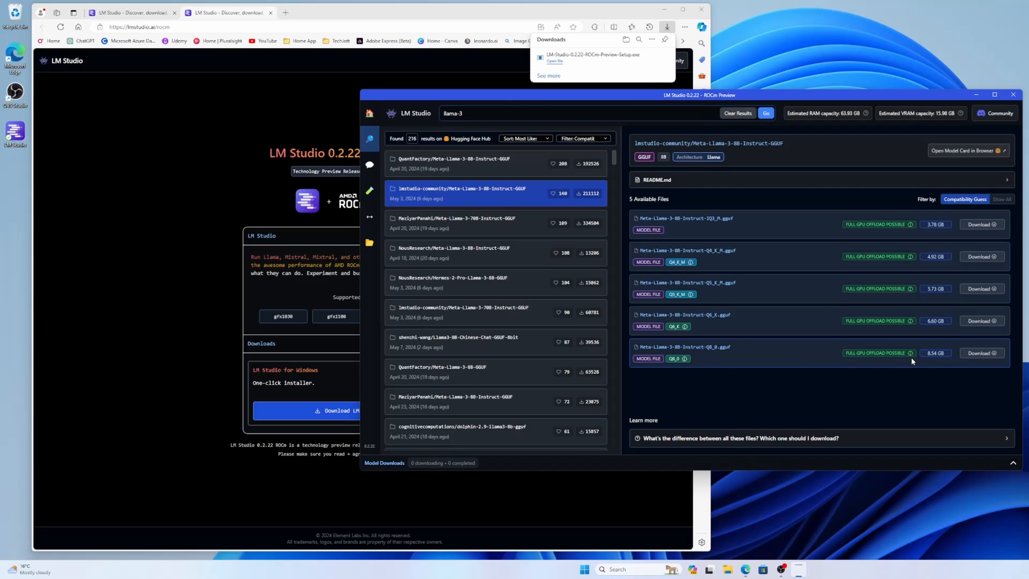
{"action": "mouse_move", "coordinate": [850, 361]}
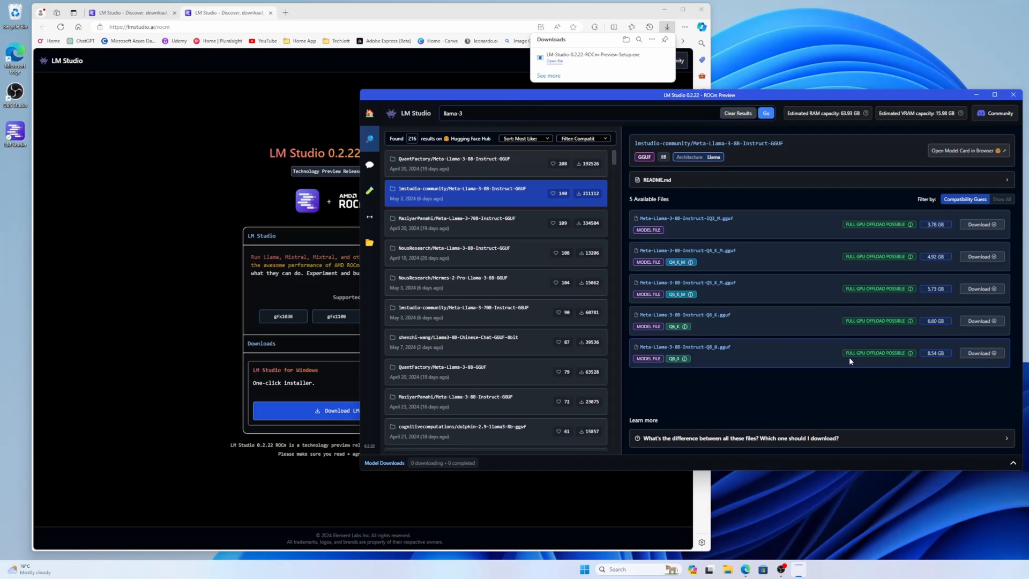
{"action": "mouse_move", "coordinate": [893, 362]}
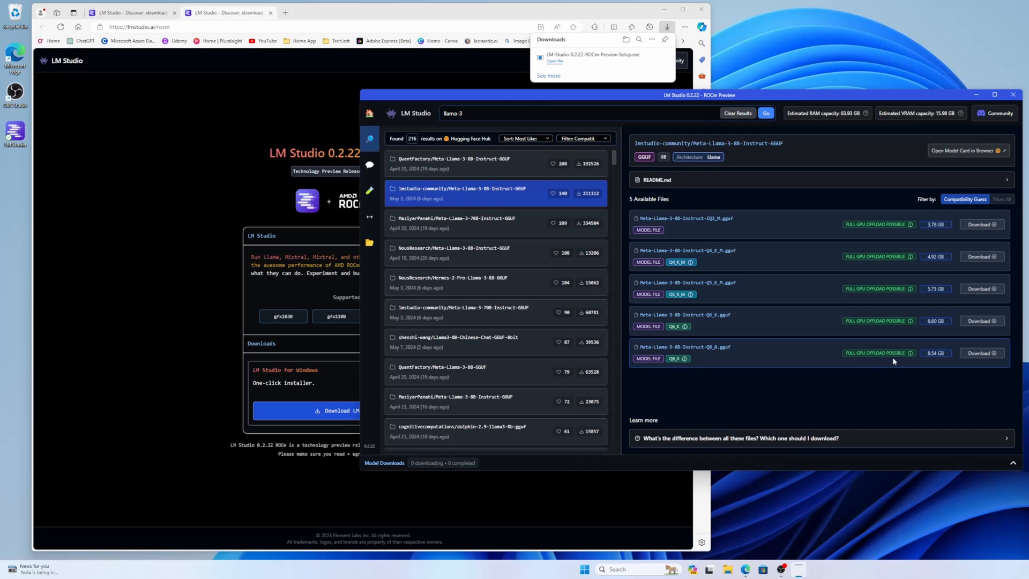
Start downloading the Meta-Llama-3-8B-Instruct Q8_0 file (8.54 GB)
{"action": "left_click", "coordinate": [981, 353]}
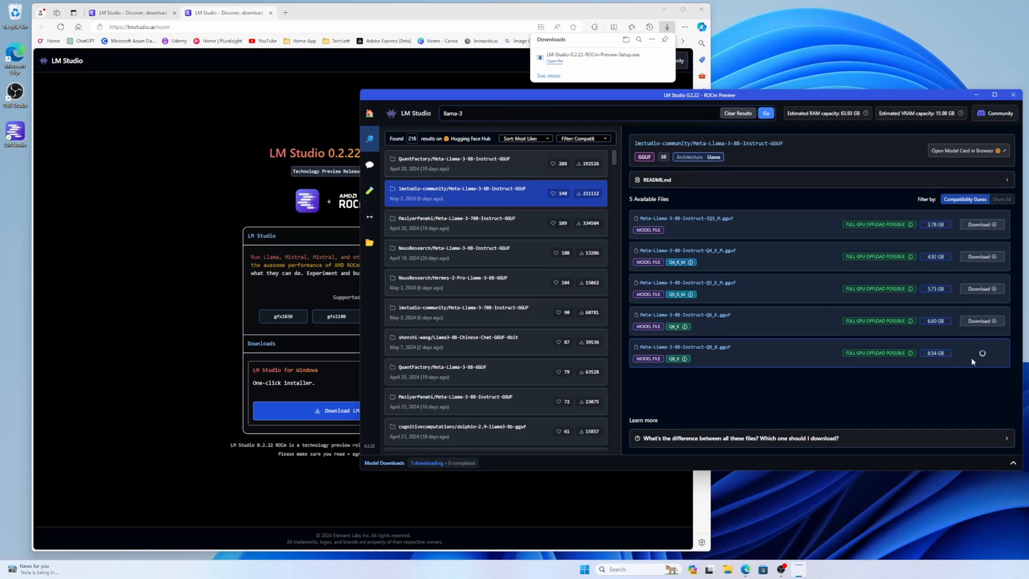
{"action": "mouse_move", "coordinate": [983, 375]}
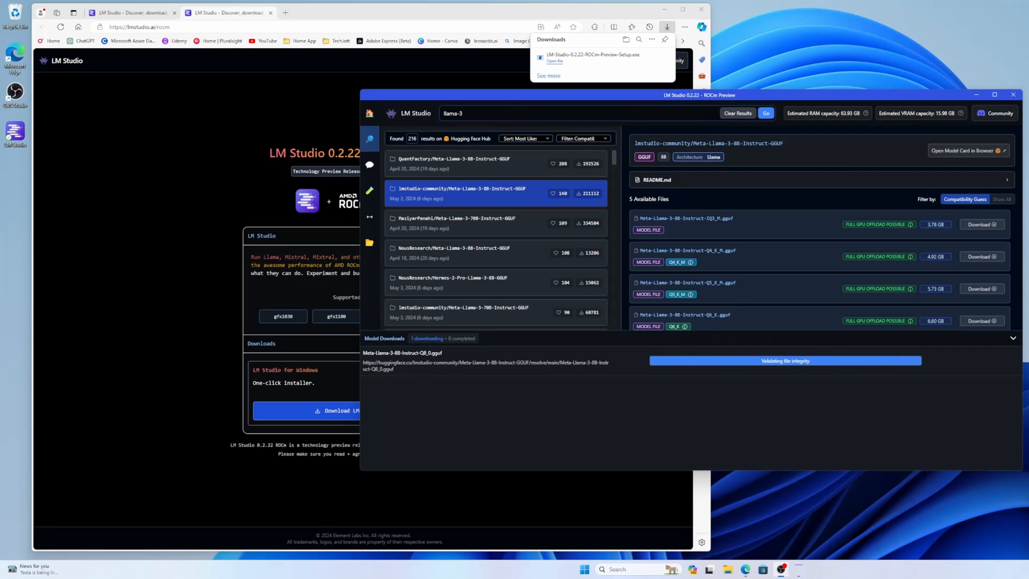
{"action": "mouse_move", "coordinate": [652, 421]}
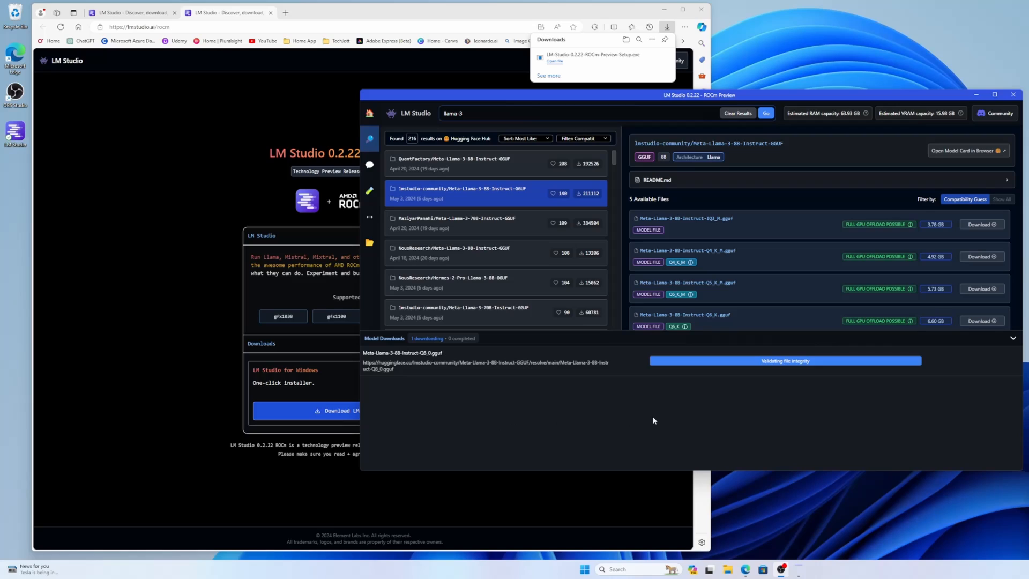
{"action": "mouse_move", "coordinate": [803, 374]}
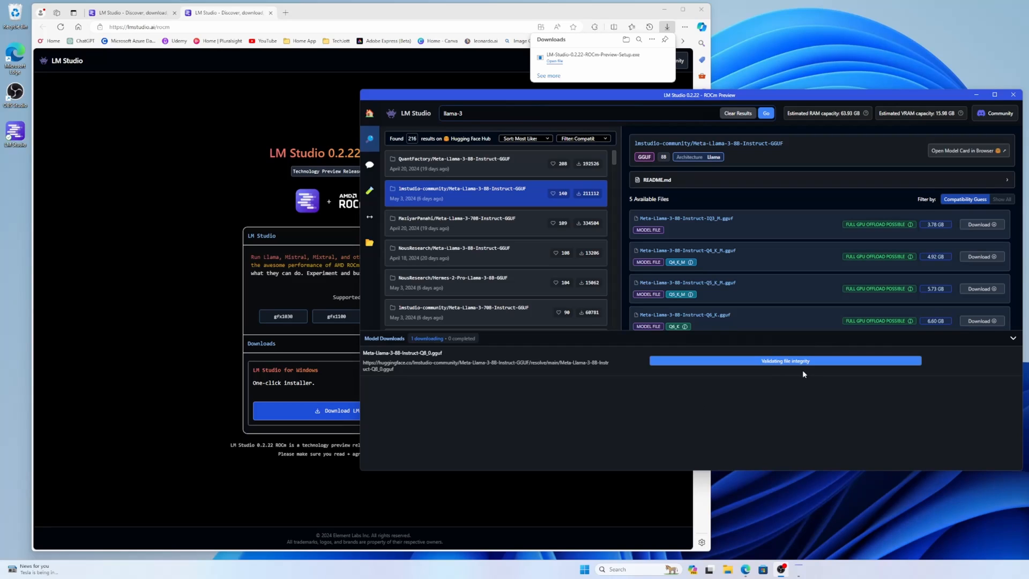
{"action": "mouse_move", "coordinate": [806, 422]}
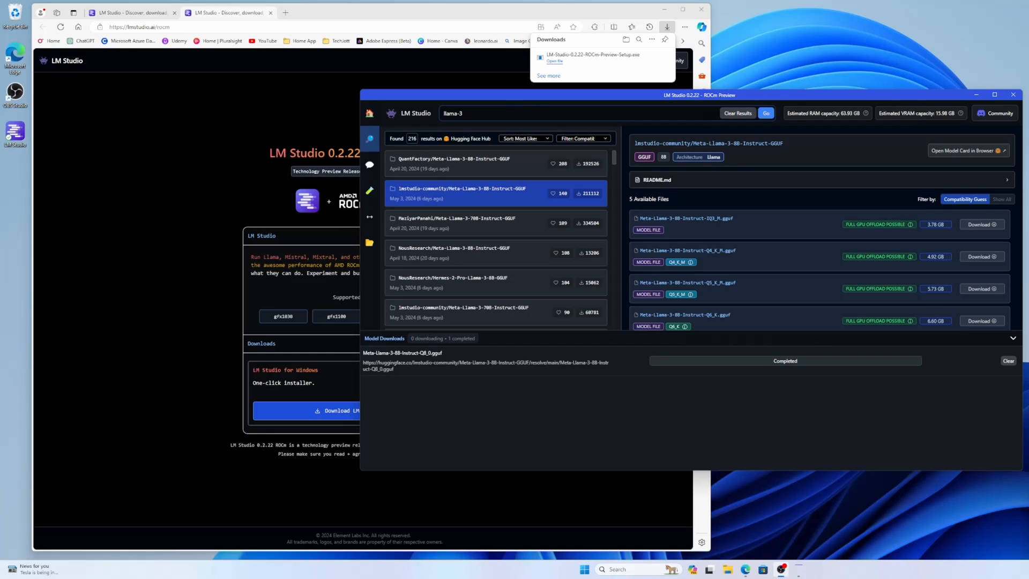
{"action": "mouse_move", "coordinate": [669, 397]}
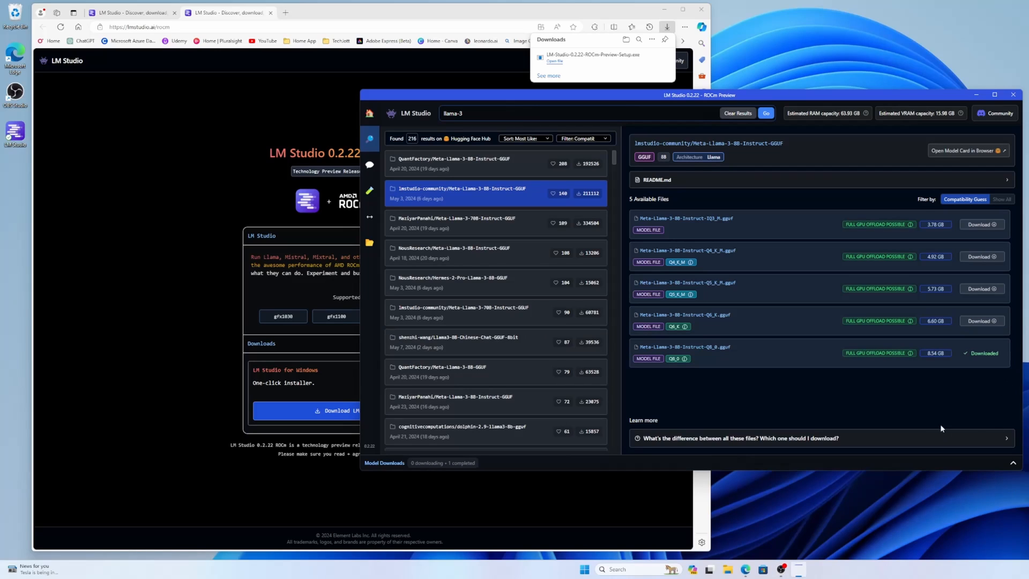
{"action": "mouse_move", "coordinate": [369, 165]}
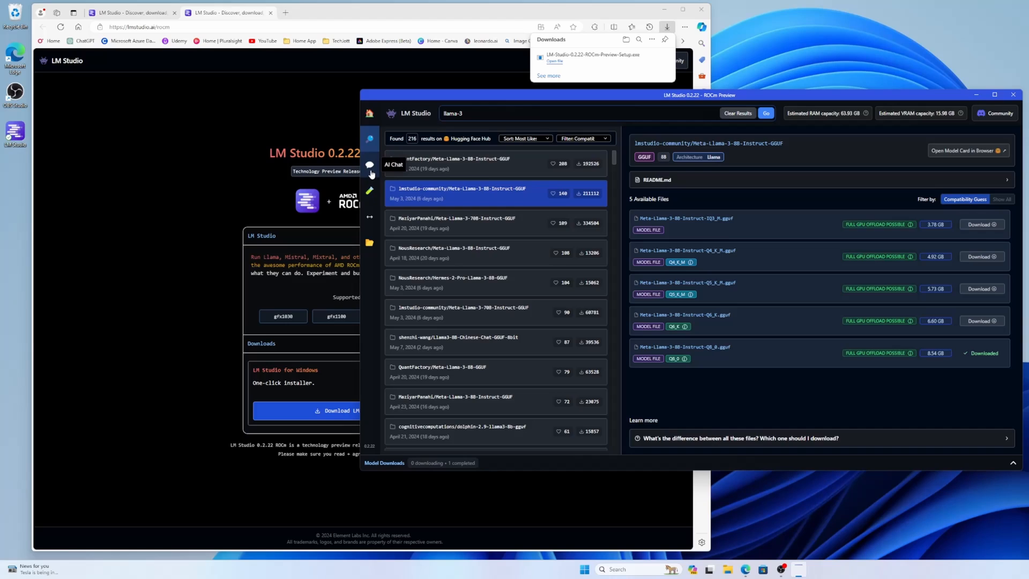
Load the Q8_0 model in AI Chat with the Llama 3 preset and its system prompt accepted
{"action": "left_click", "coordinate": [370, 165]}
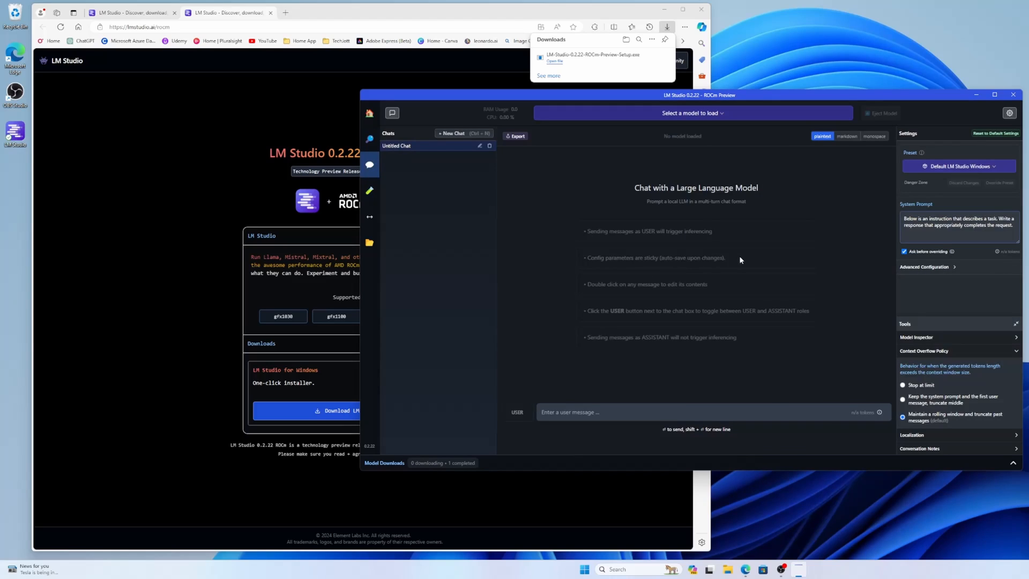
{"action": "left_click", "coordinate": [691, 113]}
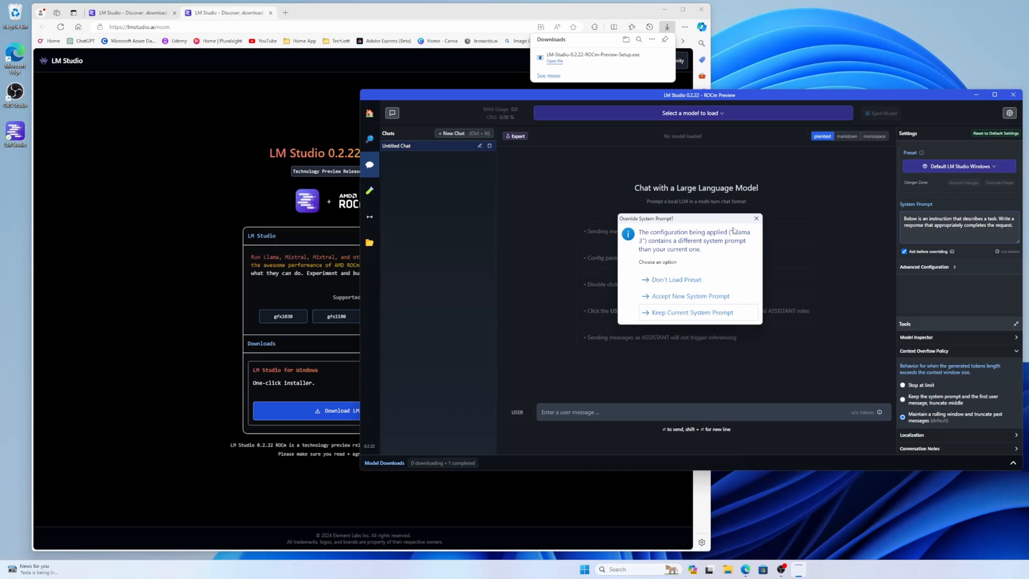
{"action": "mouse_move", "coordinate": [755, 300]}
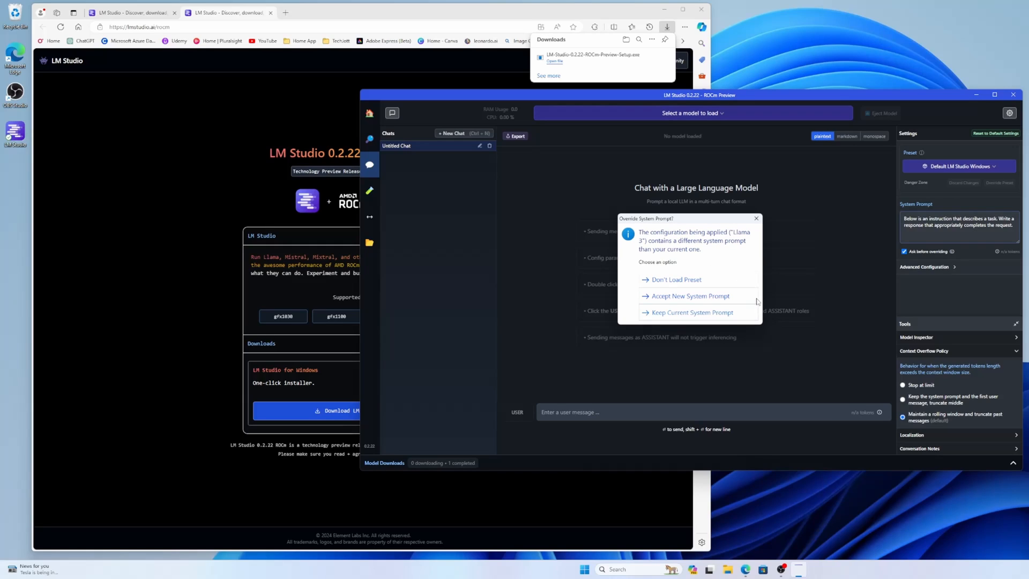
{"action": "left_click", "coordinate": [689, 296]}
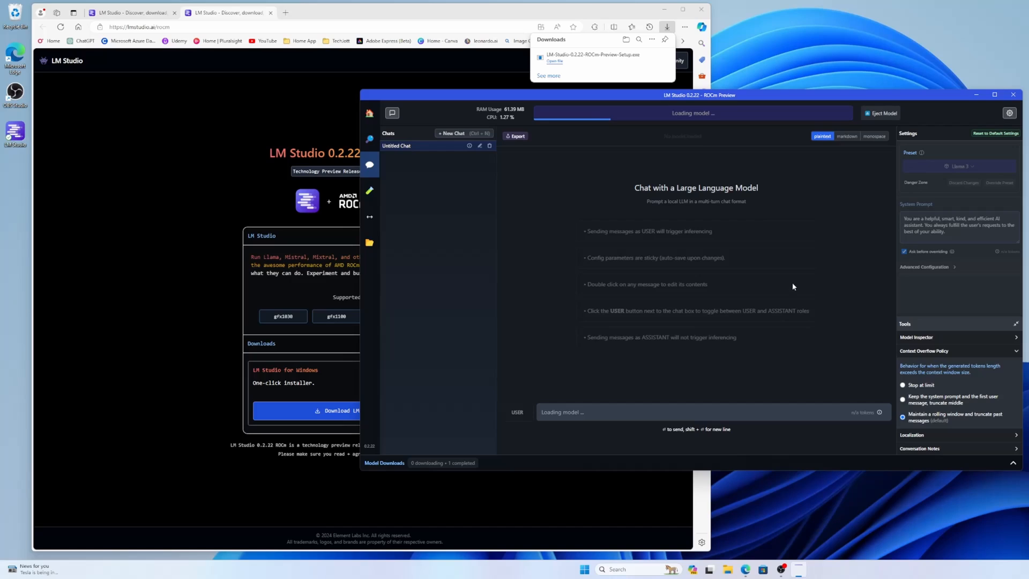
{"action": "mouse_move", "coordinate": [779, 286]}
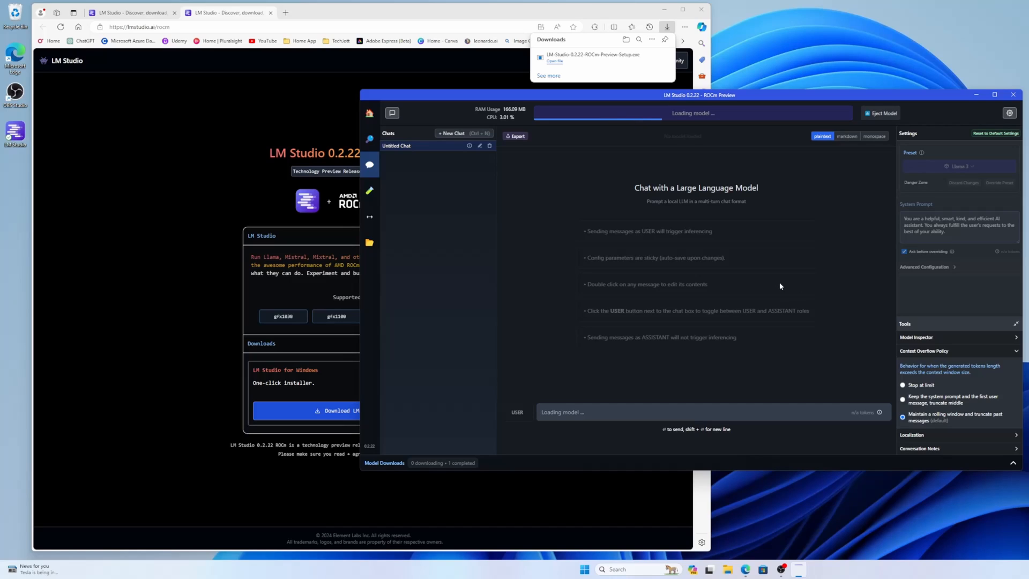
{"action": "mouse_move", "coordinate": [771, 186]}
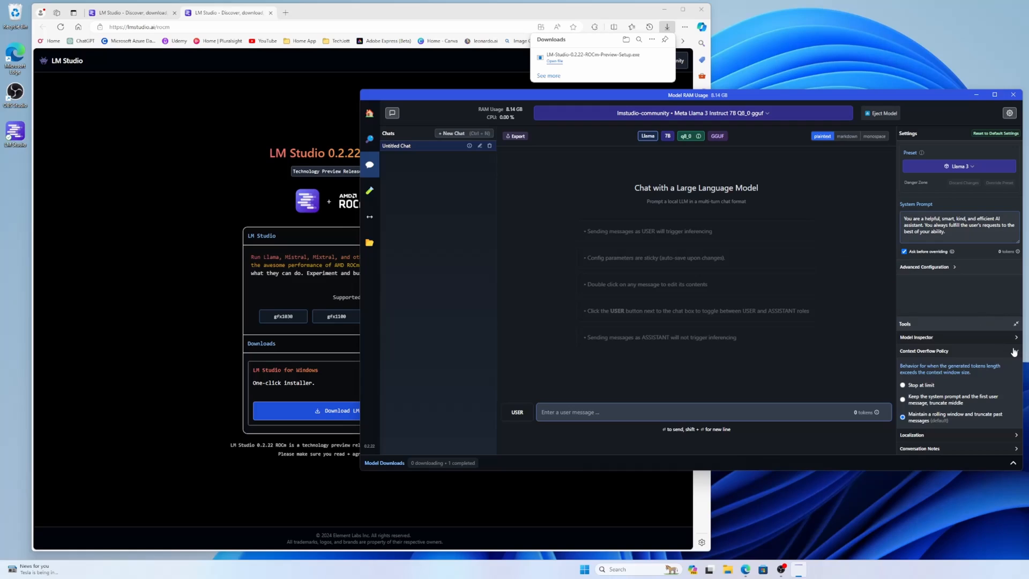
Set GPU Offload to max under Advanced Configuration and reload the model to apply it
{"action": "left_click", "coordinate": [924, 351]}
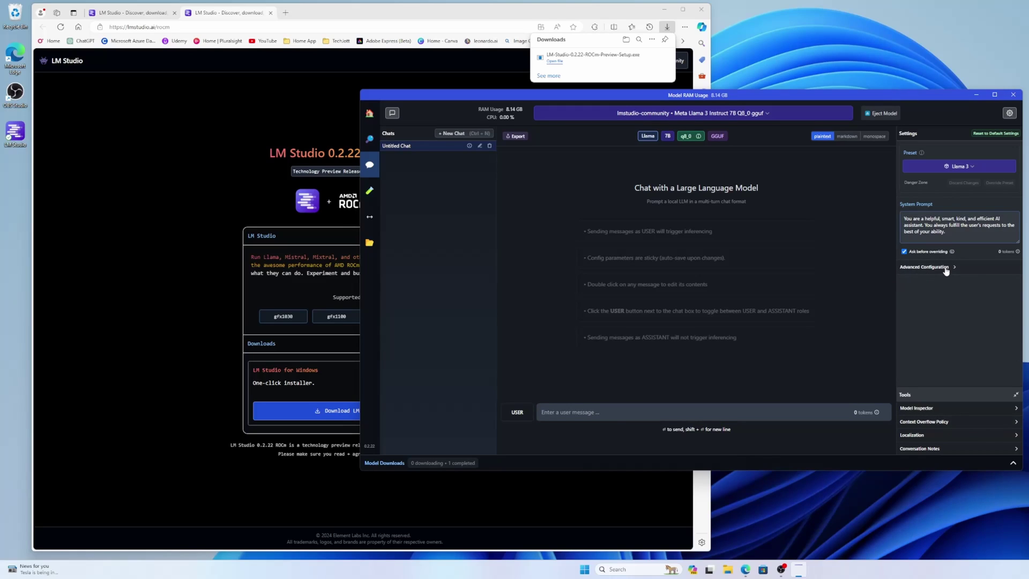
{"action": "left_click", "coordinate": [925, 267]}
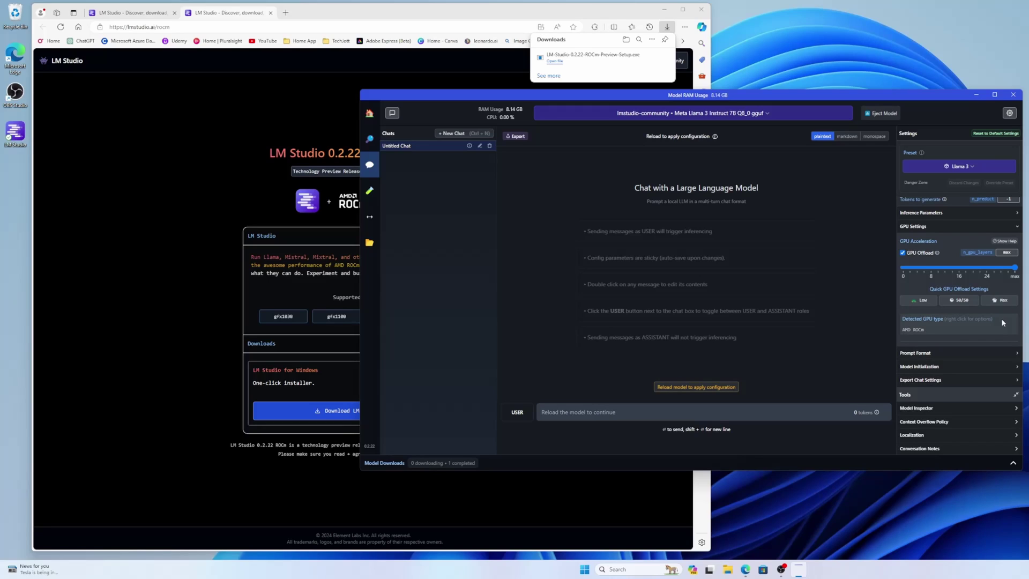
{"action": "mouse_move", "coordinate": [754, 221]}
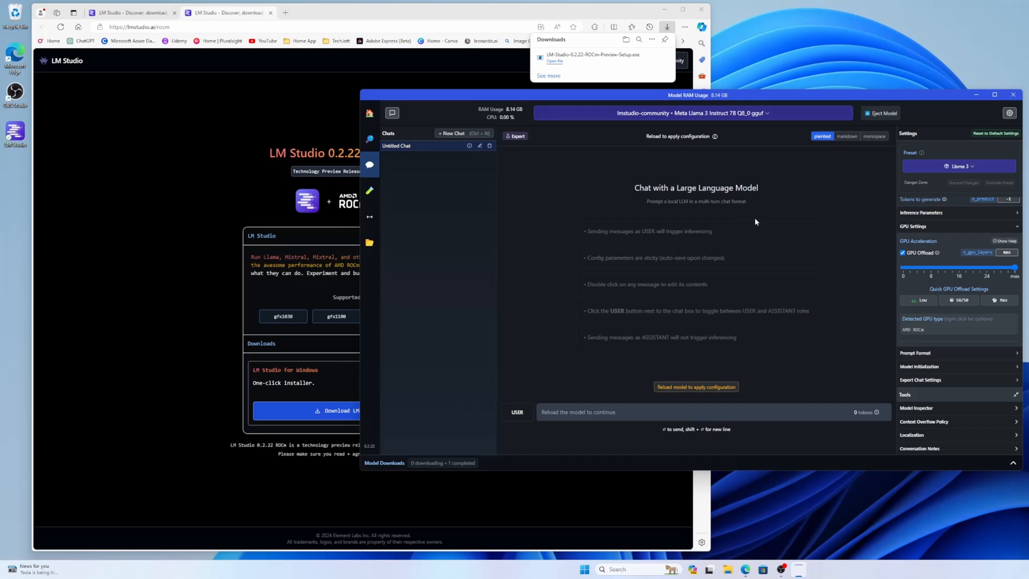
{"action": "mouse_move", "coordinate": [644, 184]}
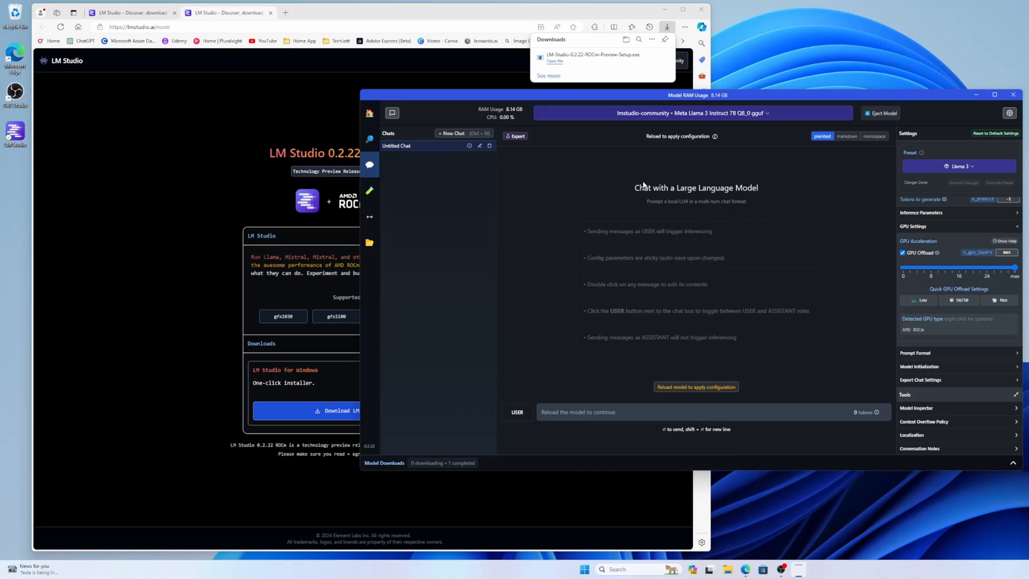
{"action": "mouse_move", "coordinate": [623, 191]}
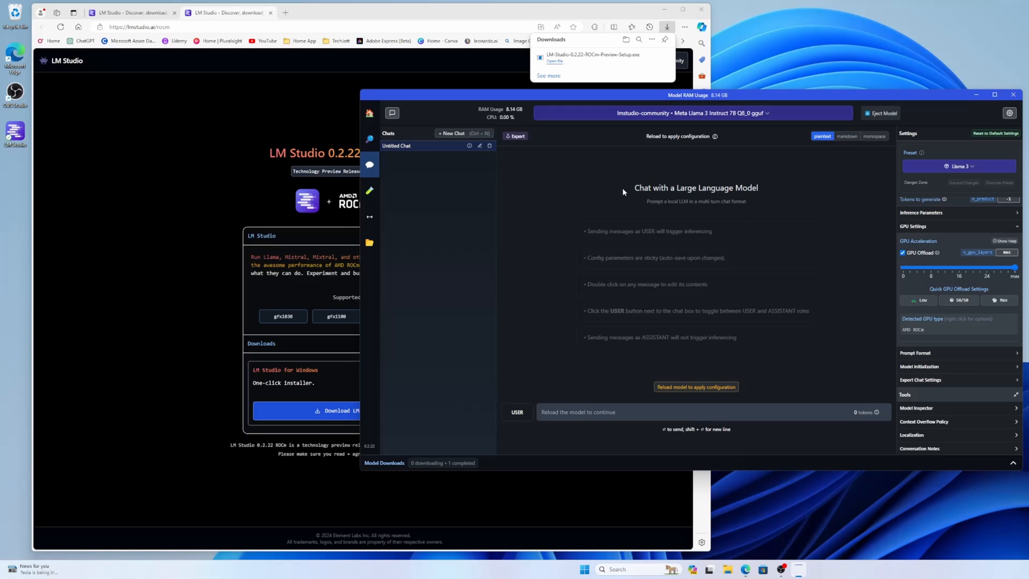
{"action": "mouse_move", "coordinate": [758, 239]}
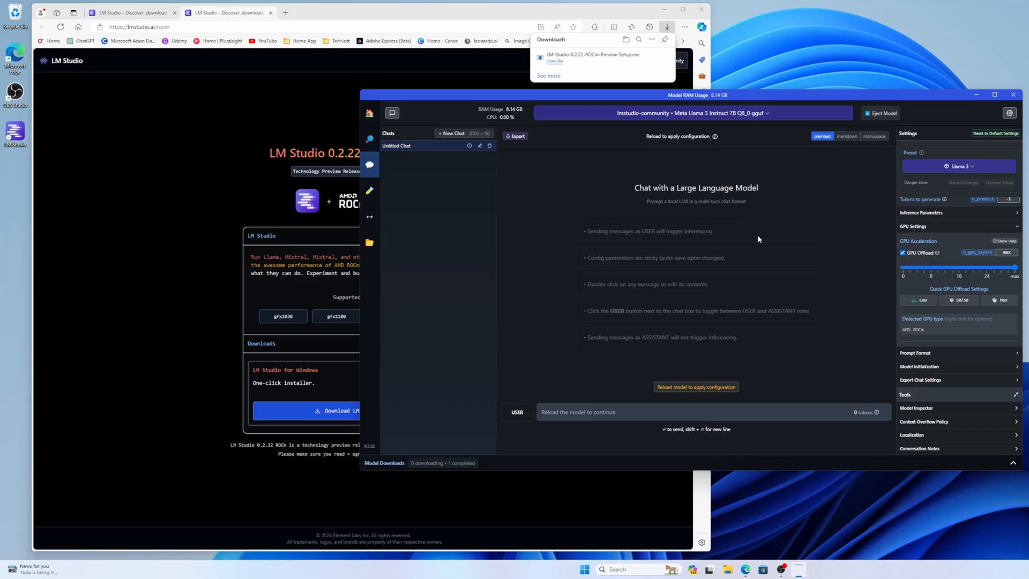
{"action": "mouse_move", "coordinate": [845, 325]}
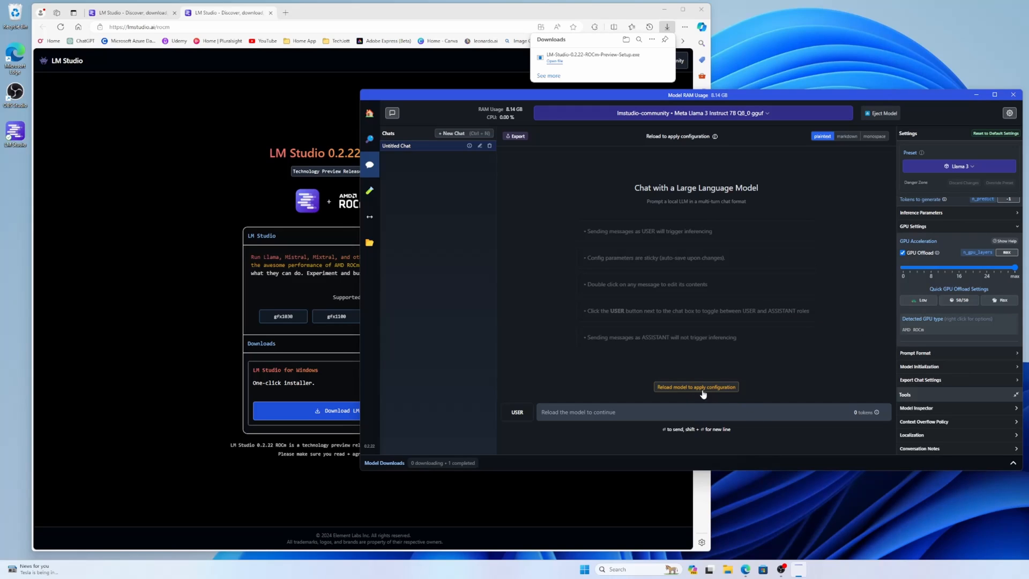
{"action": "mouse_move", "coordinate": [681, 399]}
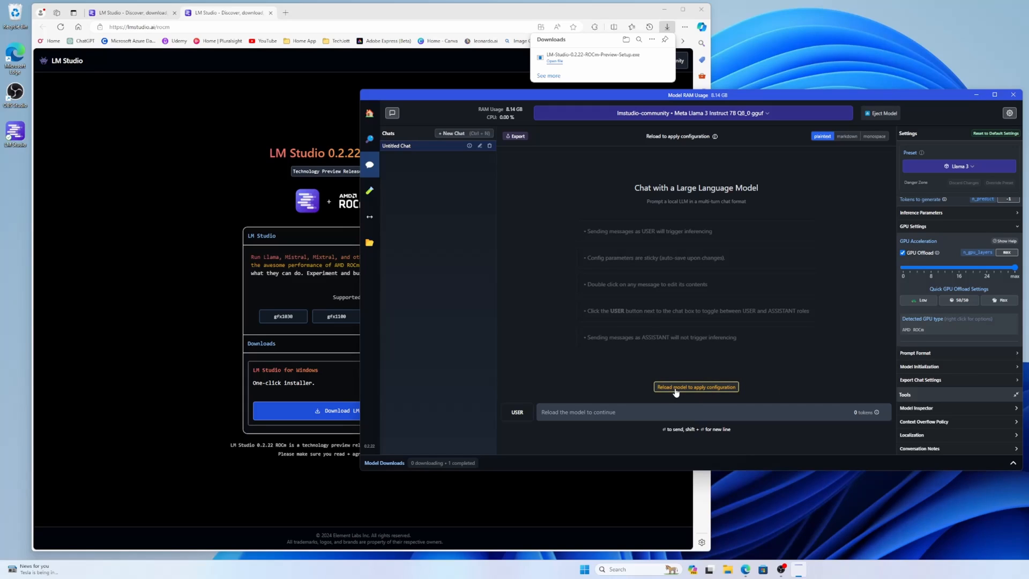
{"action": "left_click", "coordinate": [694, 387]}
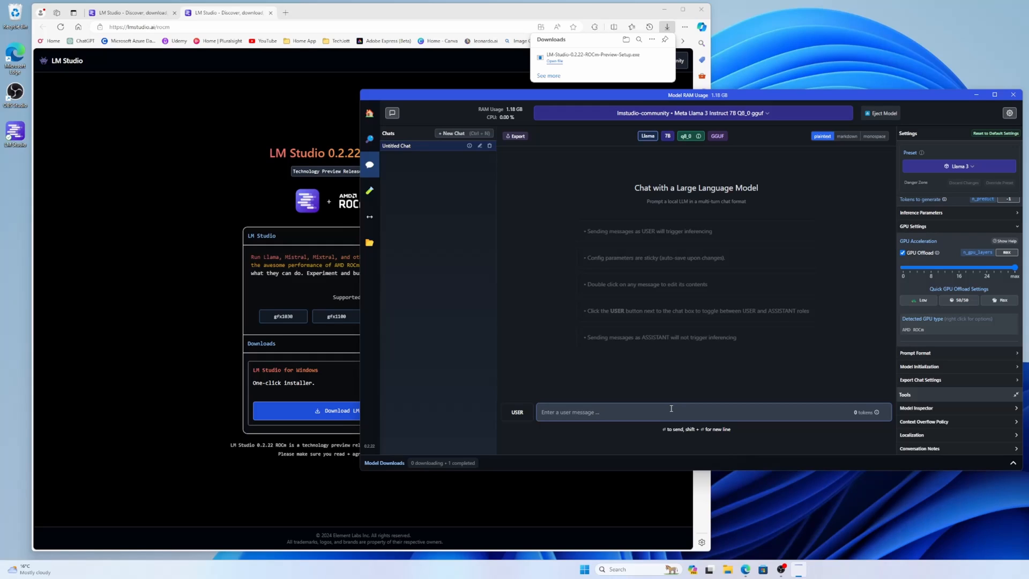
Send the prompt 'tell me a jokes' to the loaded Llama 3 model
{"action": "type", "text": "tell"}
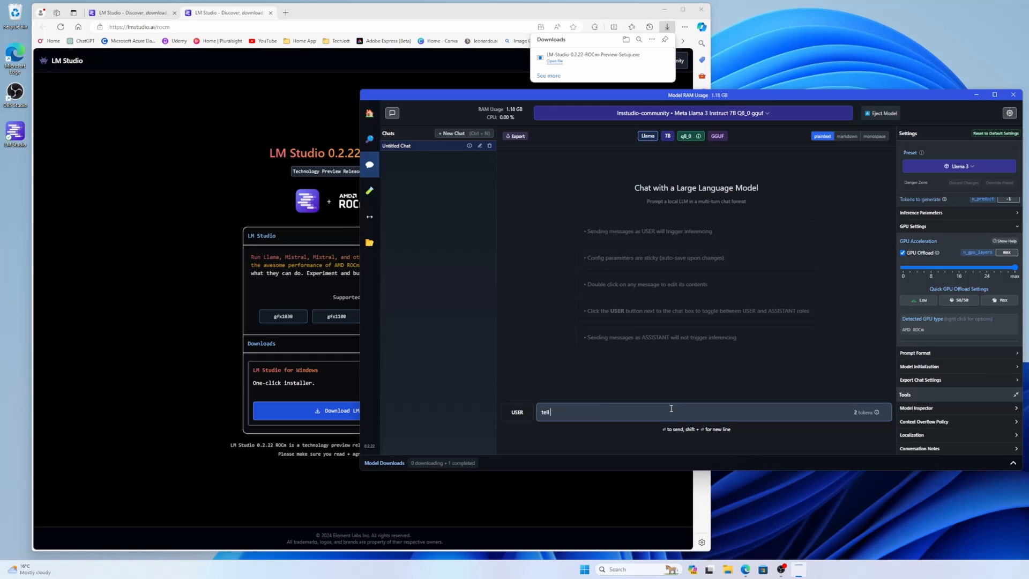
{"action": "type", "text": "me a jo"}
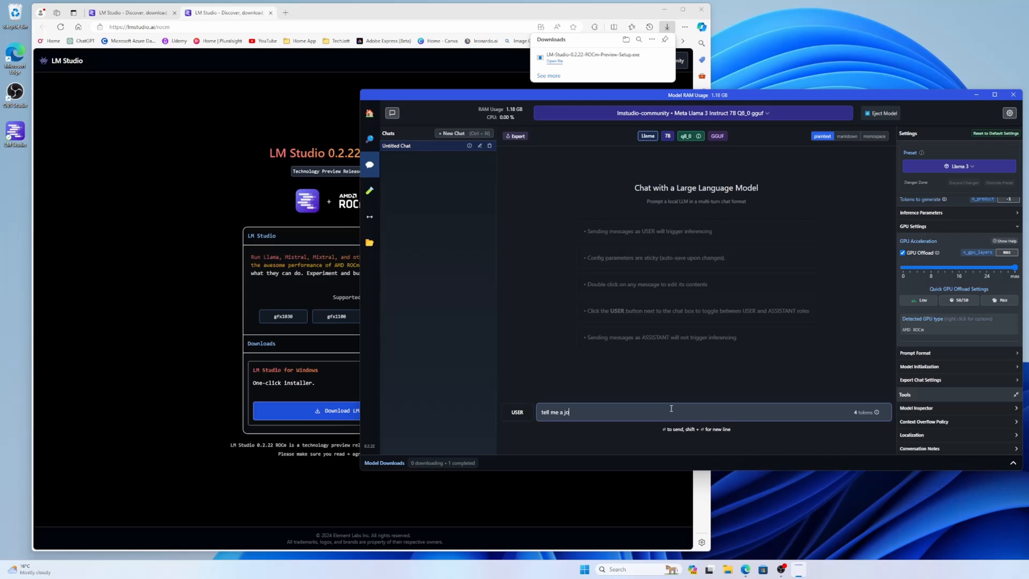
{"action": "key", "text": "Return"}
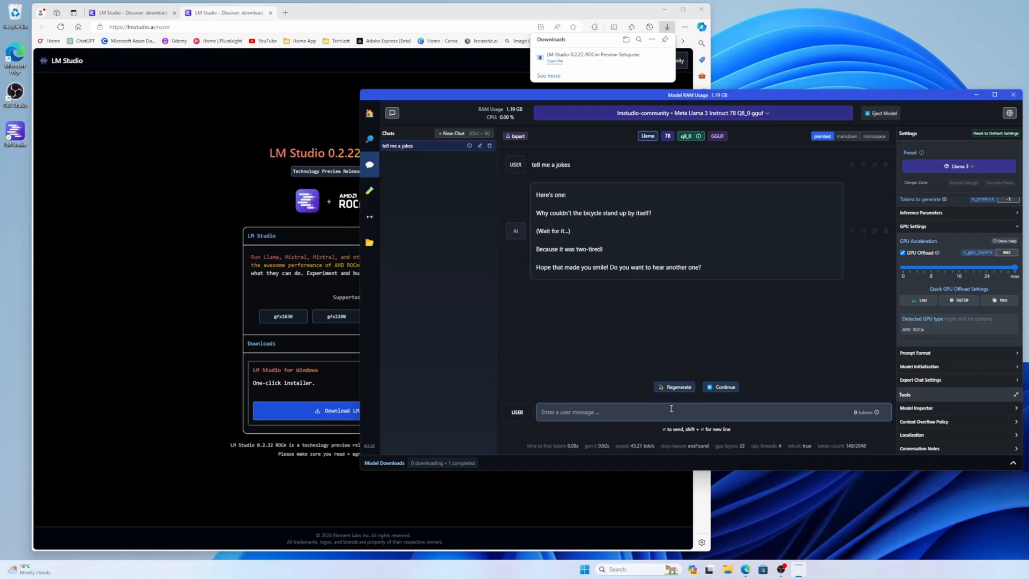
{"action": "mouse_move", "coordinate": [630, 363]}
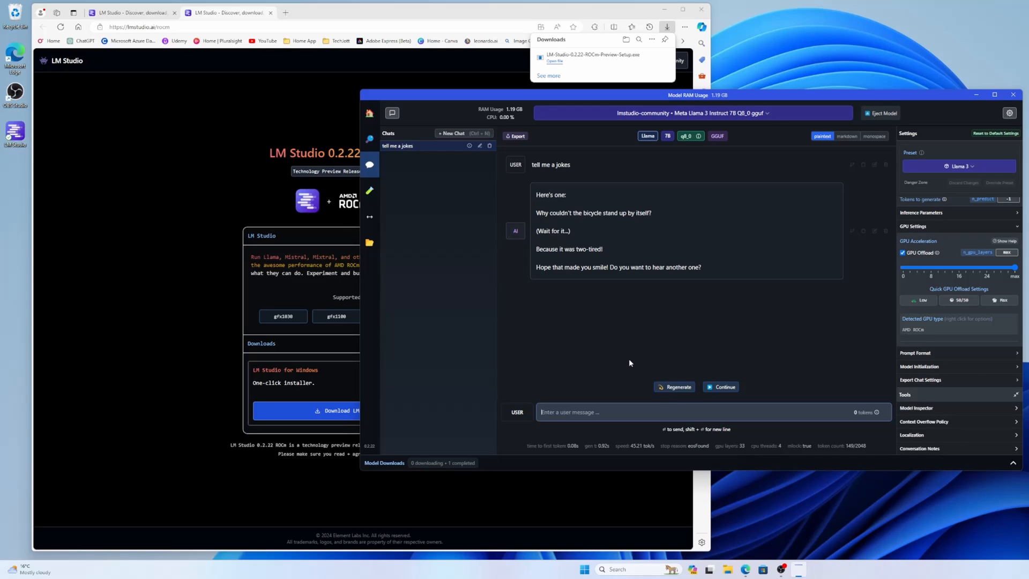
{"action": "mouse_move", "coordinate": [406, 180]}
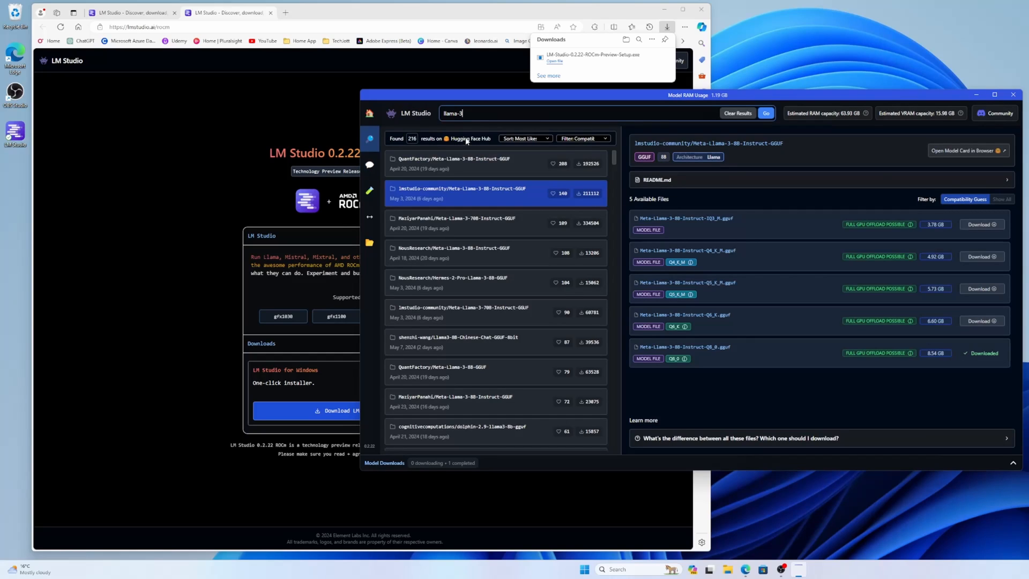
{"action": "mouse_move", "coordinate": [495, 113]}
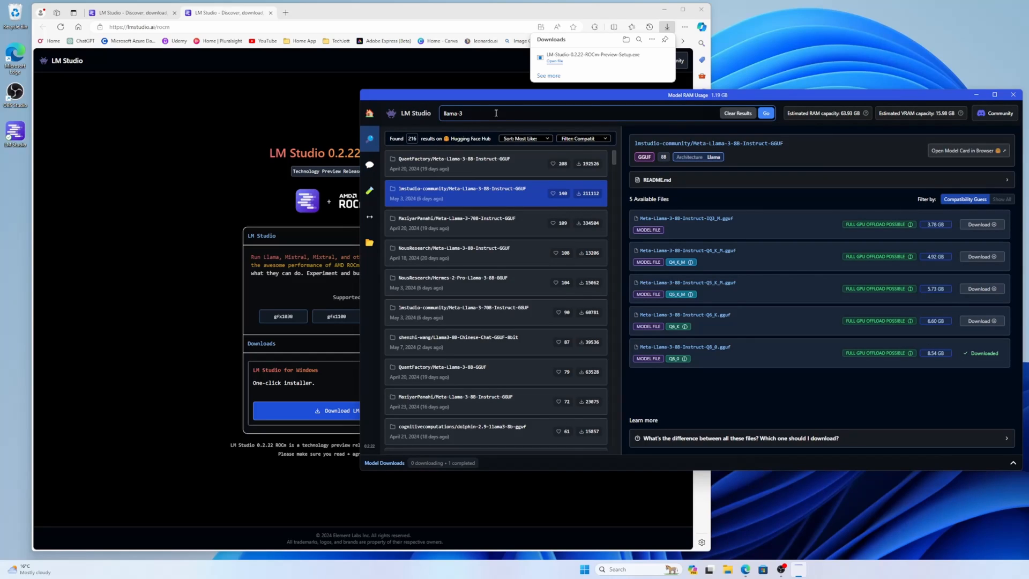
Rerun the llama-3 search and show the files of lmstudio-community Meta-Llama-3-70B-Instruct-GGUF
{"action": "left_click", "coordinate": [765, 113]}
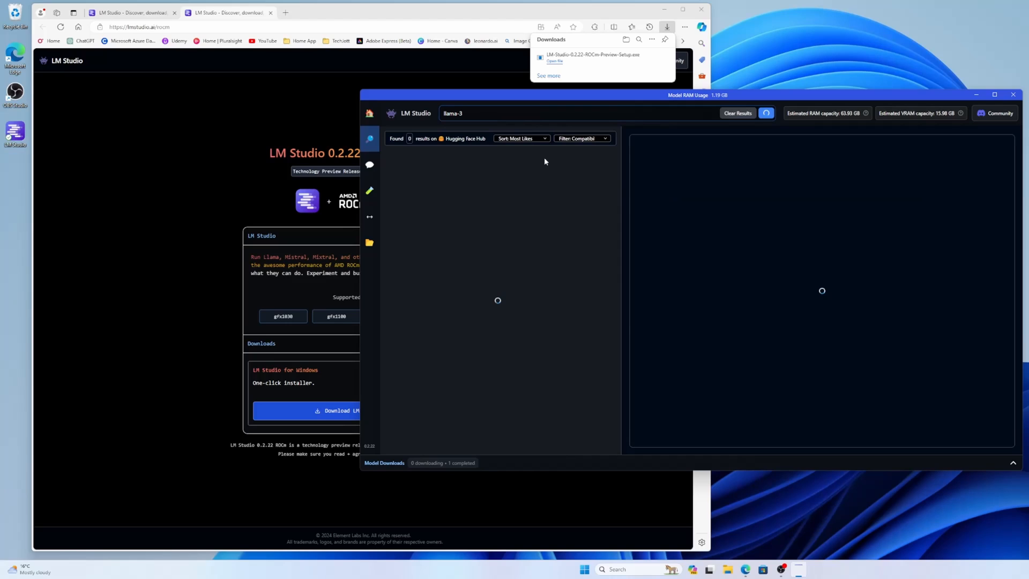
{"action": "left_click", "coordinate": [765, 113]}
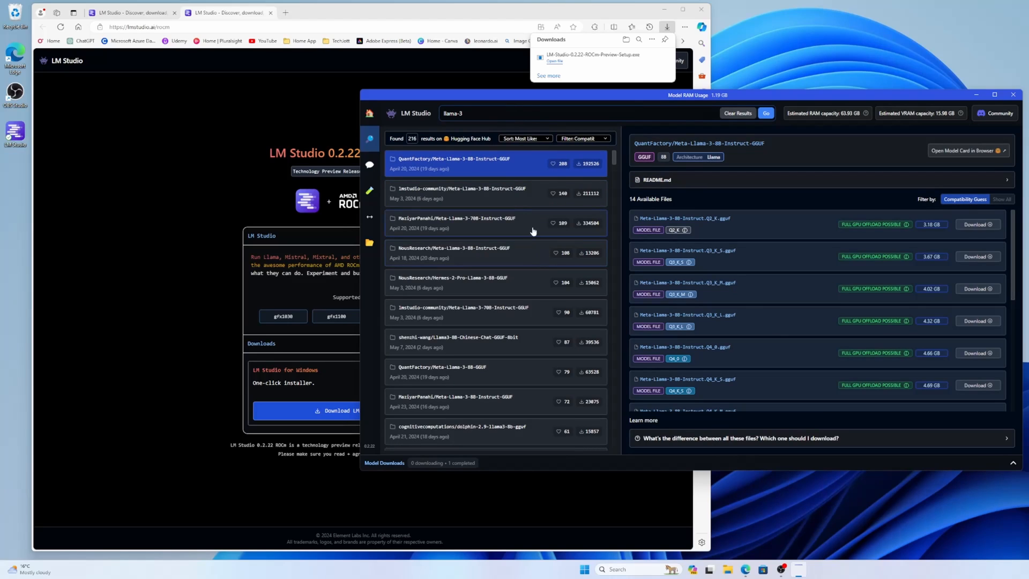
{"action": "mouse_move", "coordinate": [461, 321]}
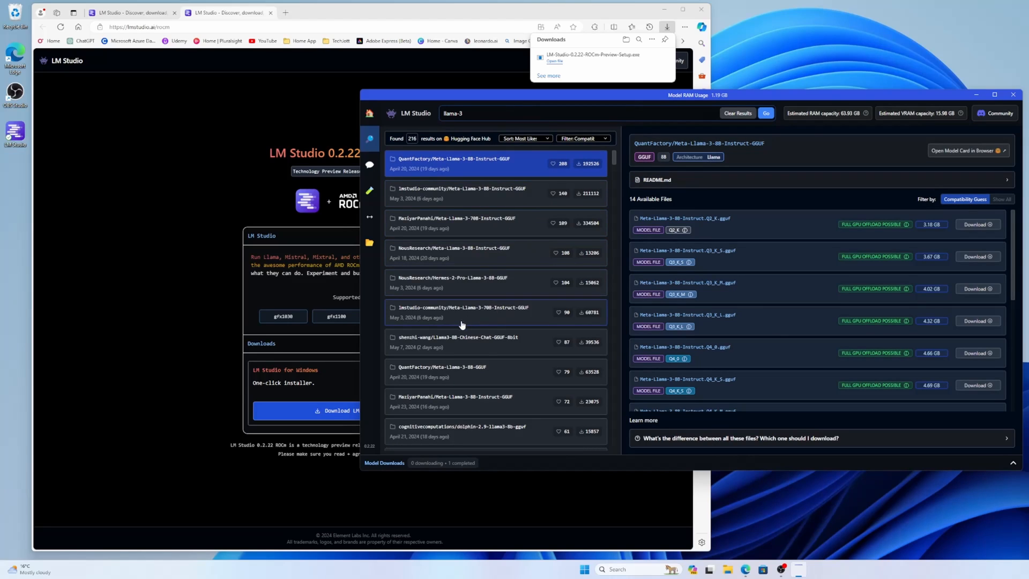
{"action": "mouse_move", "coordinate": [457, 322]}
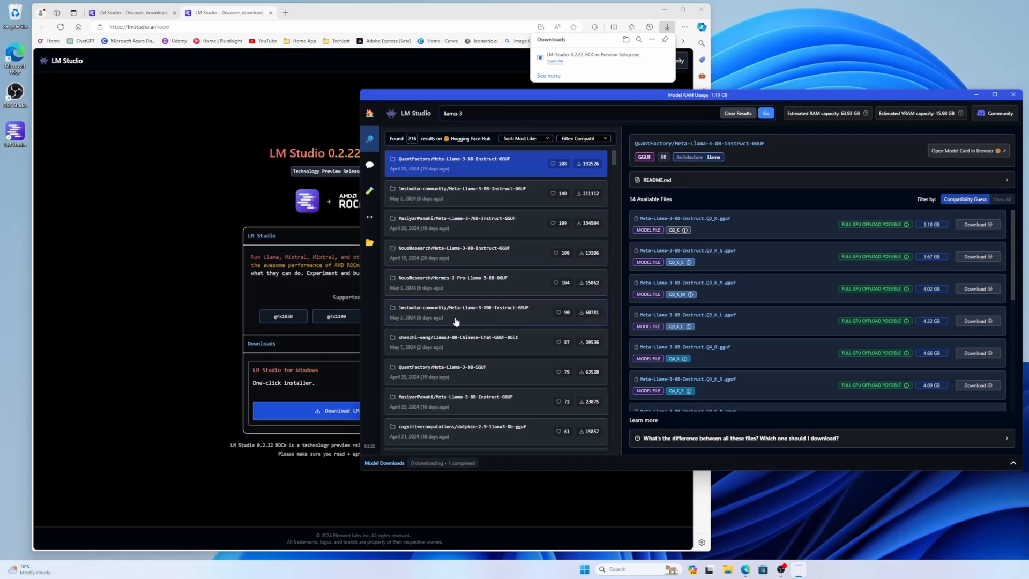
{"action": "mouse_move", "coordinate": [486, 321]}
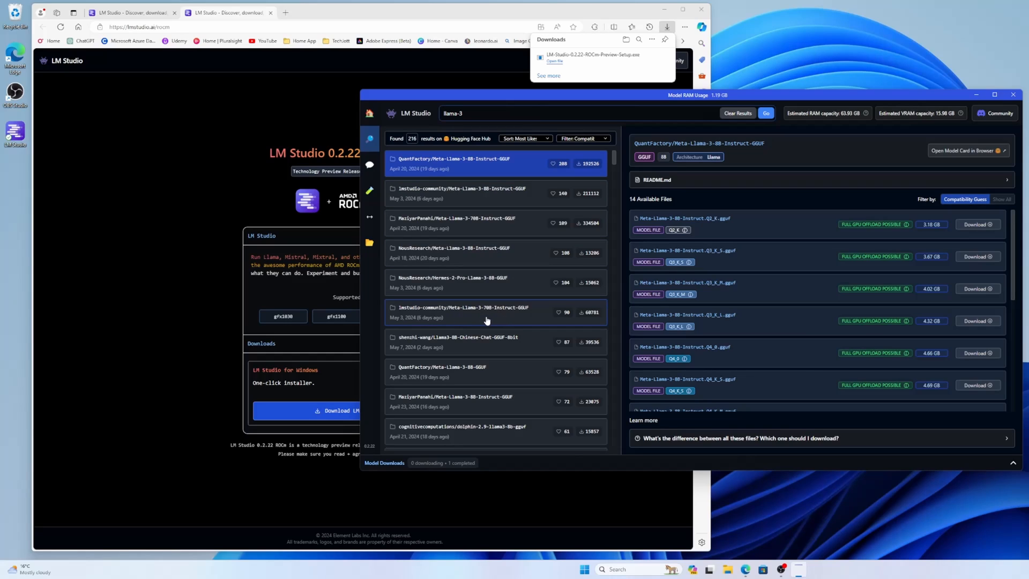
{"action": "left_click", "coordinate": [462, 312]}
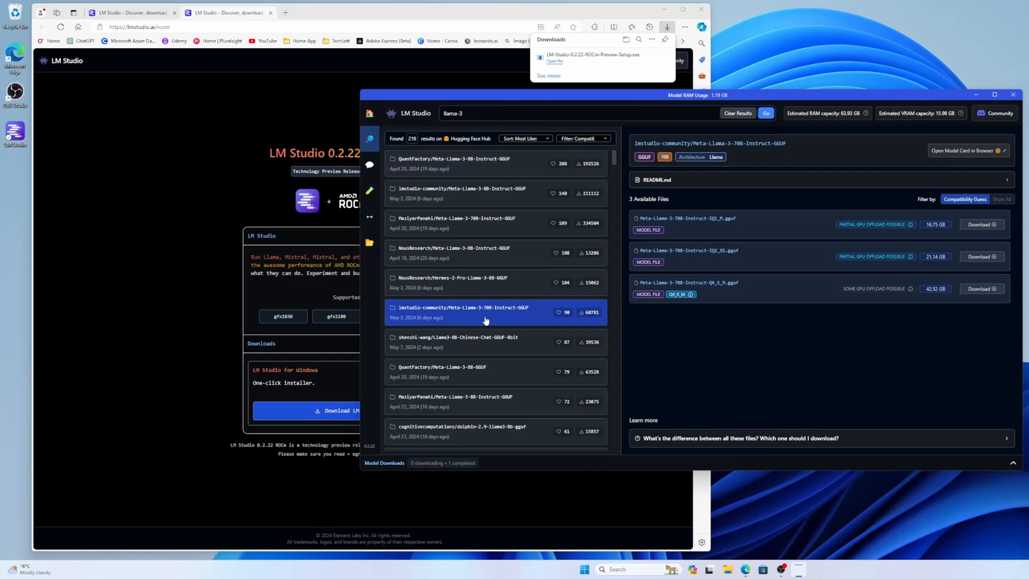
{"action": "mouse_move", "coordinate": [905, 250]}
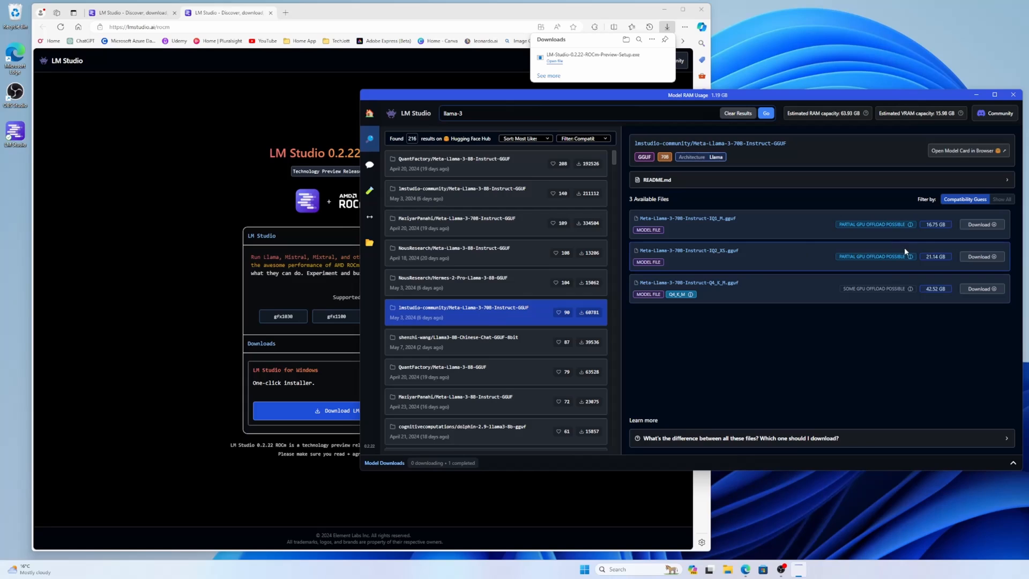
{"action": "mouse_move", "coordinate": [756, 318]}
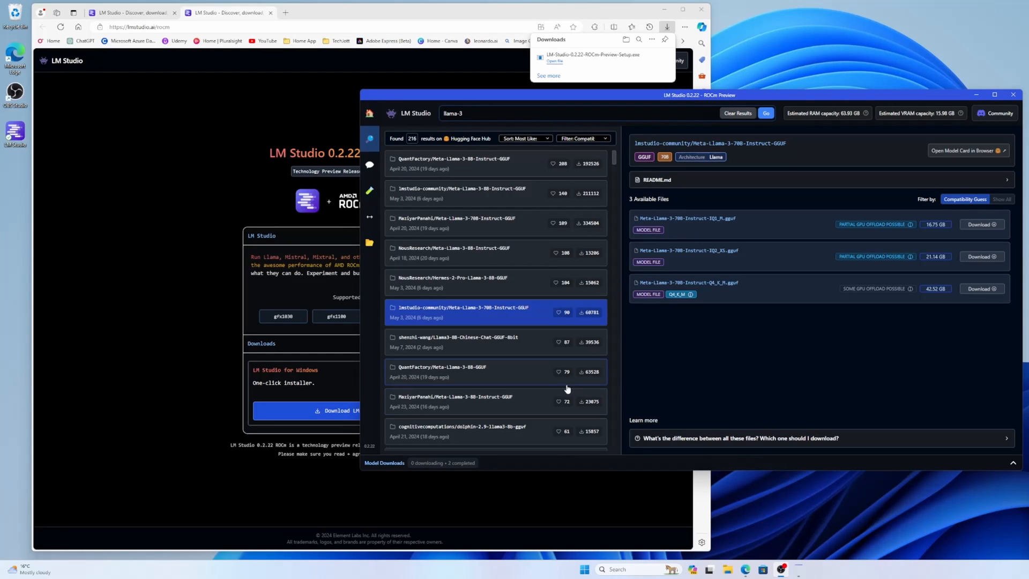
{"action": "mouse_move", "coordinate": [498, 331]}
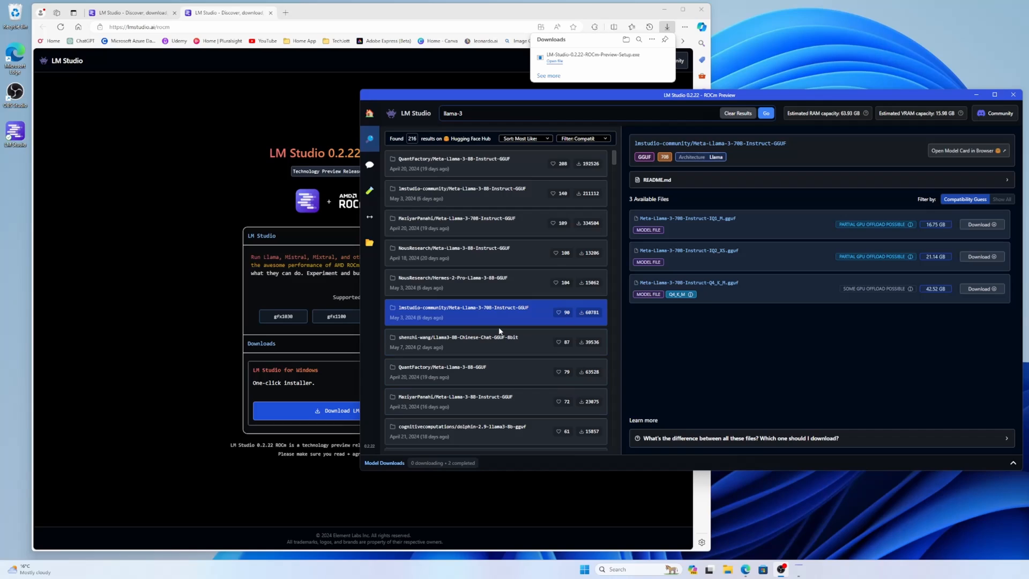
{"action": "mouse_move", "coordinate": [712, 329]}
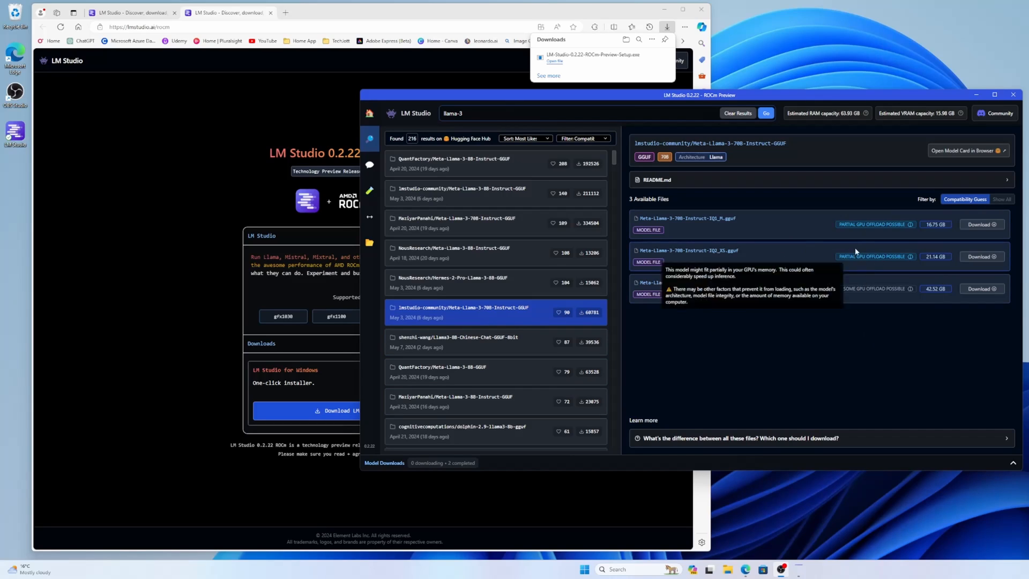
{"action": "mouse_move", "coordinate": [728, 227]}
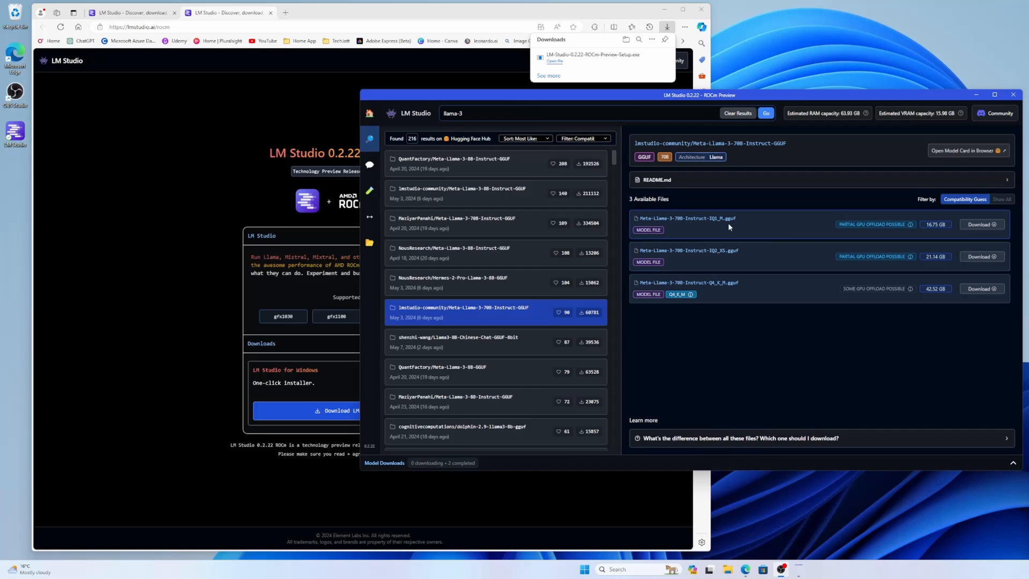
{"action": "mouse_move", "coordinate": [718, 261]}
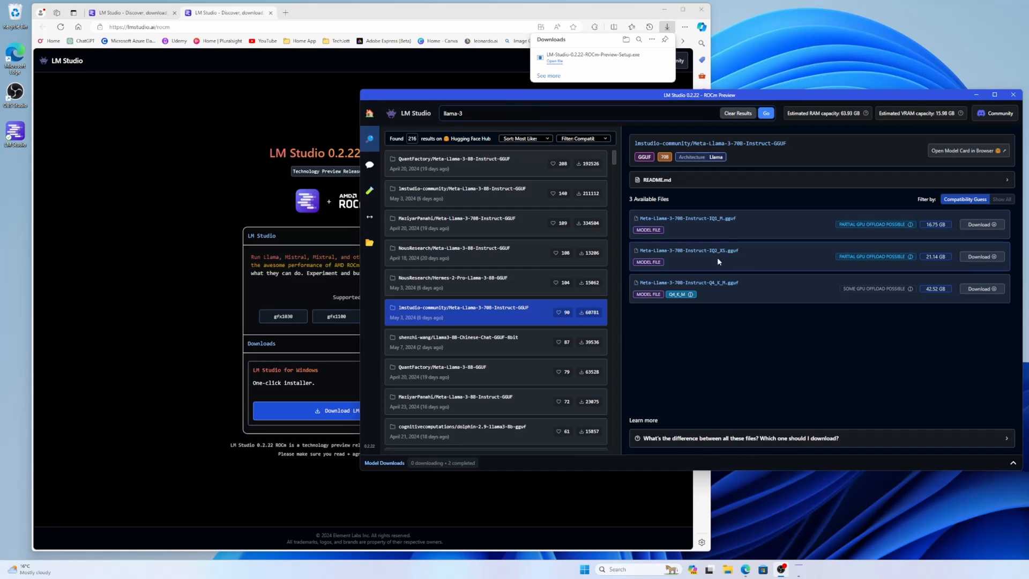
{"action": "mouse_move", "coordinate": [939, 268]}
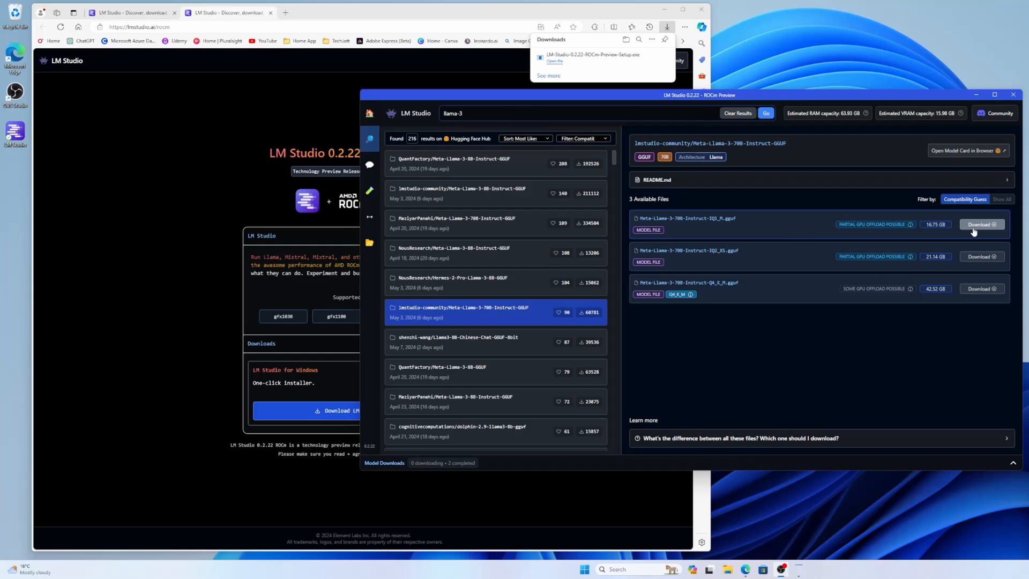
Start the 70B IQ1_M download (16.75 GB) and clear the finished IQ2_XS entry
{"action": "left_click", "coordinate": [981, 224]}
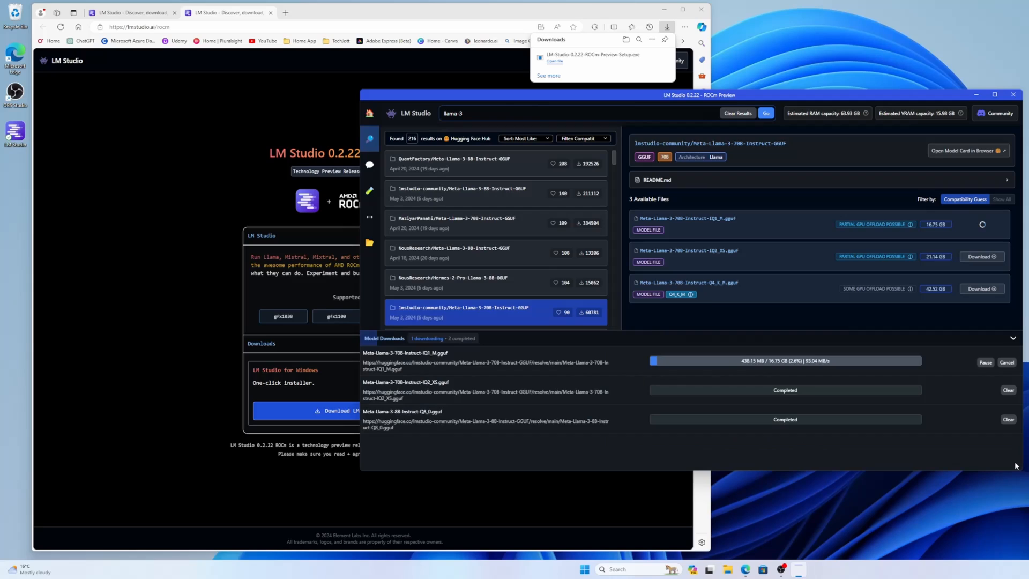
{"action": "left_click", "coordinate": [1009, 390]}
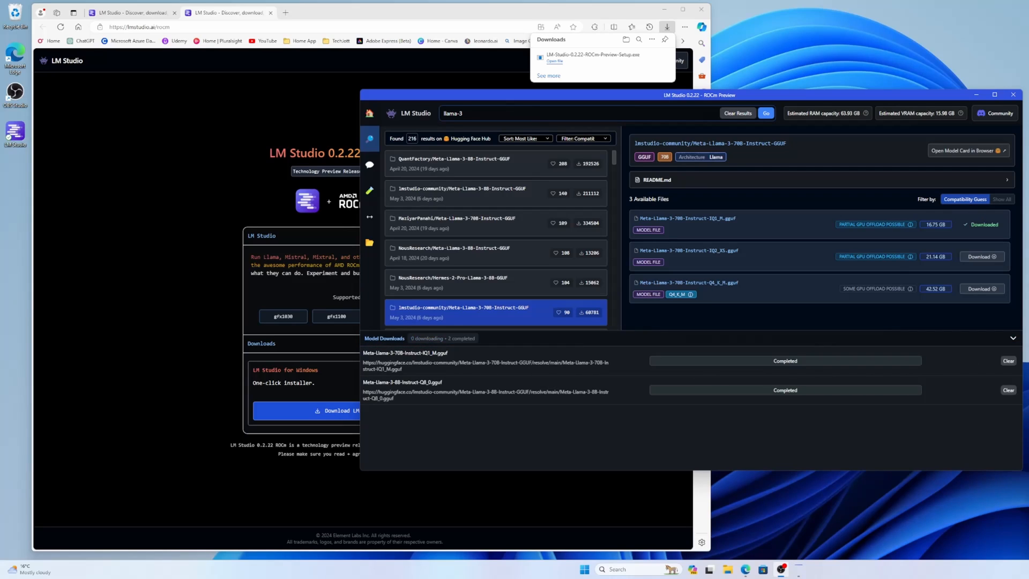
{"action": "mouse_move", "coordinate": [657, 408]}
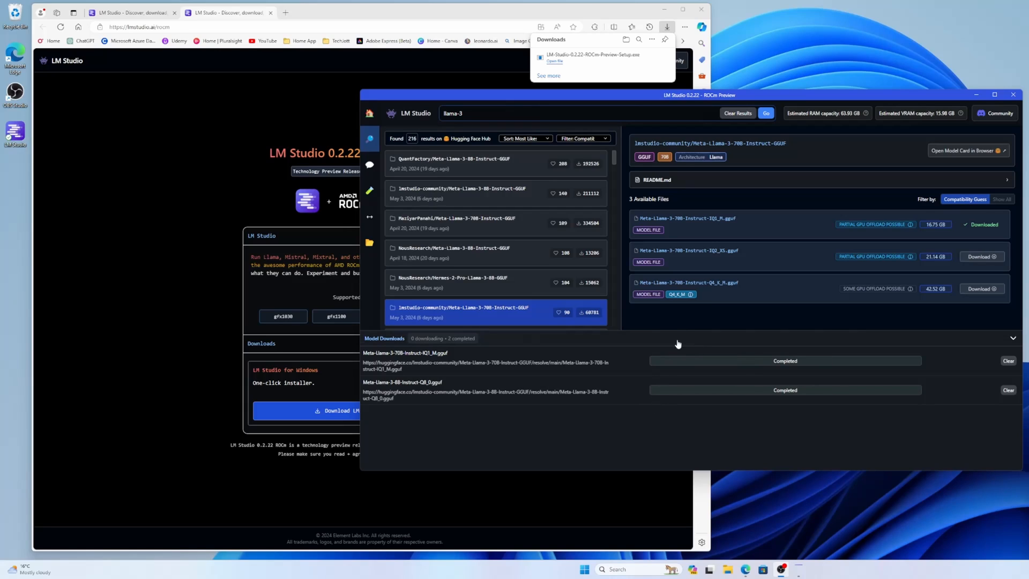
{"action": "mouse_move", "coordinate": [370, 165]}
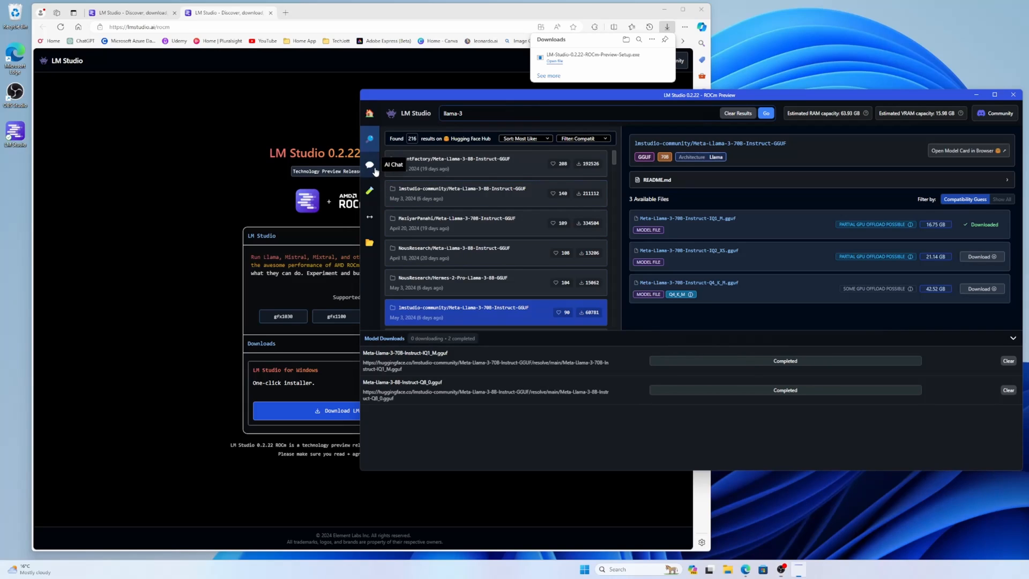
Load the Meta Llama 3 70B IQ1_M model in AI Chat and begin typing the joke prompt
{"action": "left_click", "coordinate": [370, 165]}
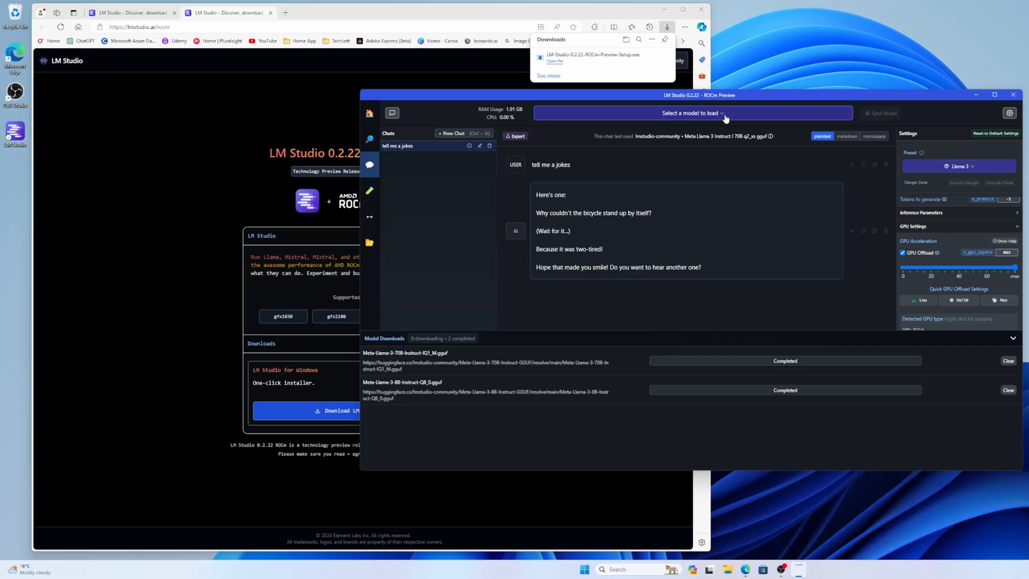
{"action": "left_click", "coordinate": [690, 113]}
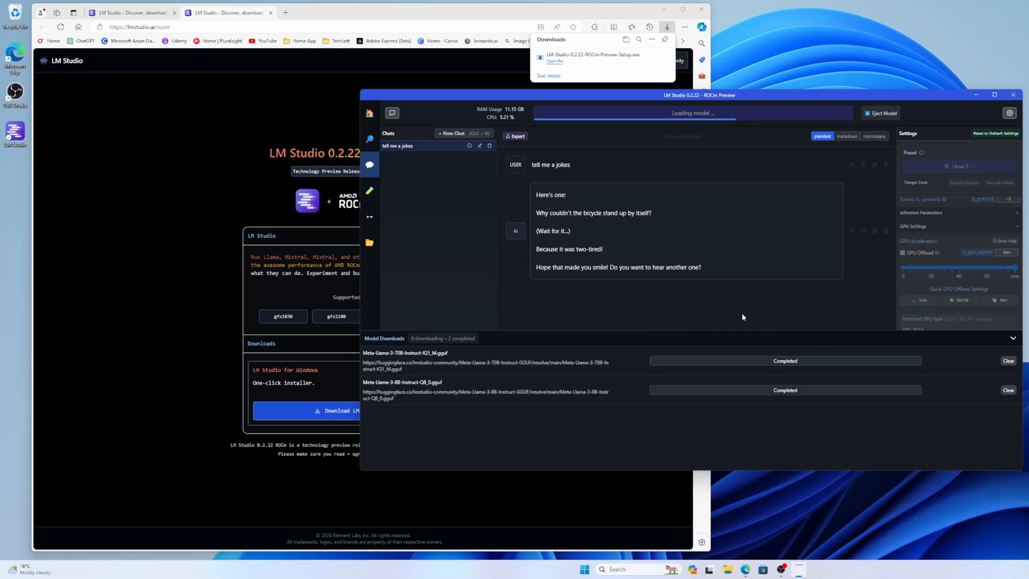
{"action": "mouse_move", "coordinate": [873, 320]}
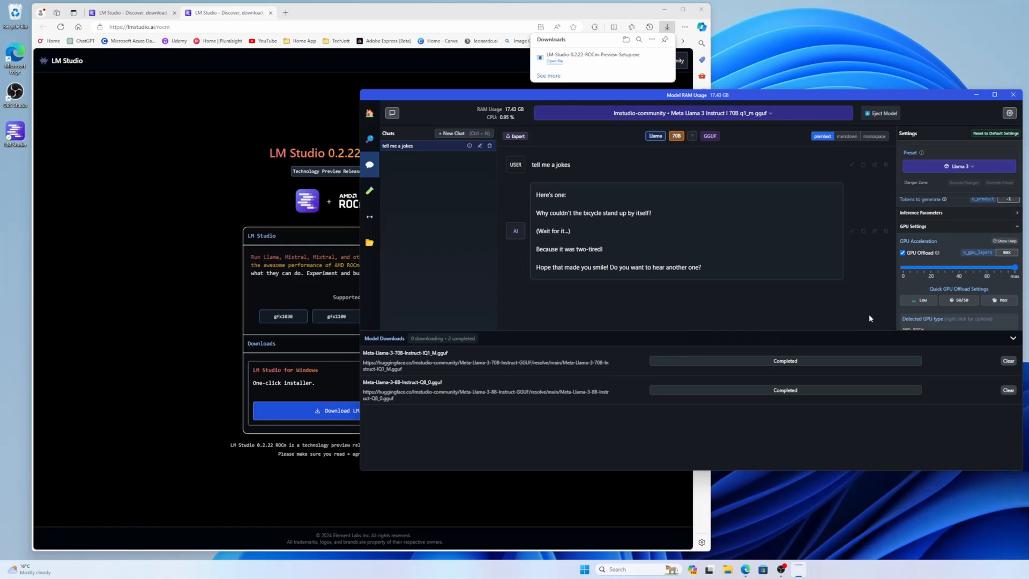
{"action": "mouse_move", "coordinate": [1014, 338]}
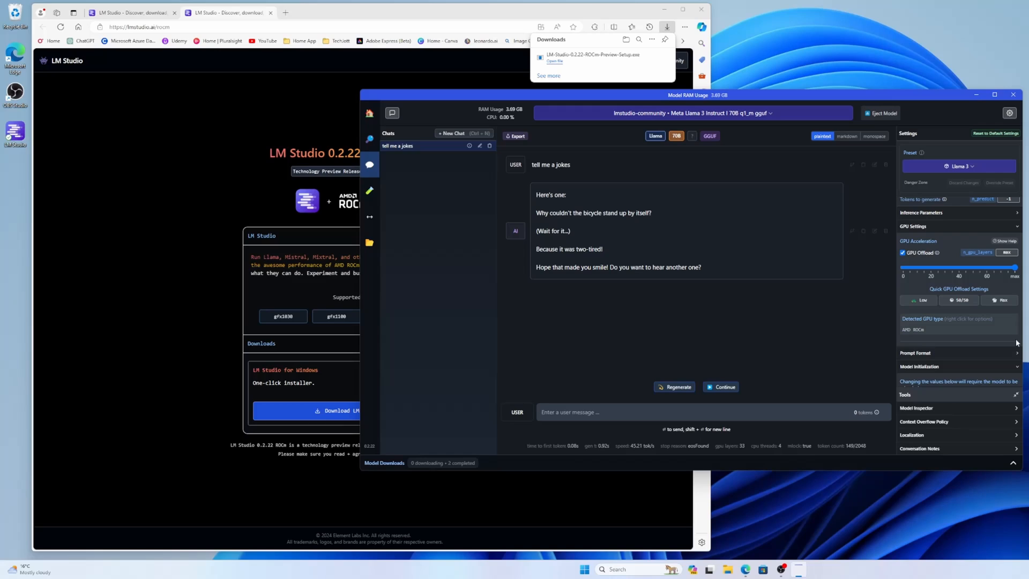
{"action": "mouse_move", "coordinate": [714, 303]}
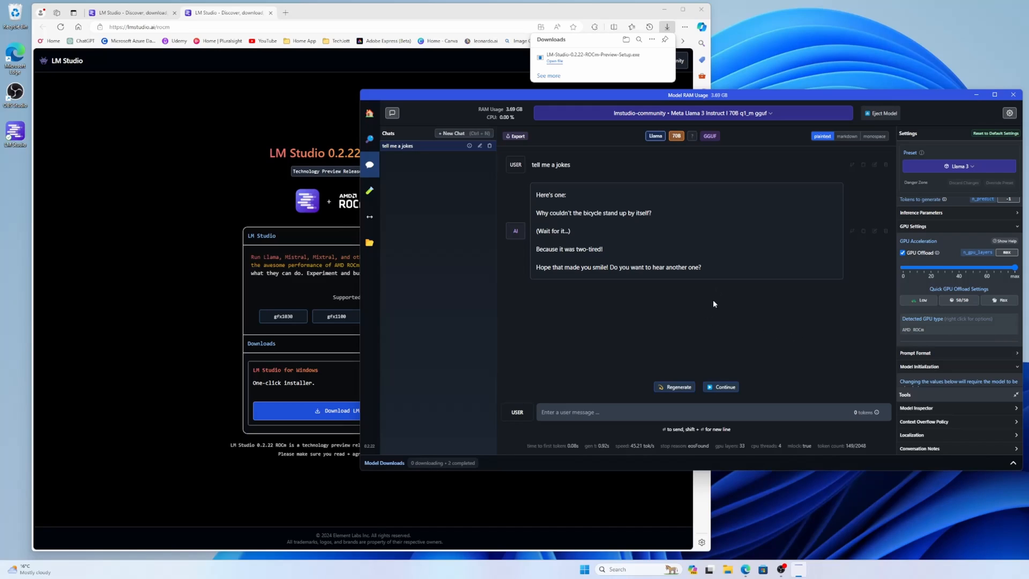
{"action": "mouse_move", "coordinate": [733, 150]}
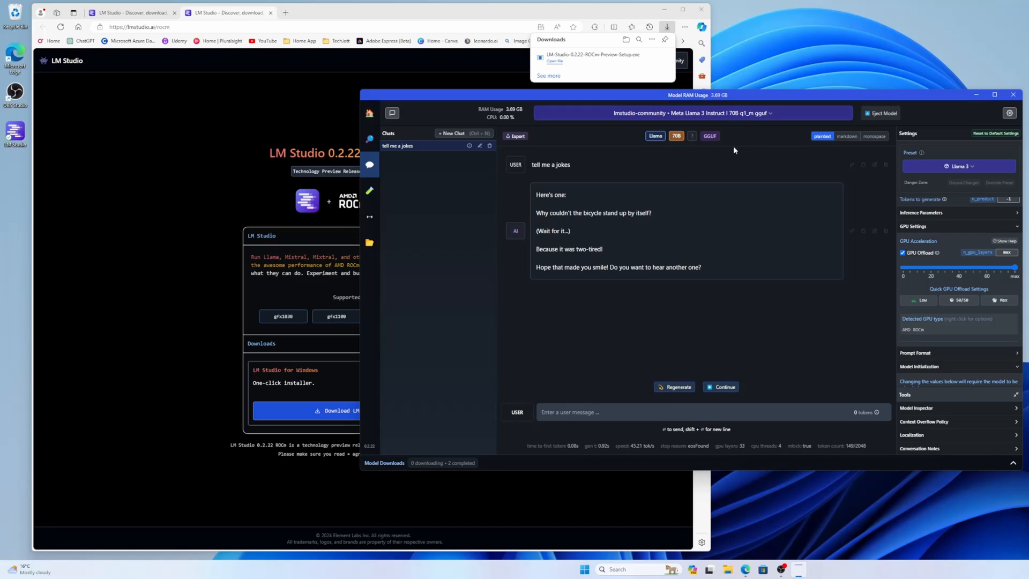
{"action": "mouse_move", "coordinate": [742, 123]}
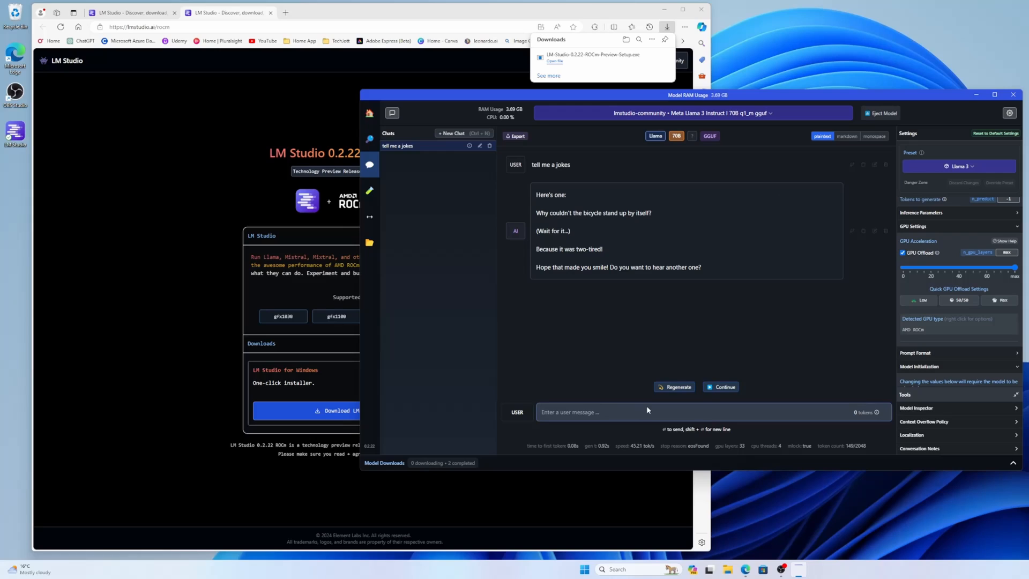
{"action": "type", "text": "te"}
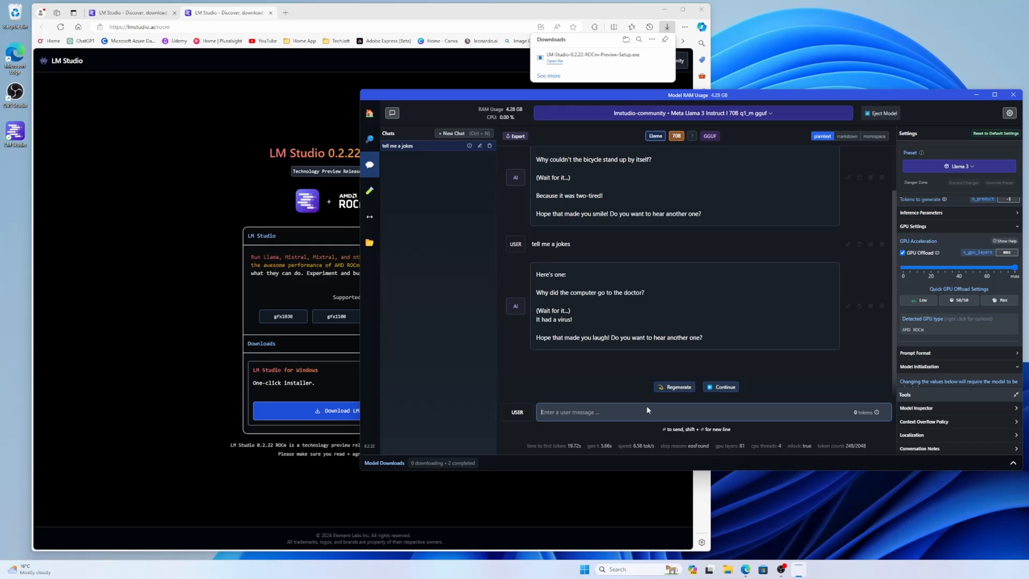
{"action": "mouse_move", "coordinate": [644, 355]}
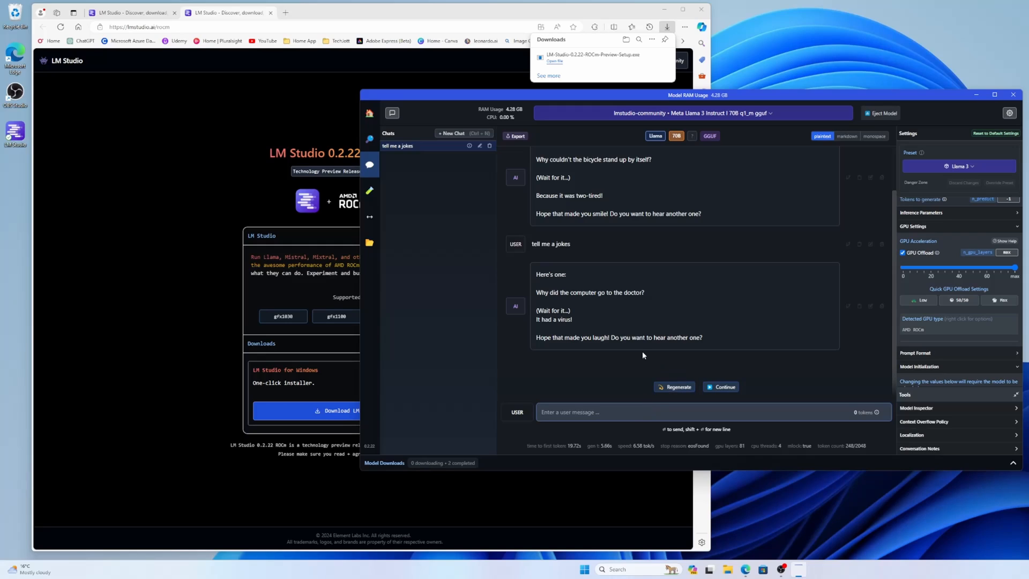
{"action": "mouse_move", "coordinate": [636, 352]}
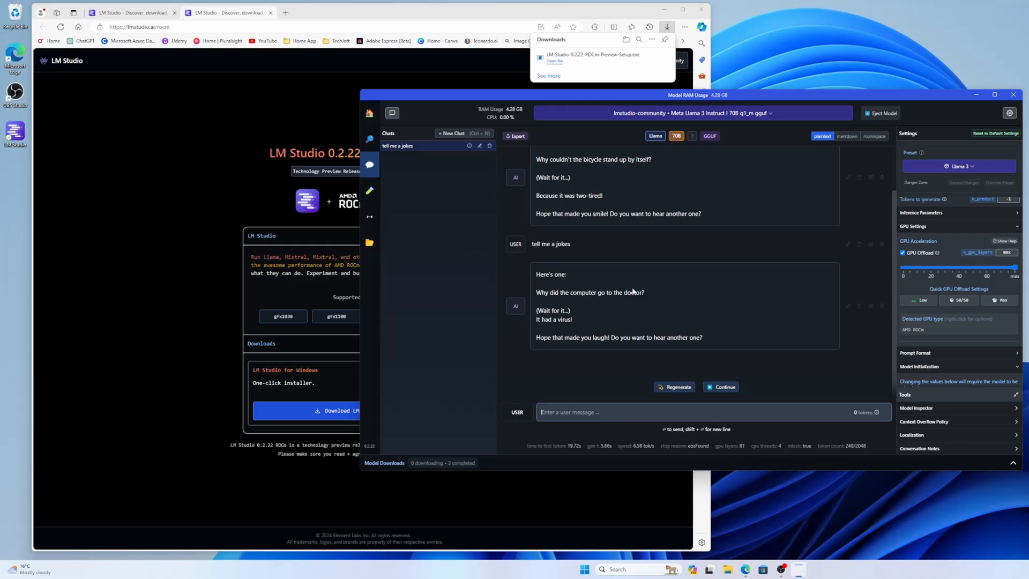
{"action": "mouse_move", "coordinate": [646, 188]}
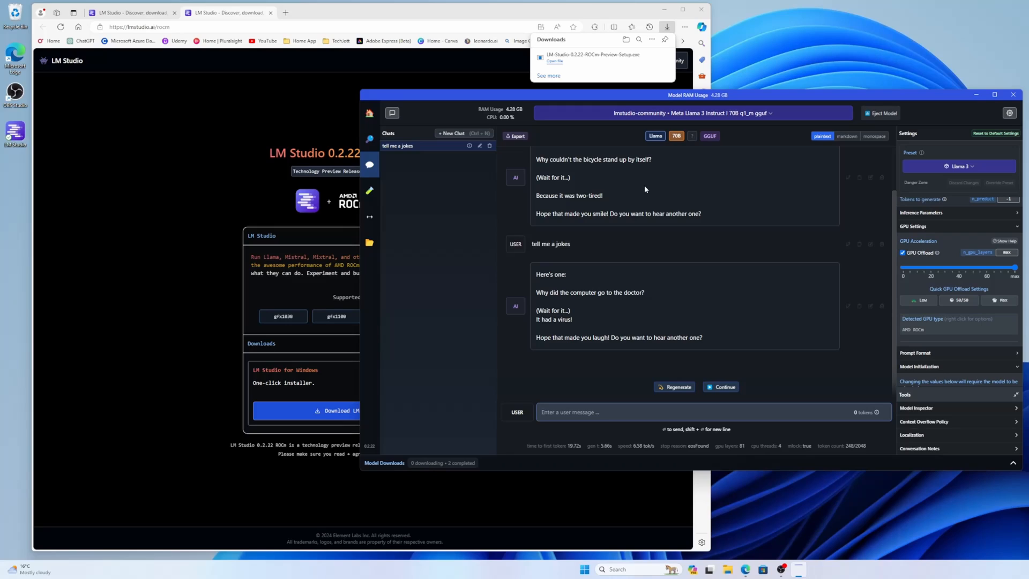
{"action": "mouse_move", "coordinate": [578, 296]}
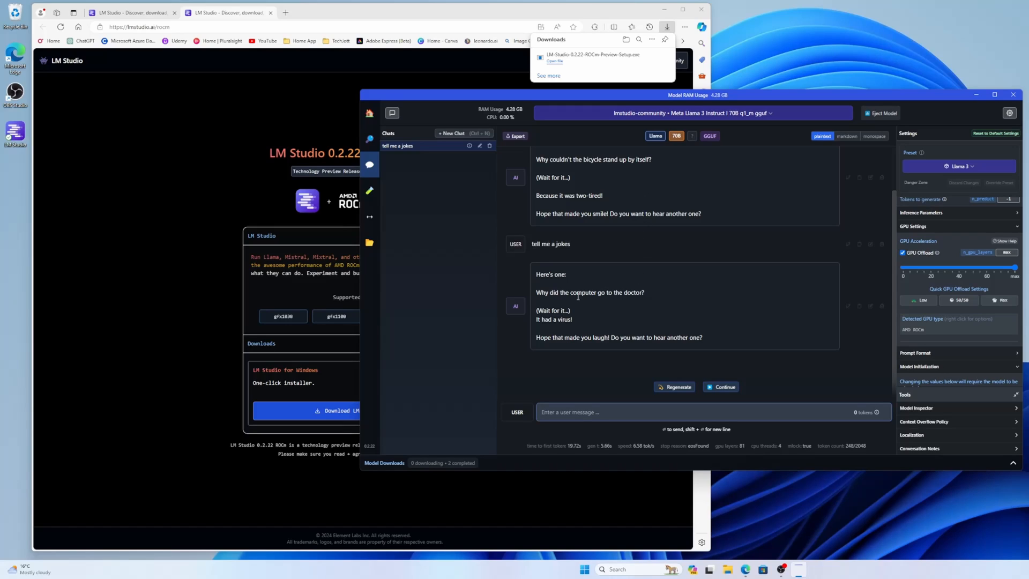
{"action": "mouse_move", "coordinate": [597, 344]}
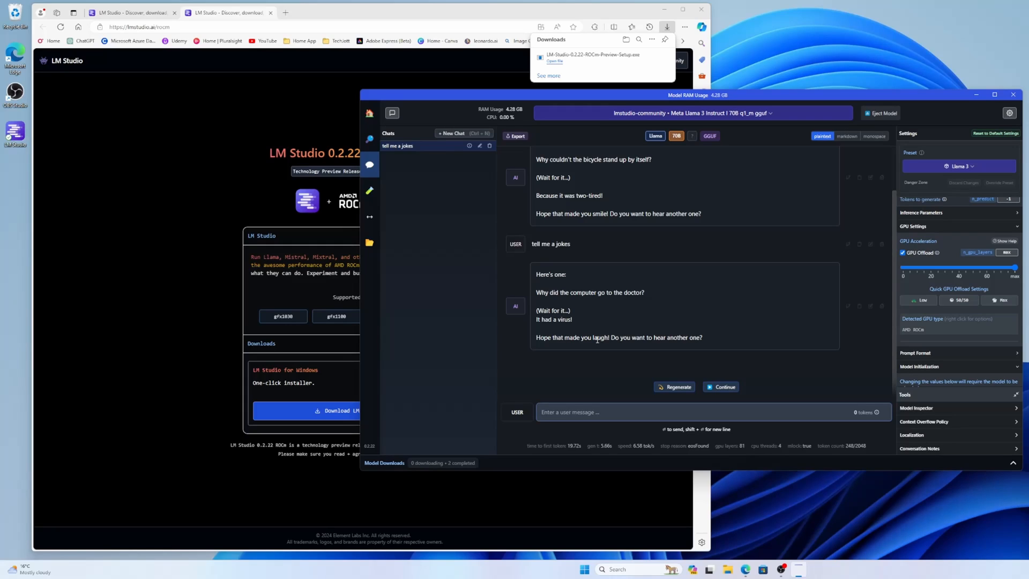
{"action": "mouse_move", "coordinate": [424, 215]}
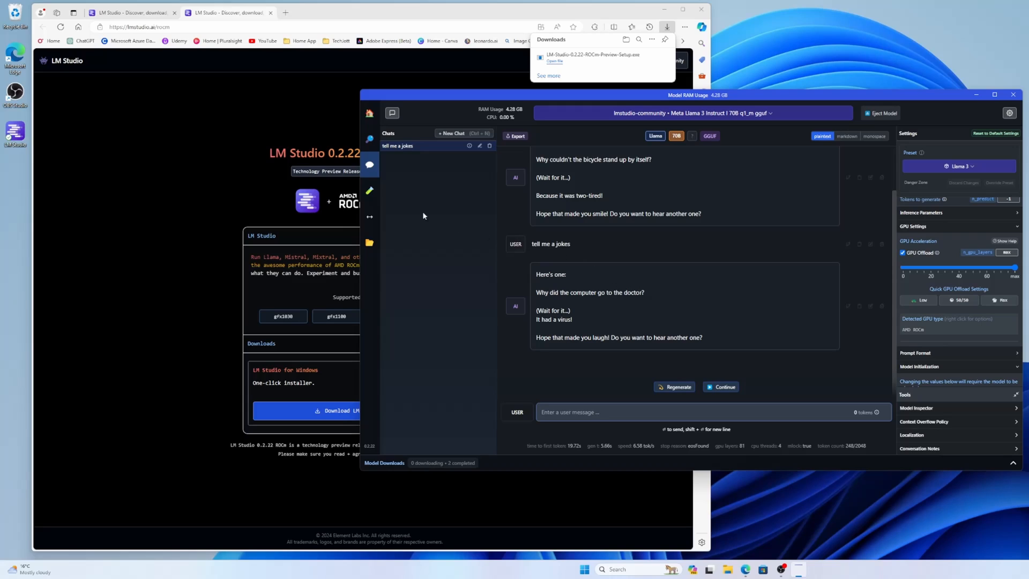
{"action": "left_click", "coordinate": [370, 138]}
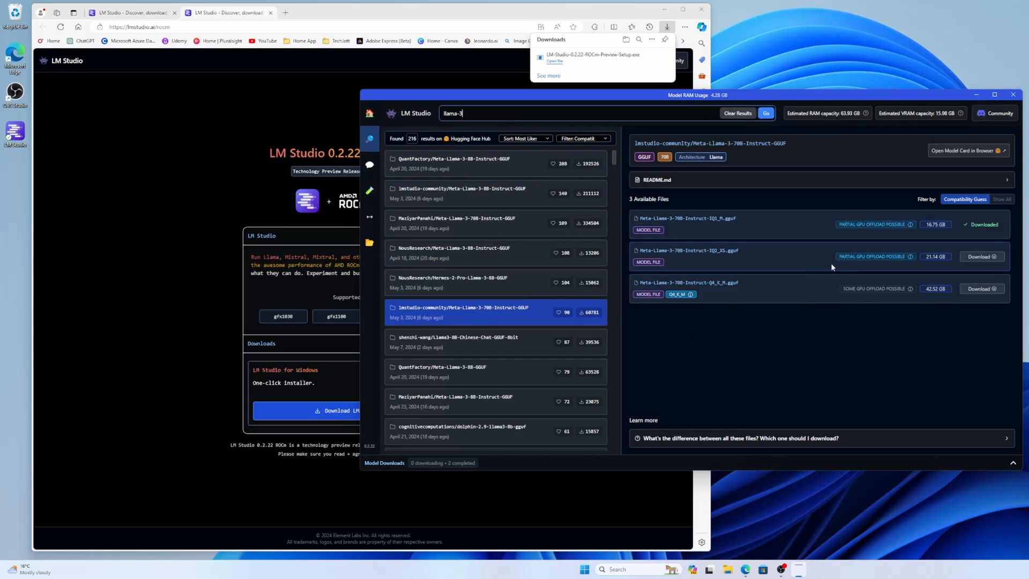
{"action": "mouse_move", "coordinate": [677, 265]}
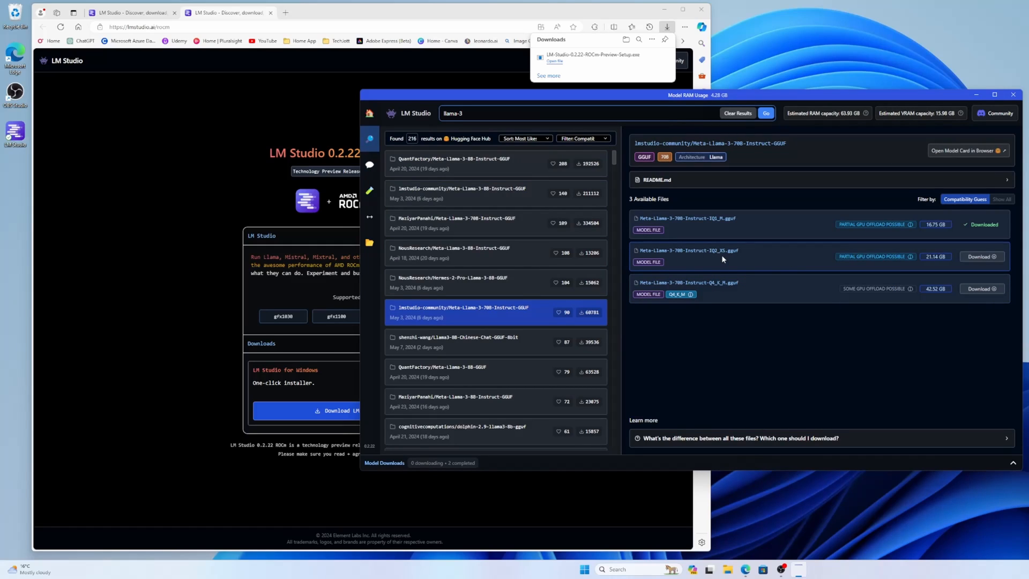
{"action": "mouse_move", "coordinate": [696, 303]}
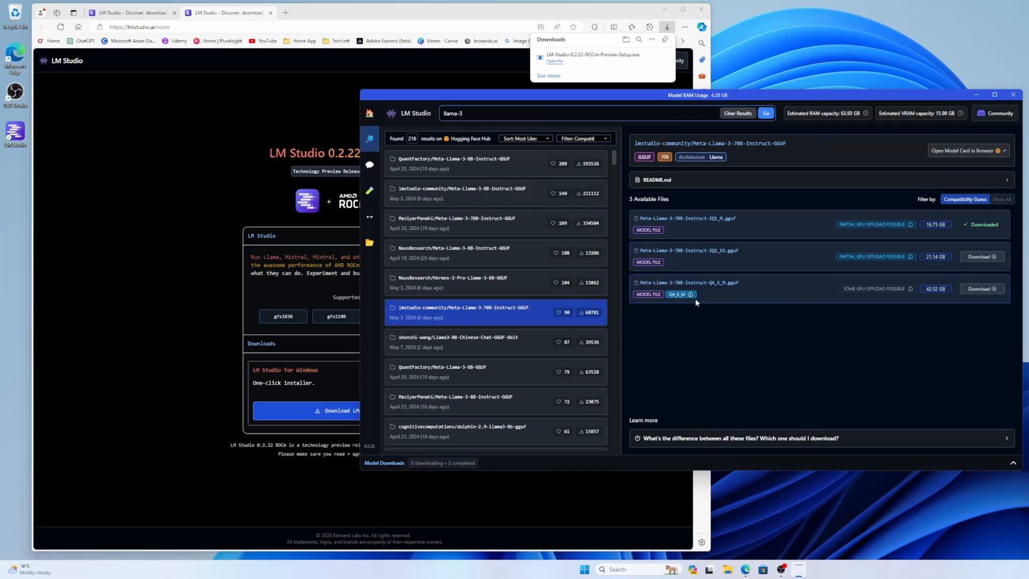
{"action": "mouse_move", "coordinate": [715, 295]}
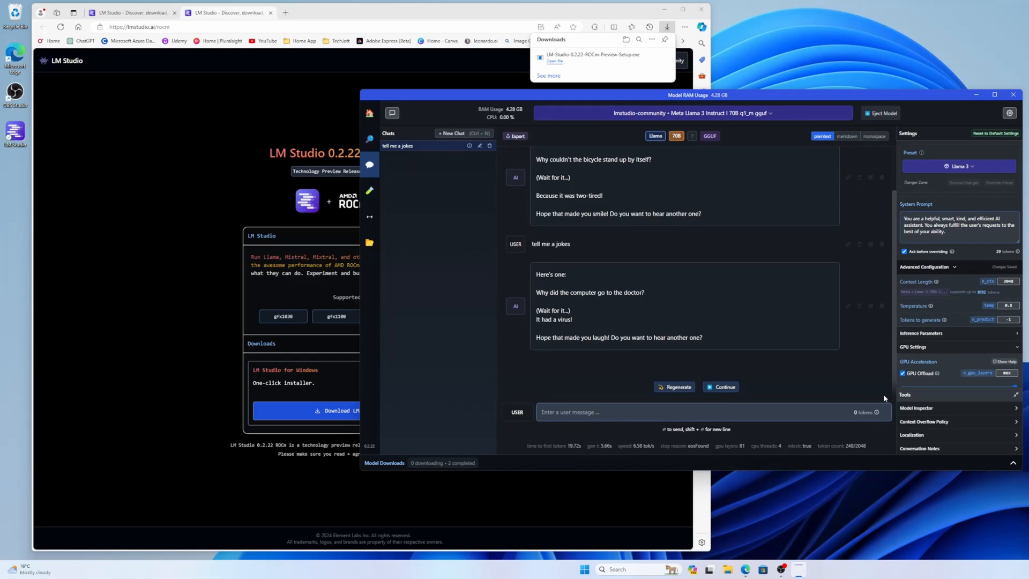
Drag the GPU Offload slider to offload all layers of the 70B model to the ROCm GPU
{"action": "left_click", "coordinate": [931, 267]}
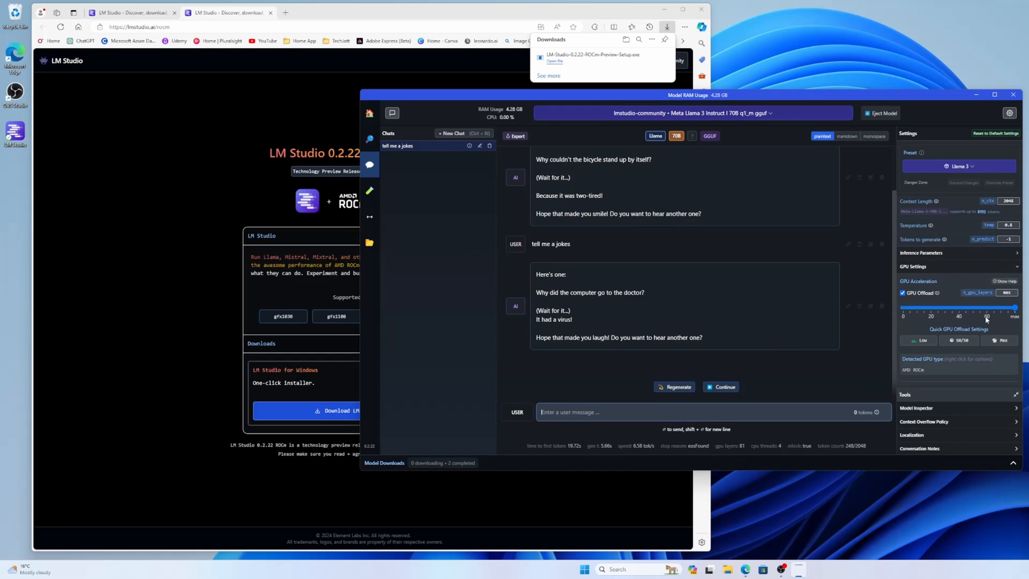
{"action": "mouse_move", "coordinate": [1010, 320]}
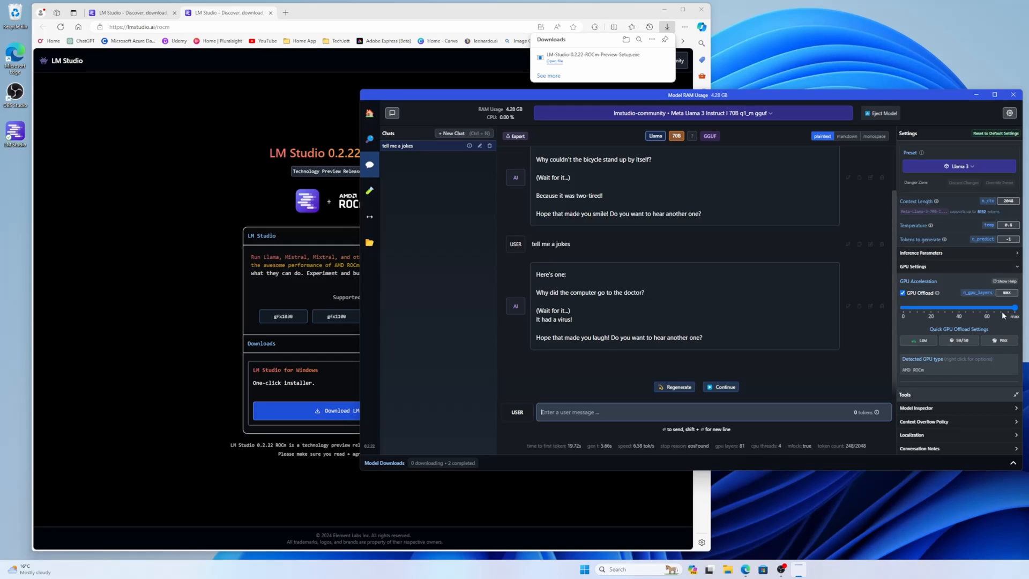
{"action": "mouse_move", "coordinate": [1002, 316]}
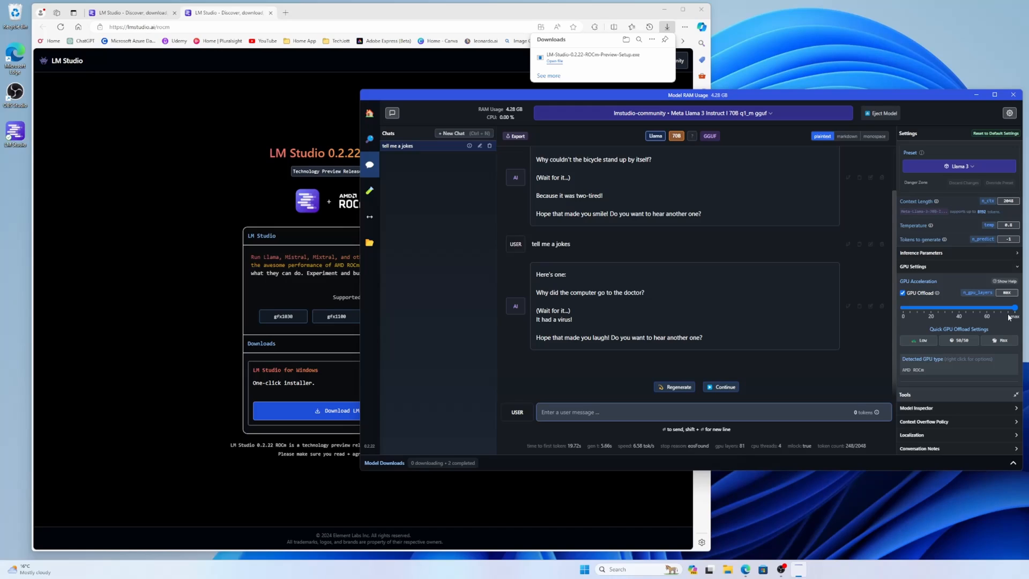
{"action": "mouse_move", "coordinate": [569, 357]}
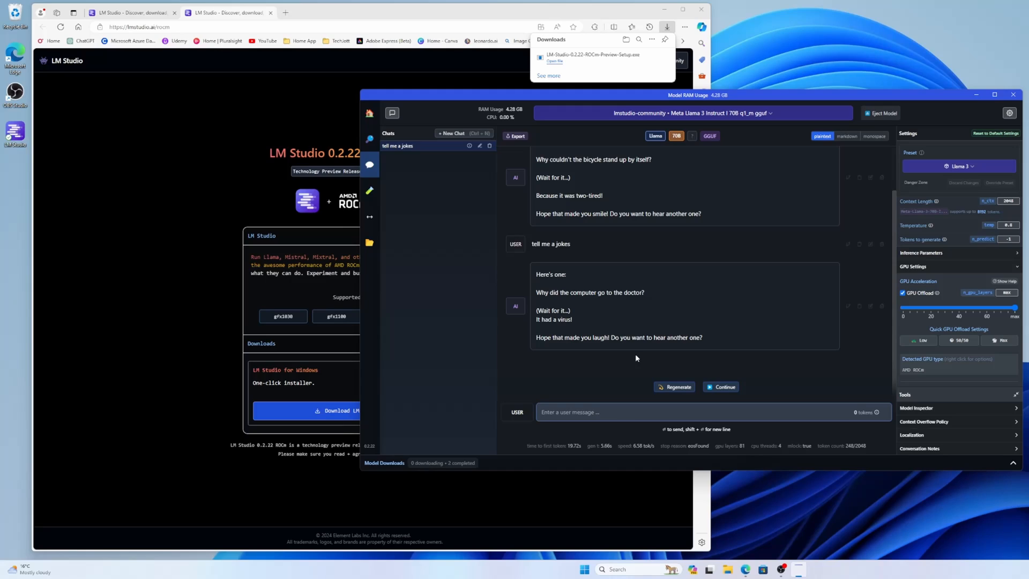
{"action": "mouse_move", "coordinate": [752, 369]}
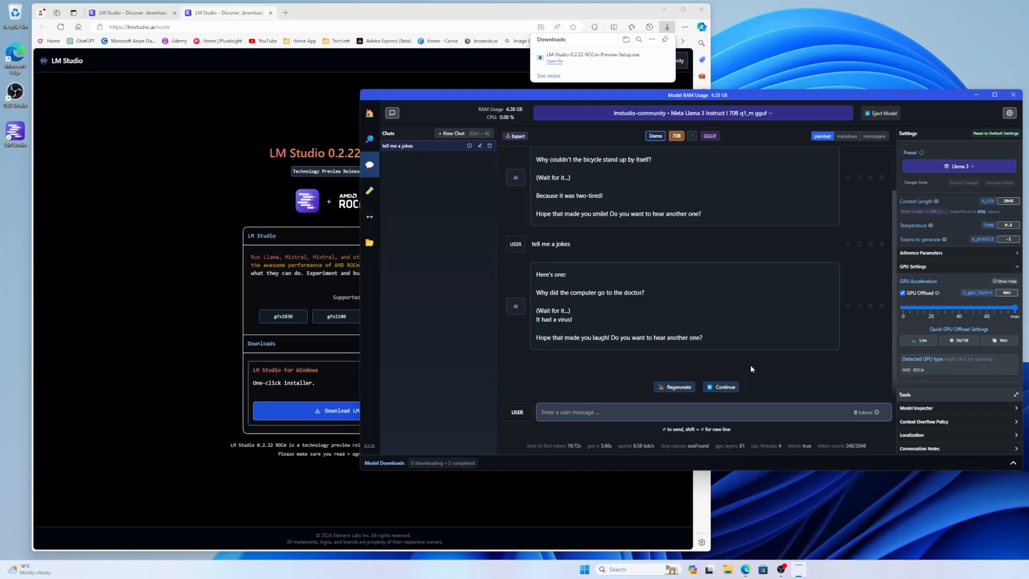